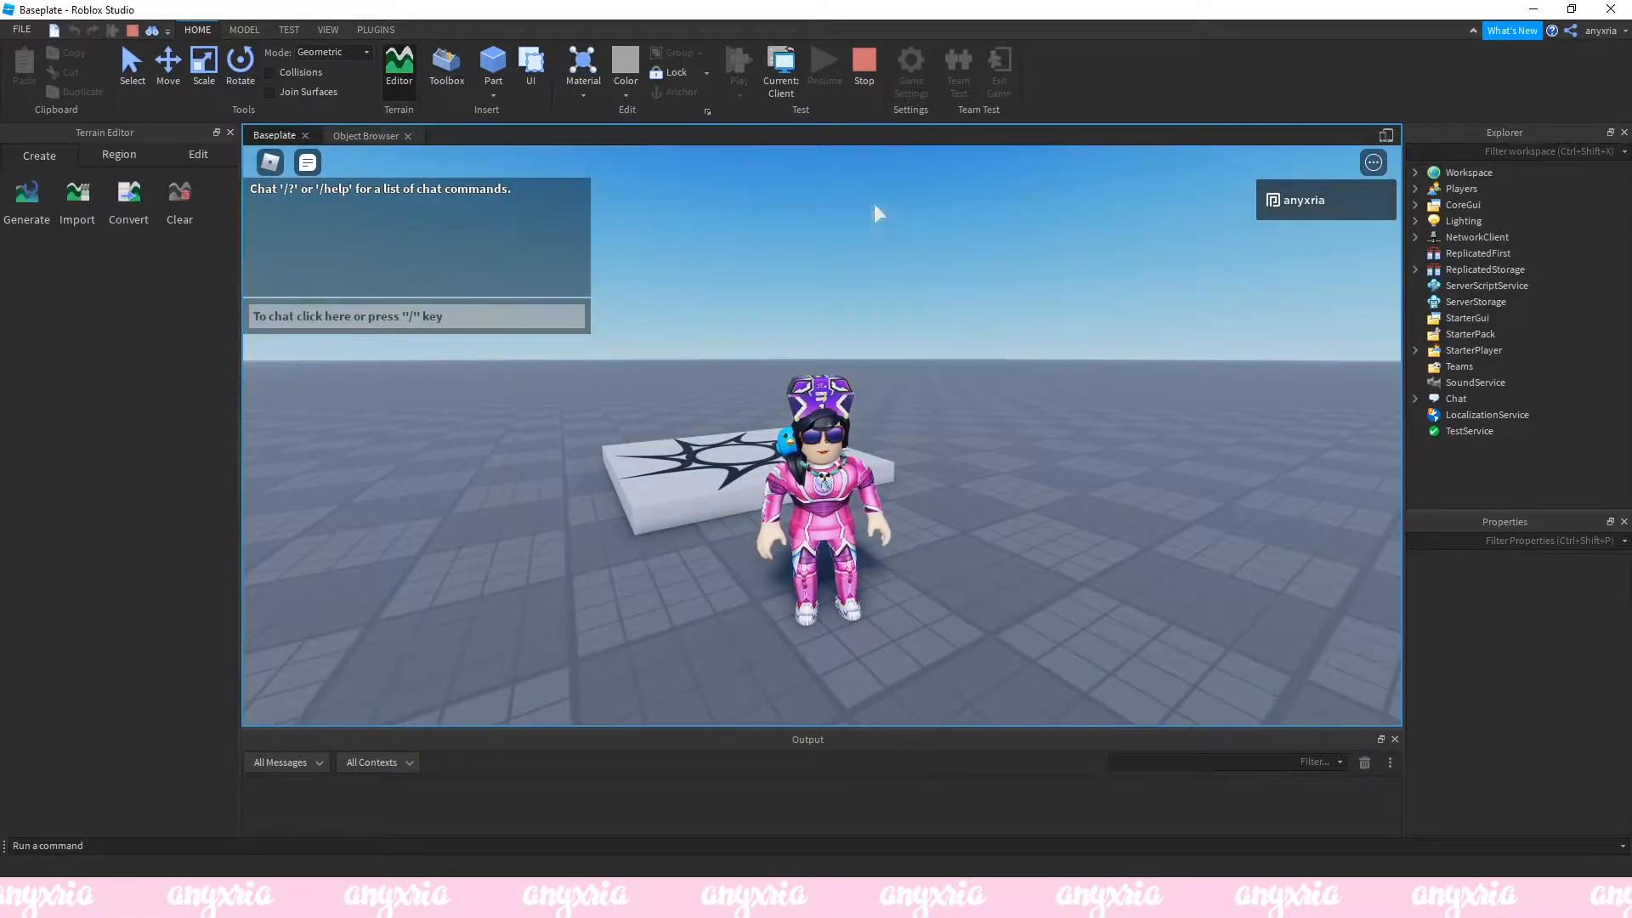
# Stop the running play test to return to editing the baseplate.
pyautogui.click(738, 66)
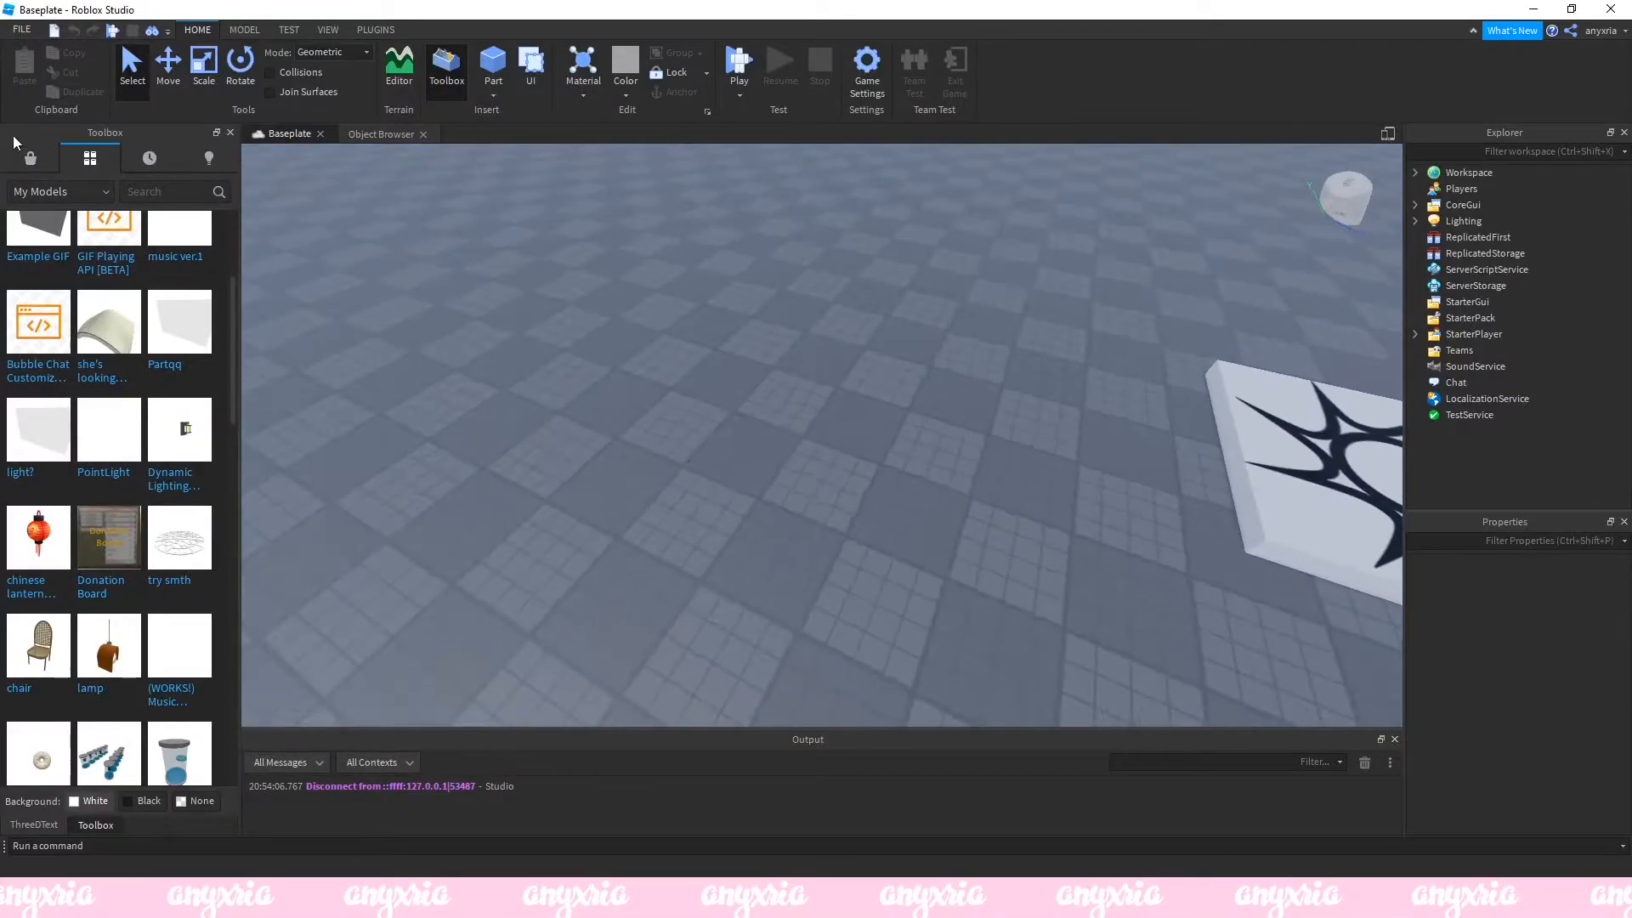
# Insert a new block part and switch to the Scale tool.
pyautogui.click(28, 158)
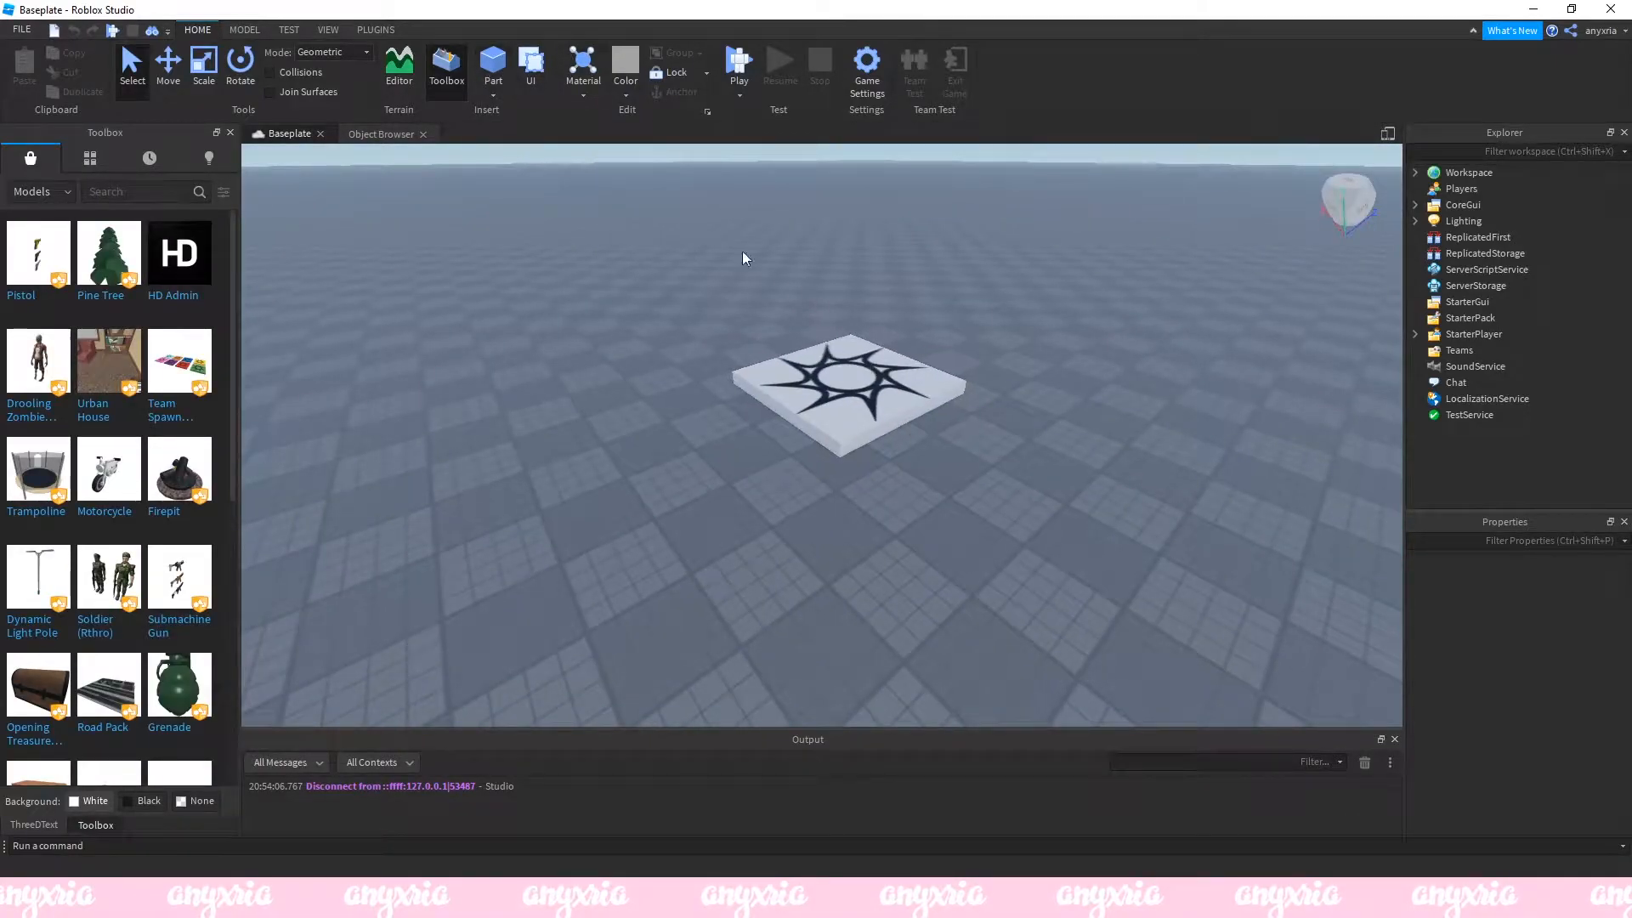
pyautogui.moveTo(492, 64)
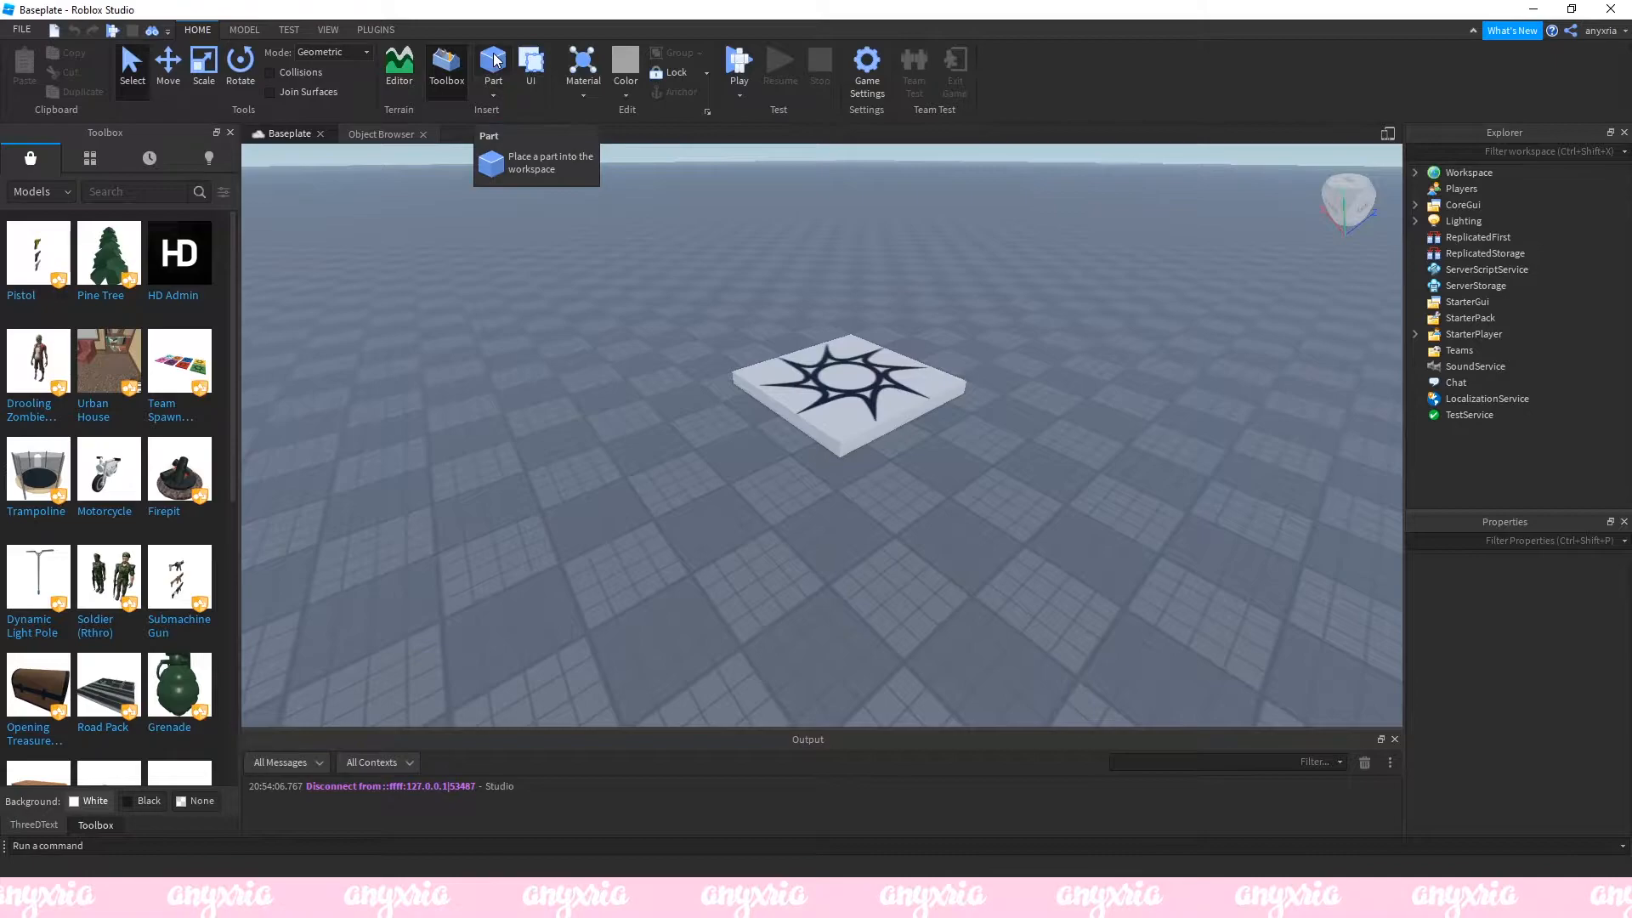
pyautogui.click(492, 64)
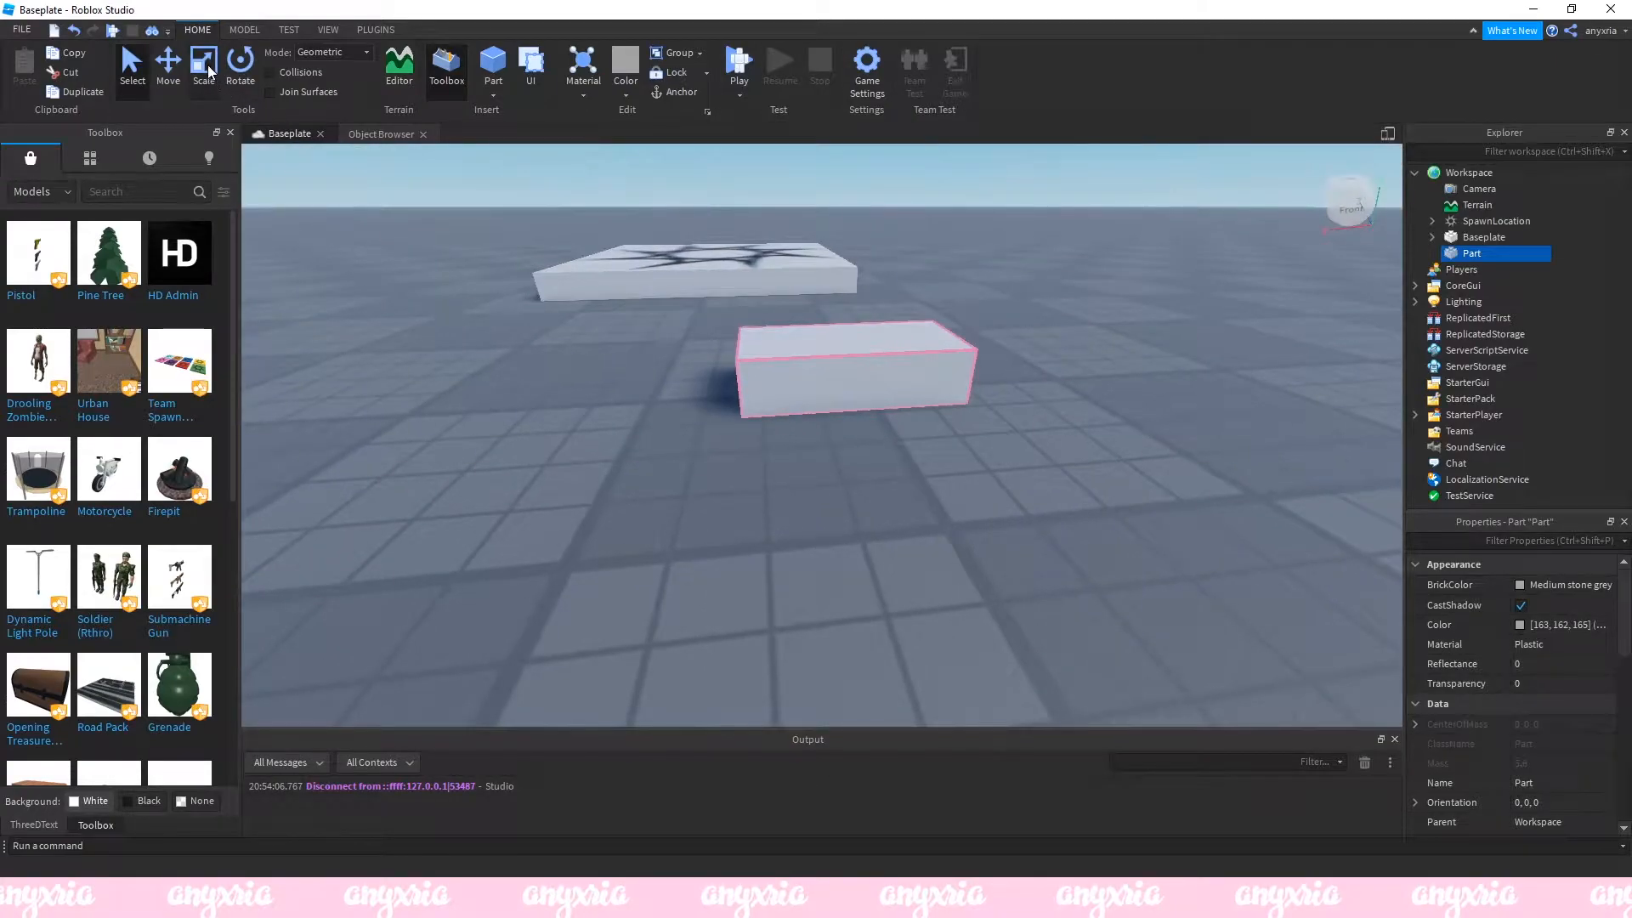
pyautogui.click(204, 62)
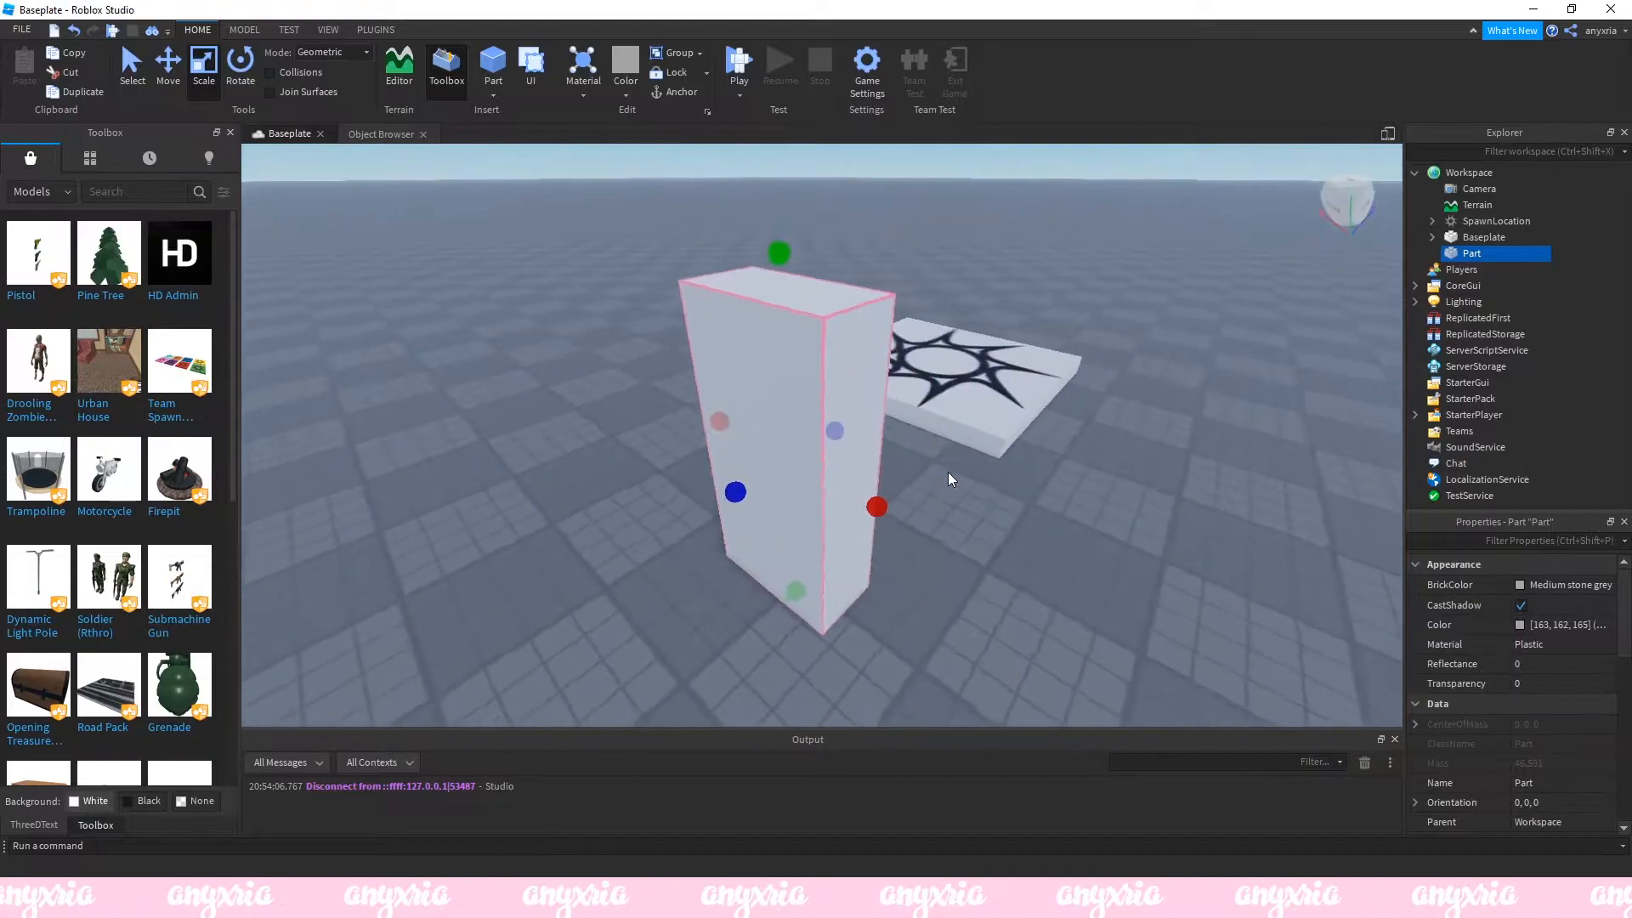
# Load a Dummy character from Plugins and drag it in front of the part.
pyautogui.click(375, 29)
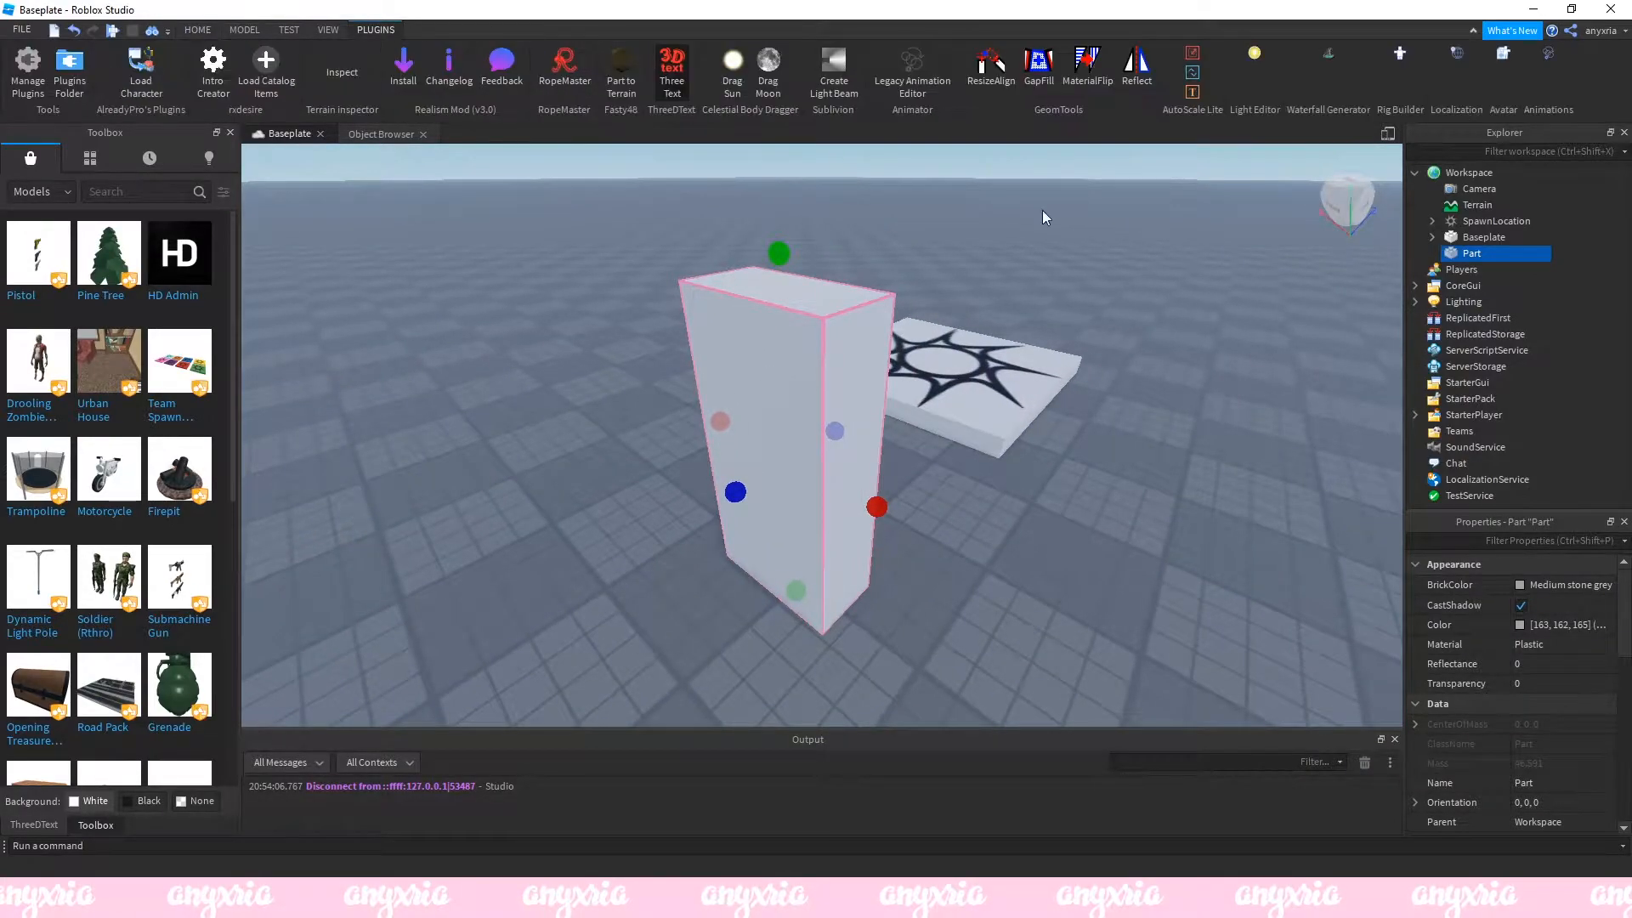
pyautogui.click(1400, 60)
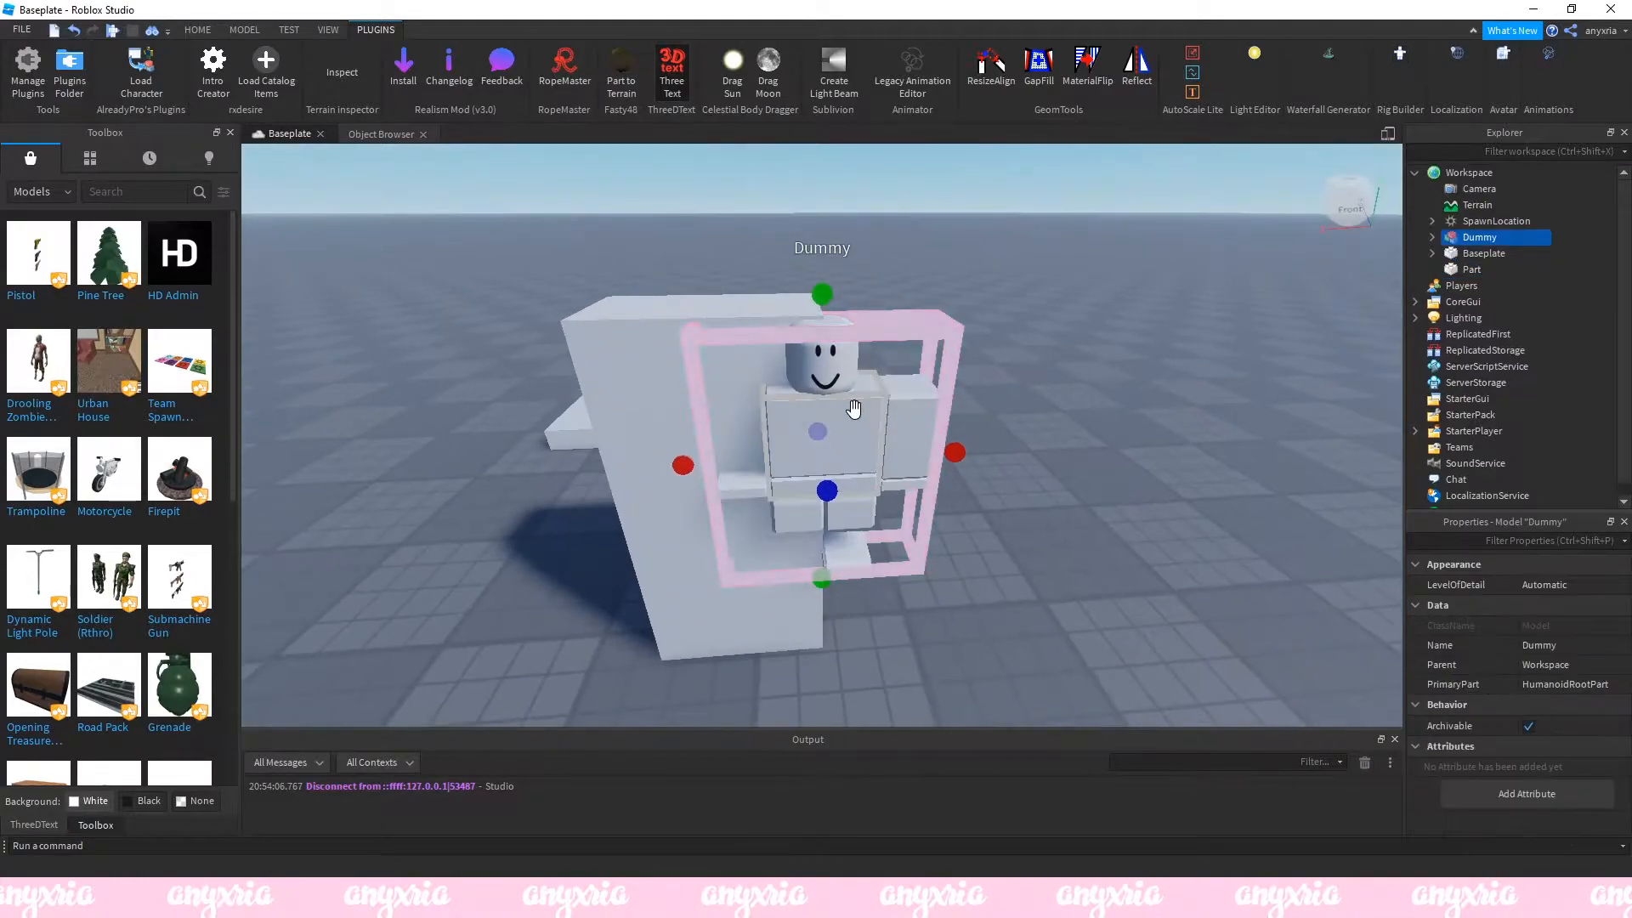
pyautogui.moveTo(854, 406); pyautogui.dragTo(732, 695)
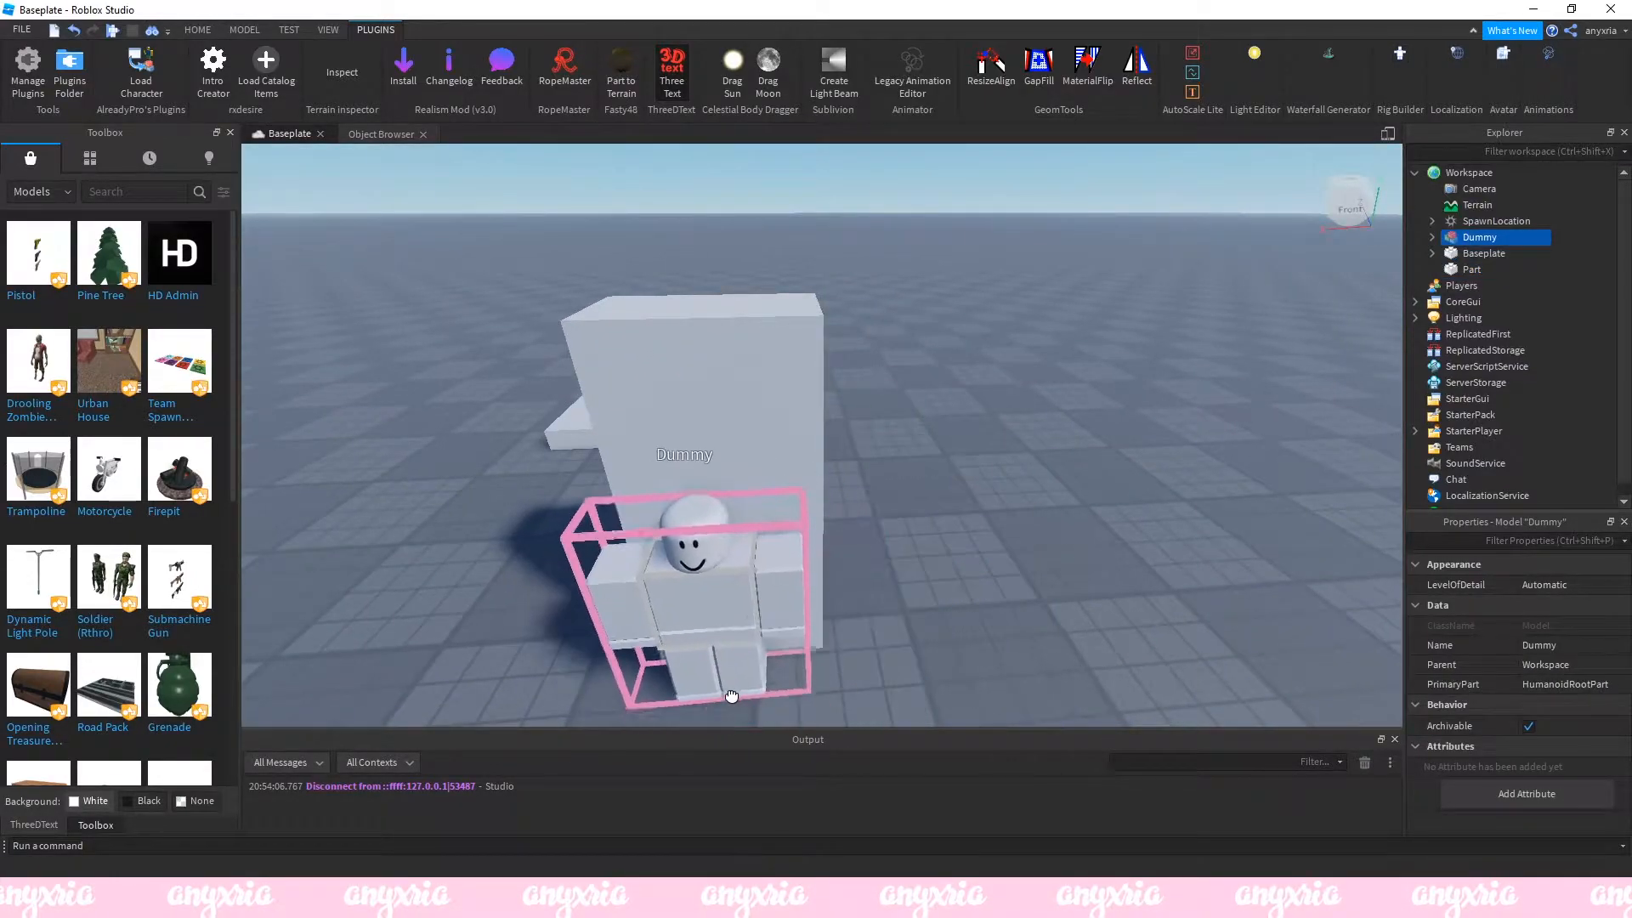
pyautogui.click(1471, 269)
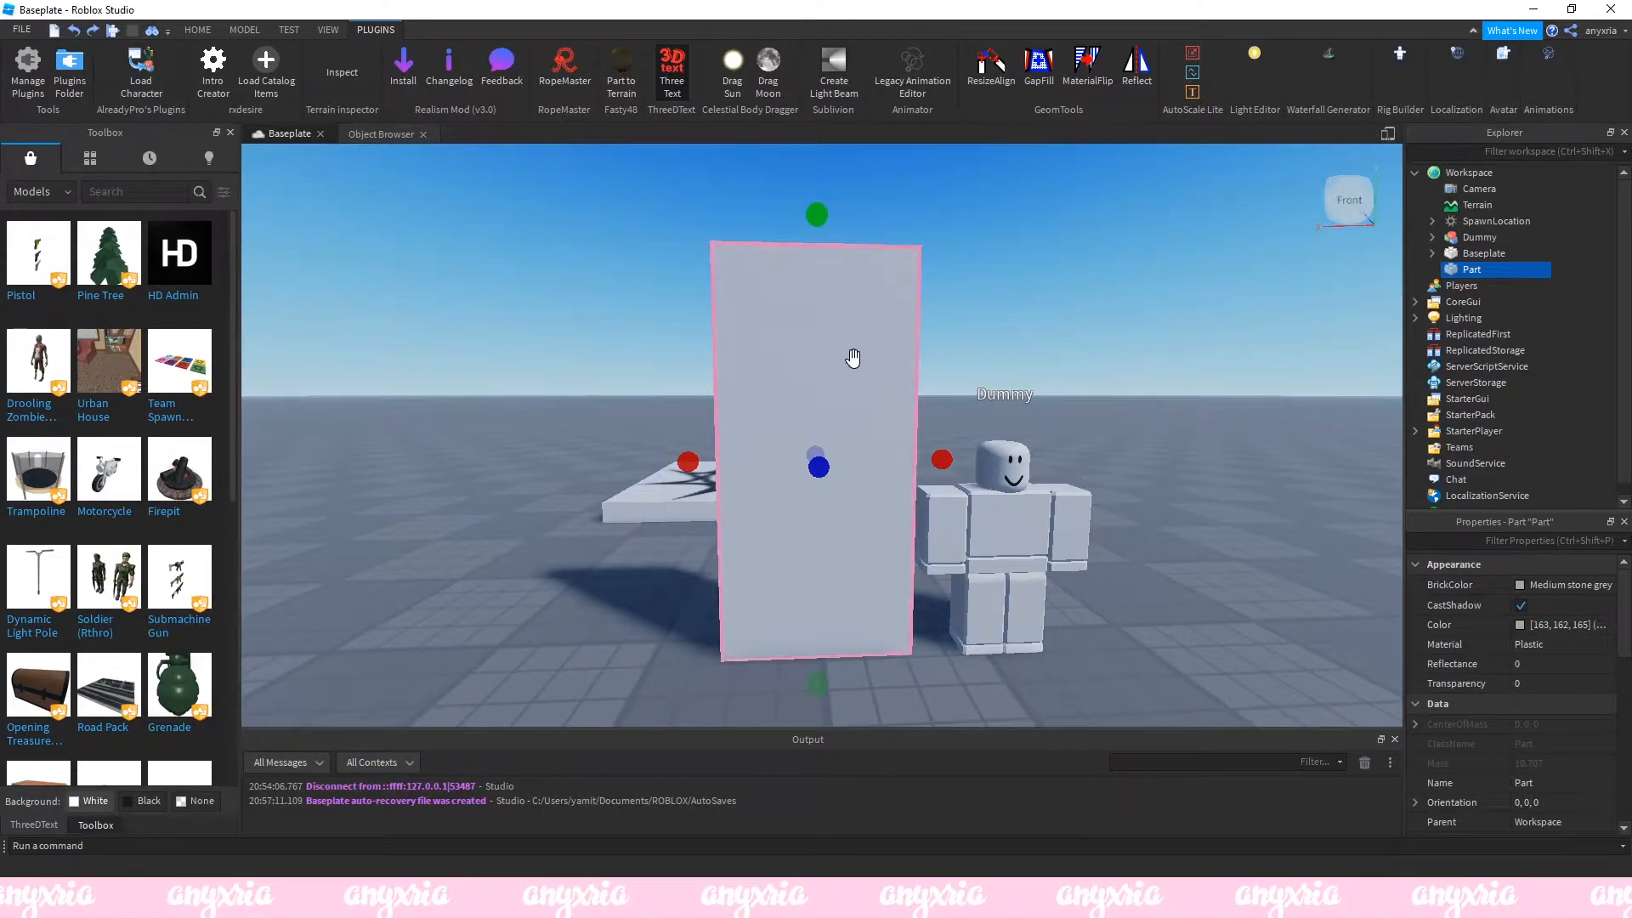
# Drag the Scale handles to flatten the part into a thin upright panel.
pyautogui.moveTo(853, 357); pyautogui.dragTo(894, 400)
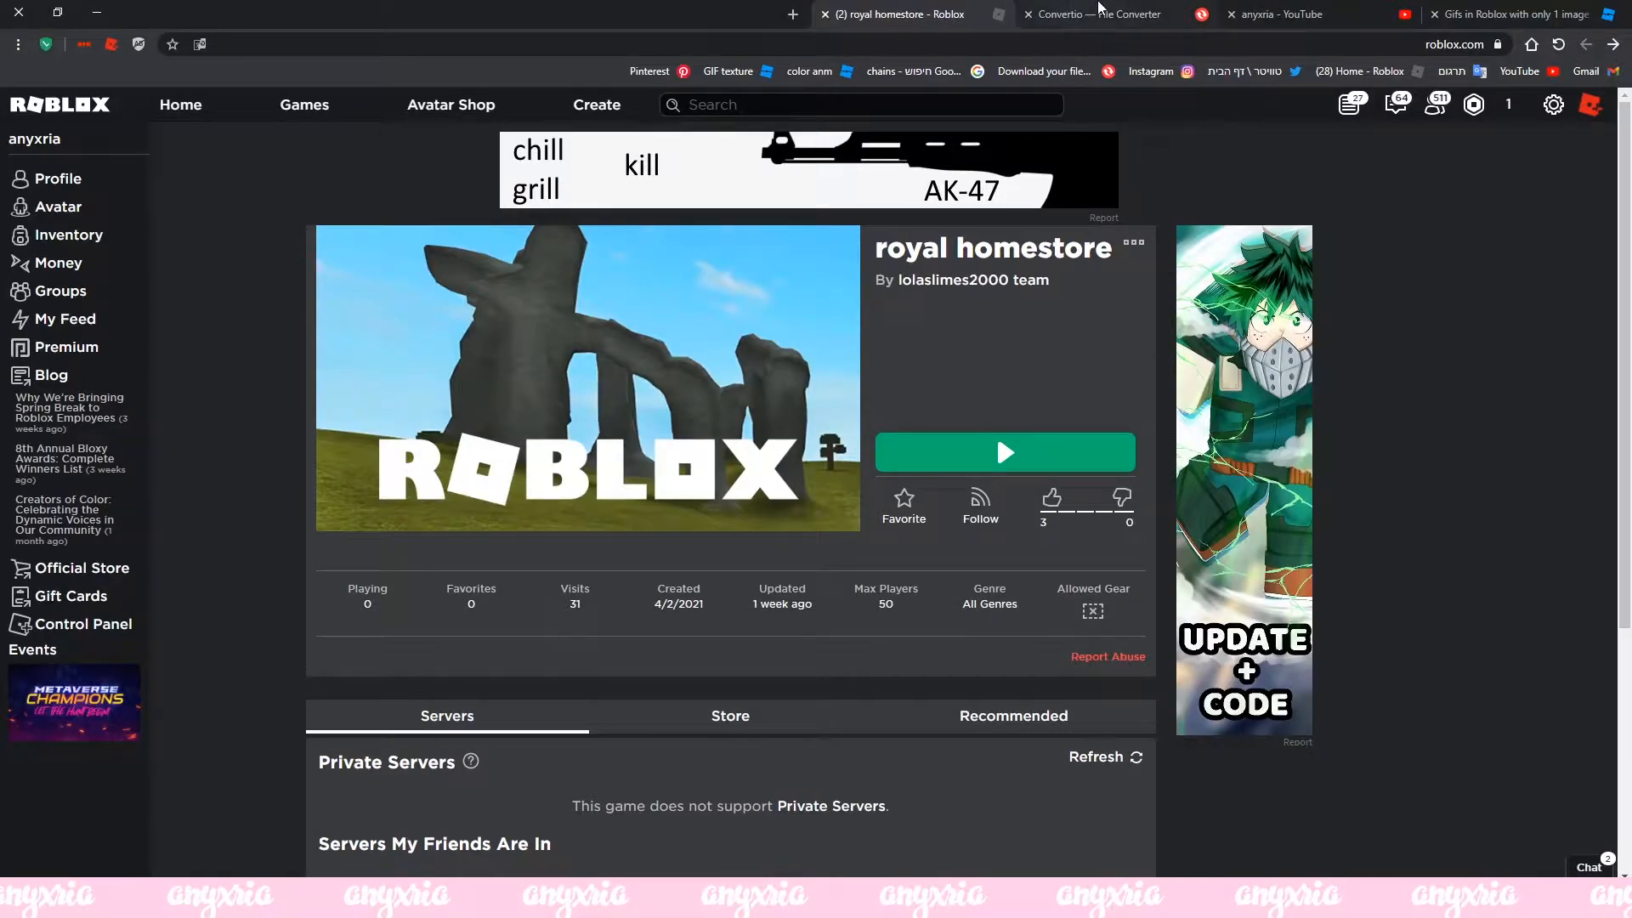
# Upload 0001-0040 (1).gif to Convertio and browse its output format list.
pyautogui.click(1093, 13)
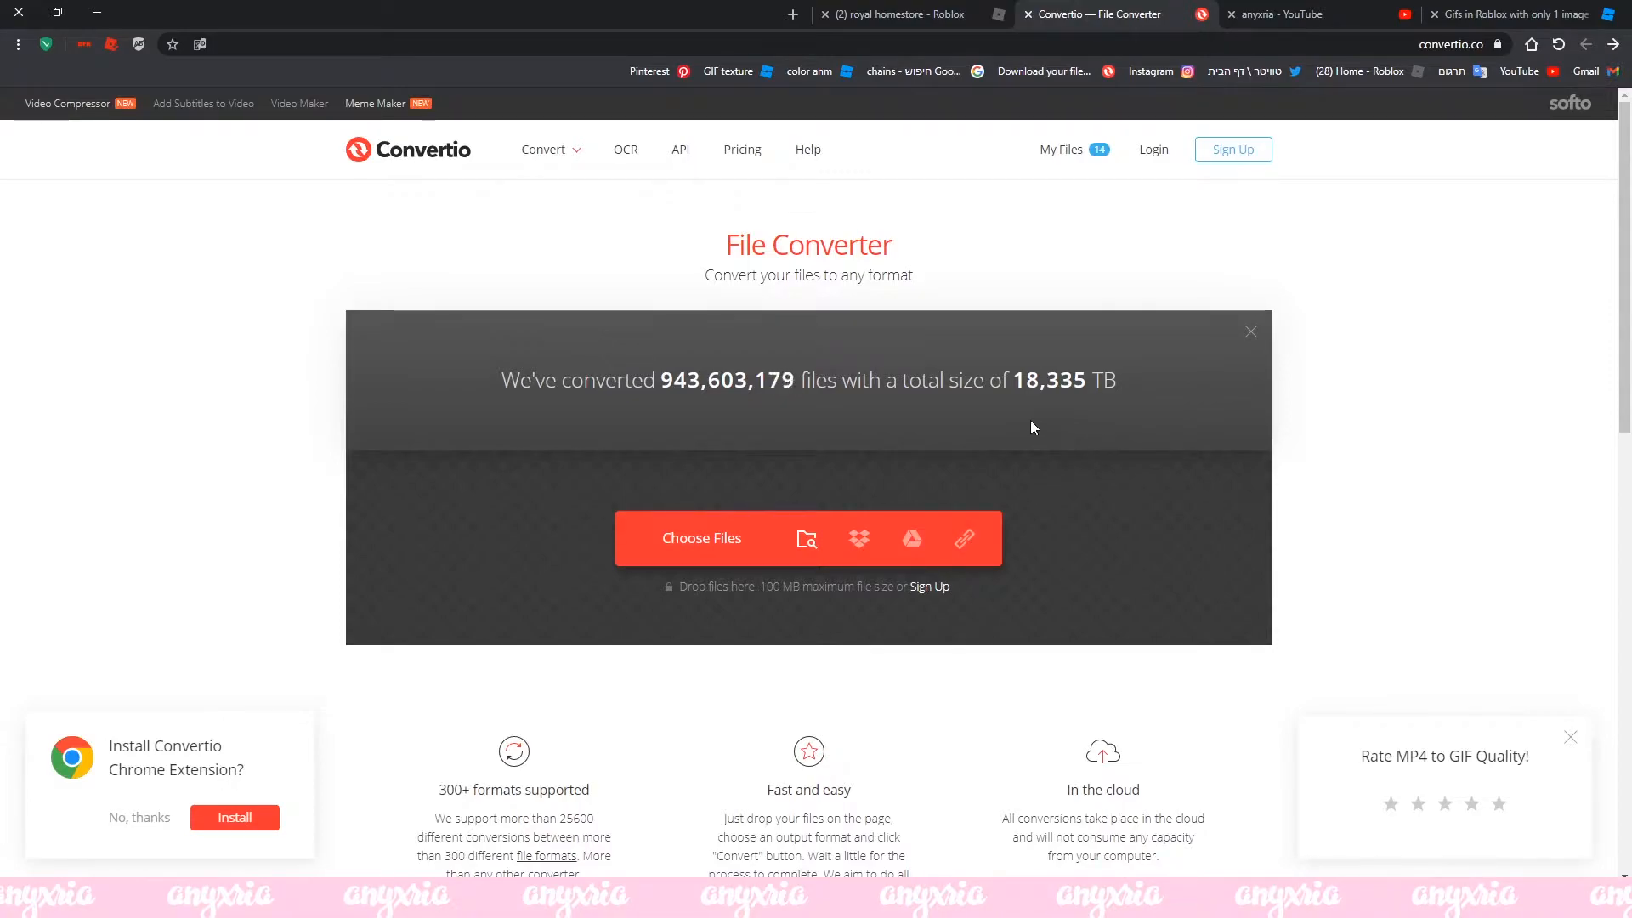
pyautogui.moveTo(770, 547)
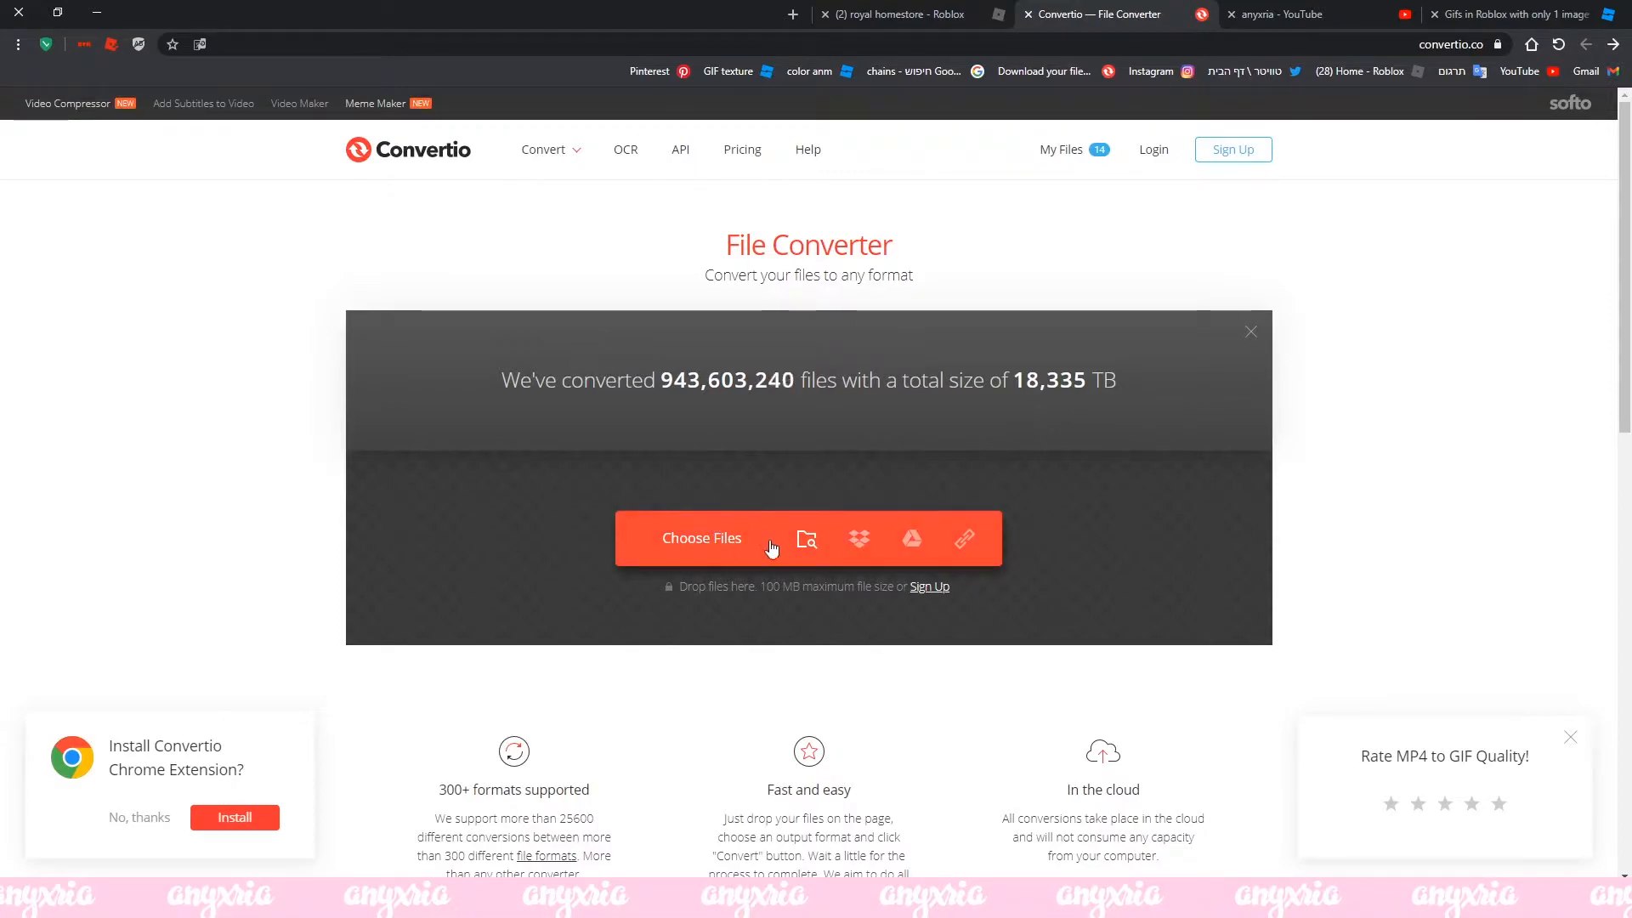
pyautogui.click(702, 538)
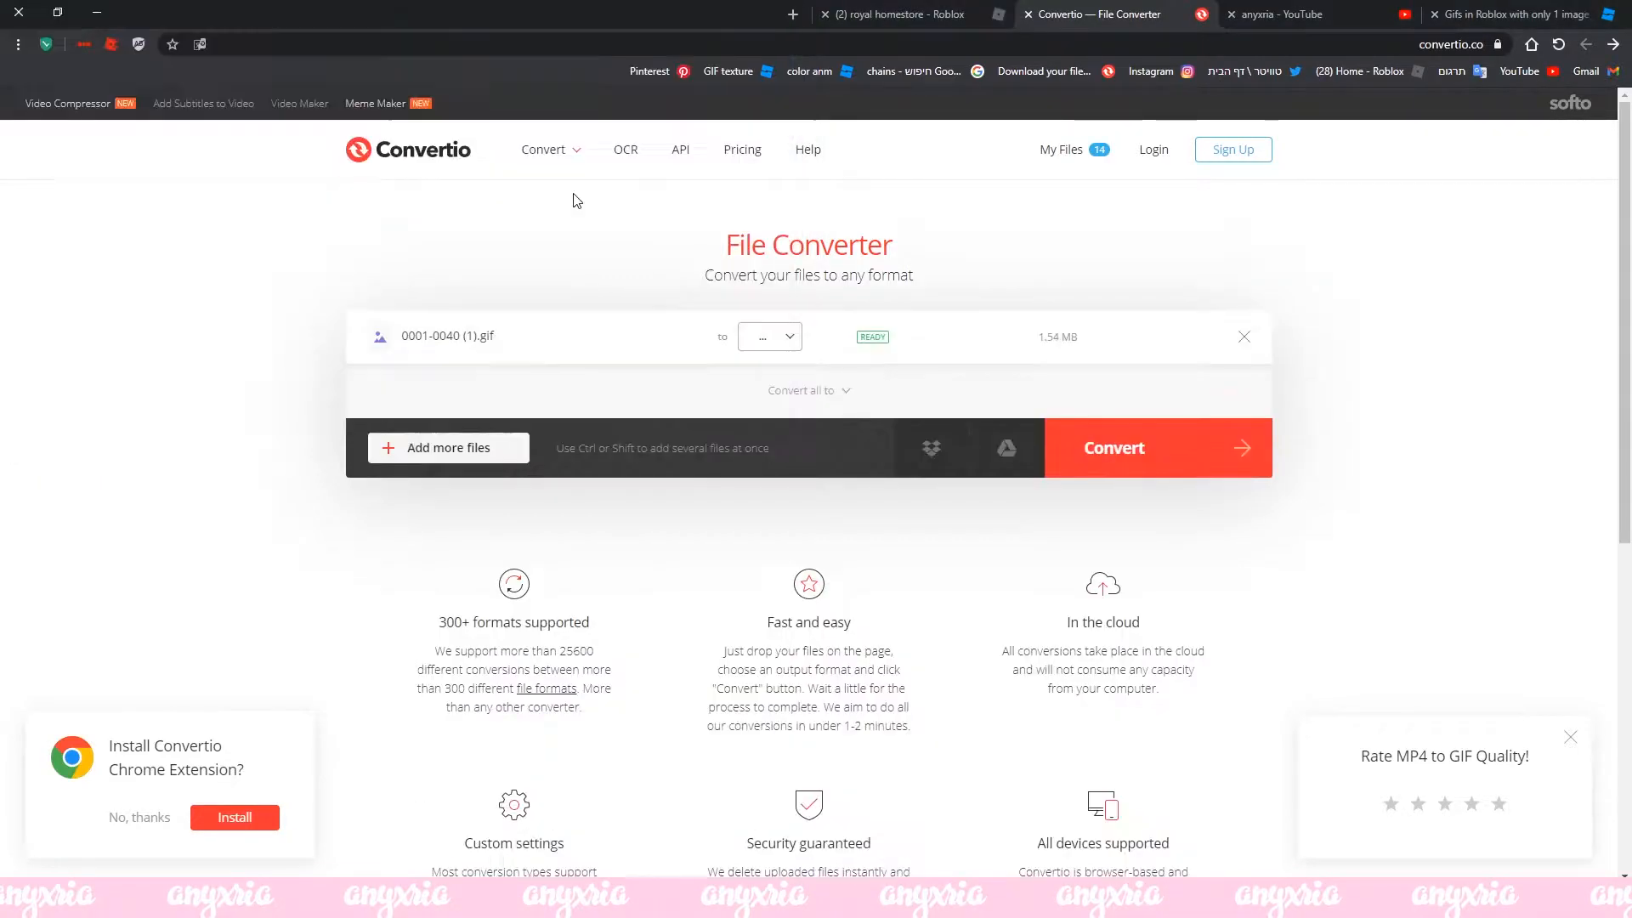
pyautogui.click(767, 337)
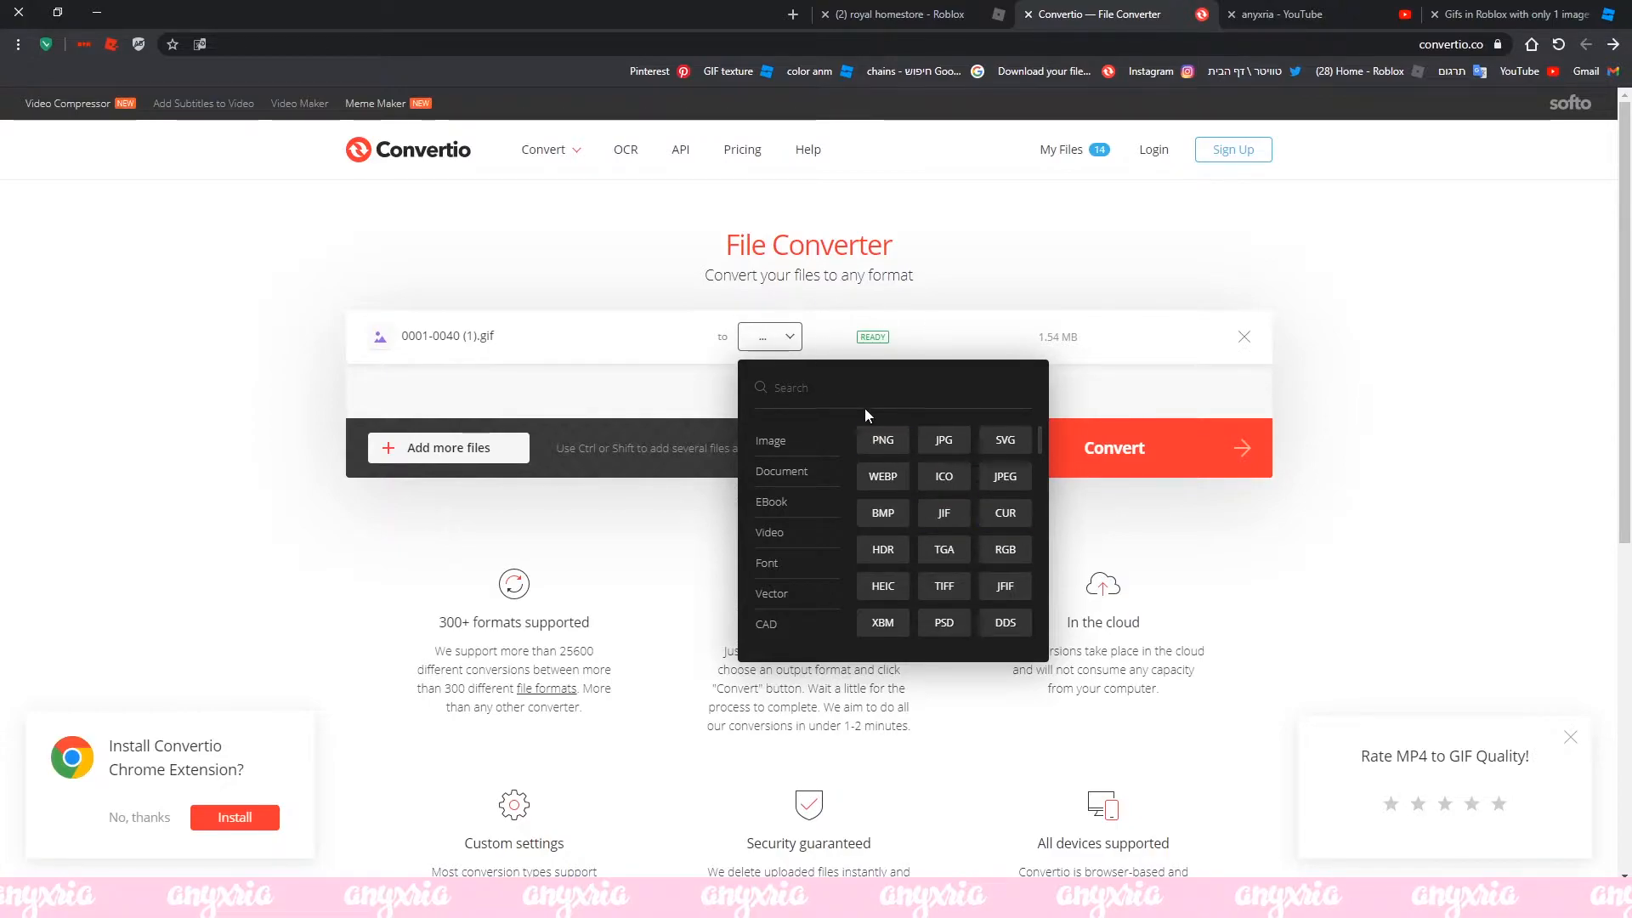
pyautogui.moveTo(770, 453)
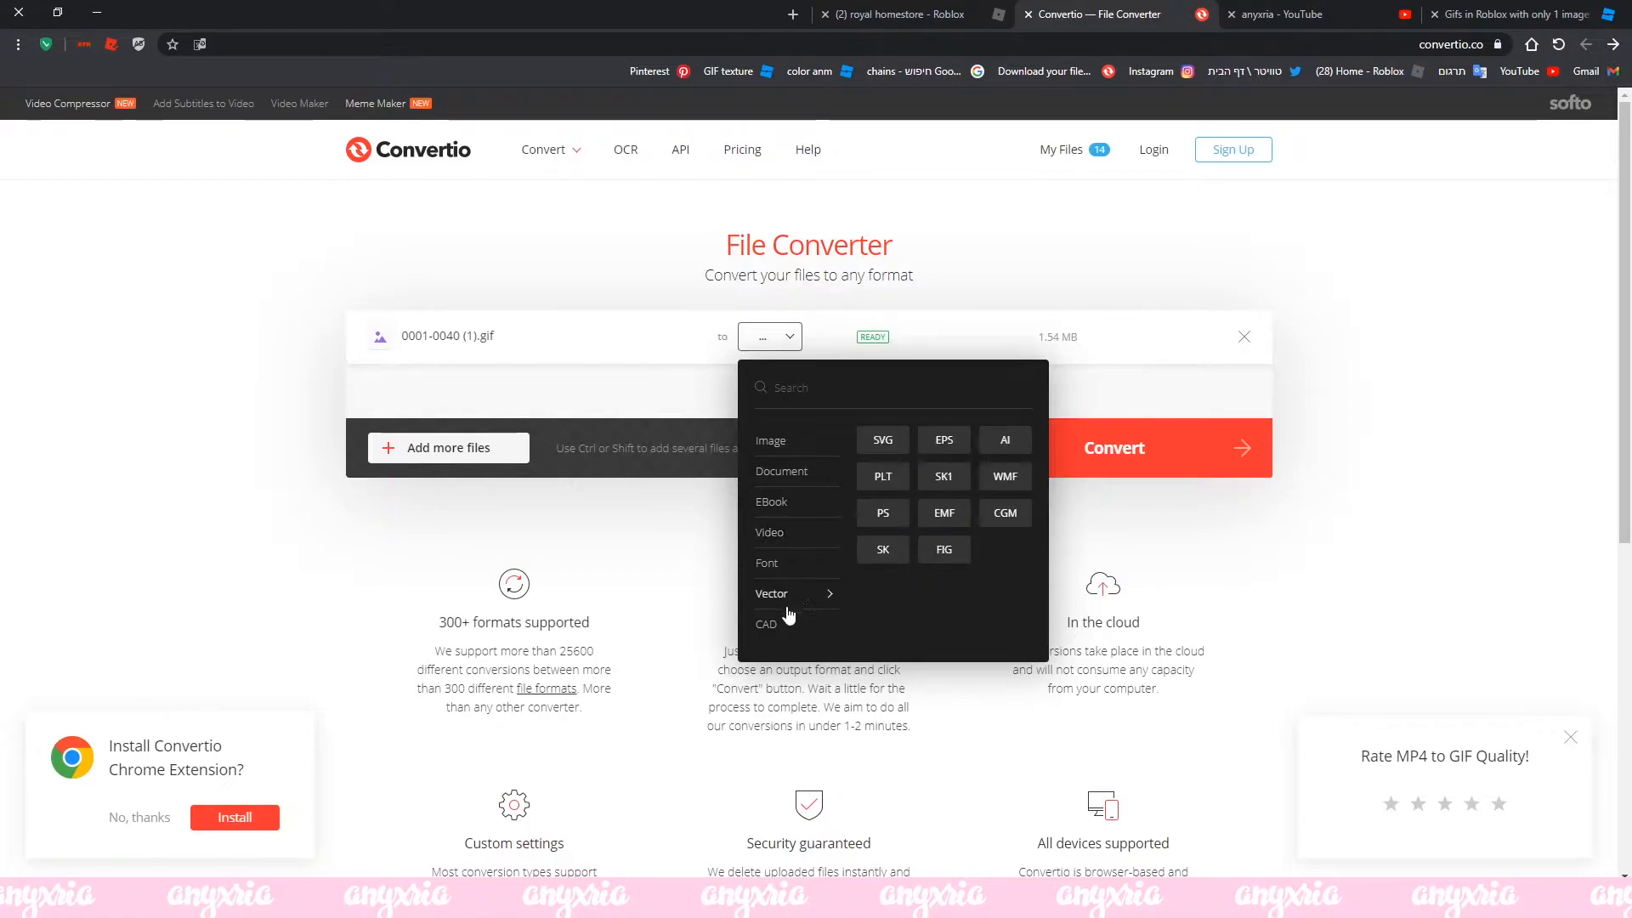
pyautogui.click(727, 328)
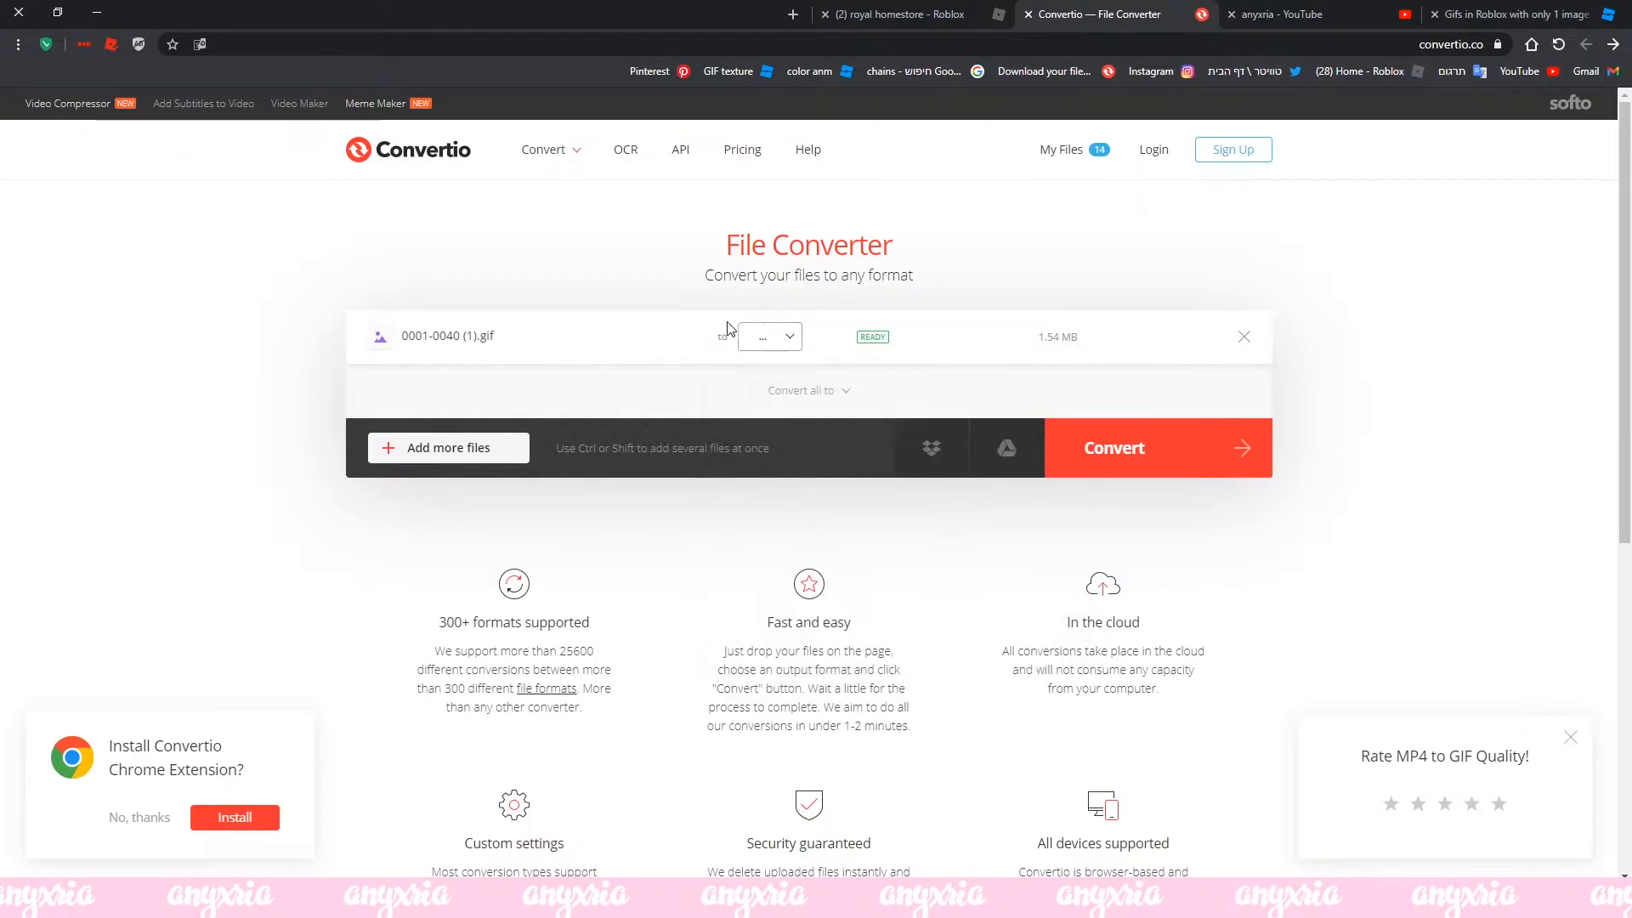
pyautogui.click(769, 337)
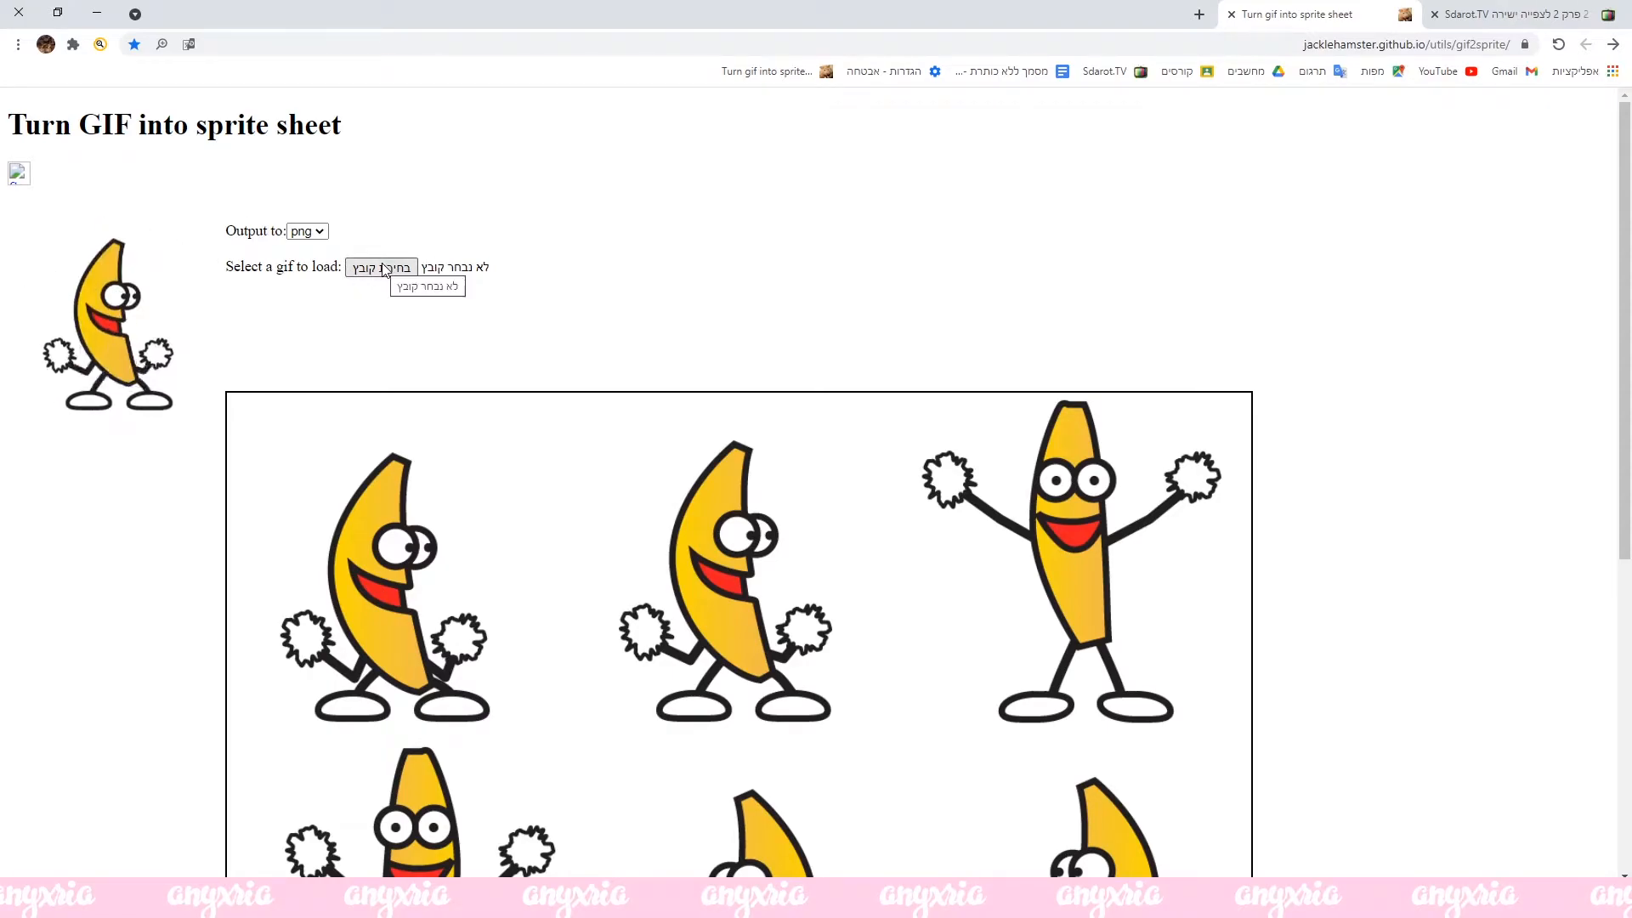
# Load the GIF into gif2sprite and scroll to the generated sprite sheet.
pyautogui.click(384, 266)
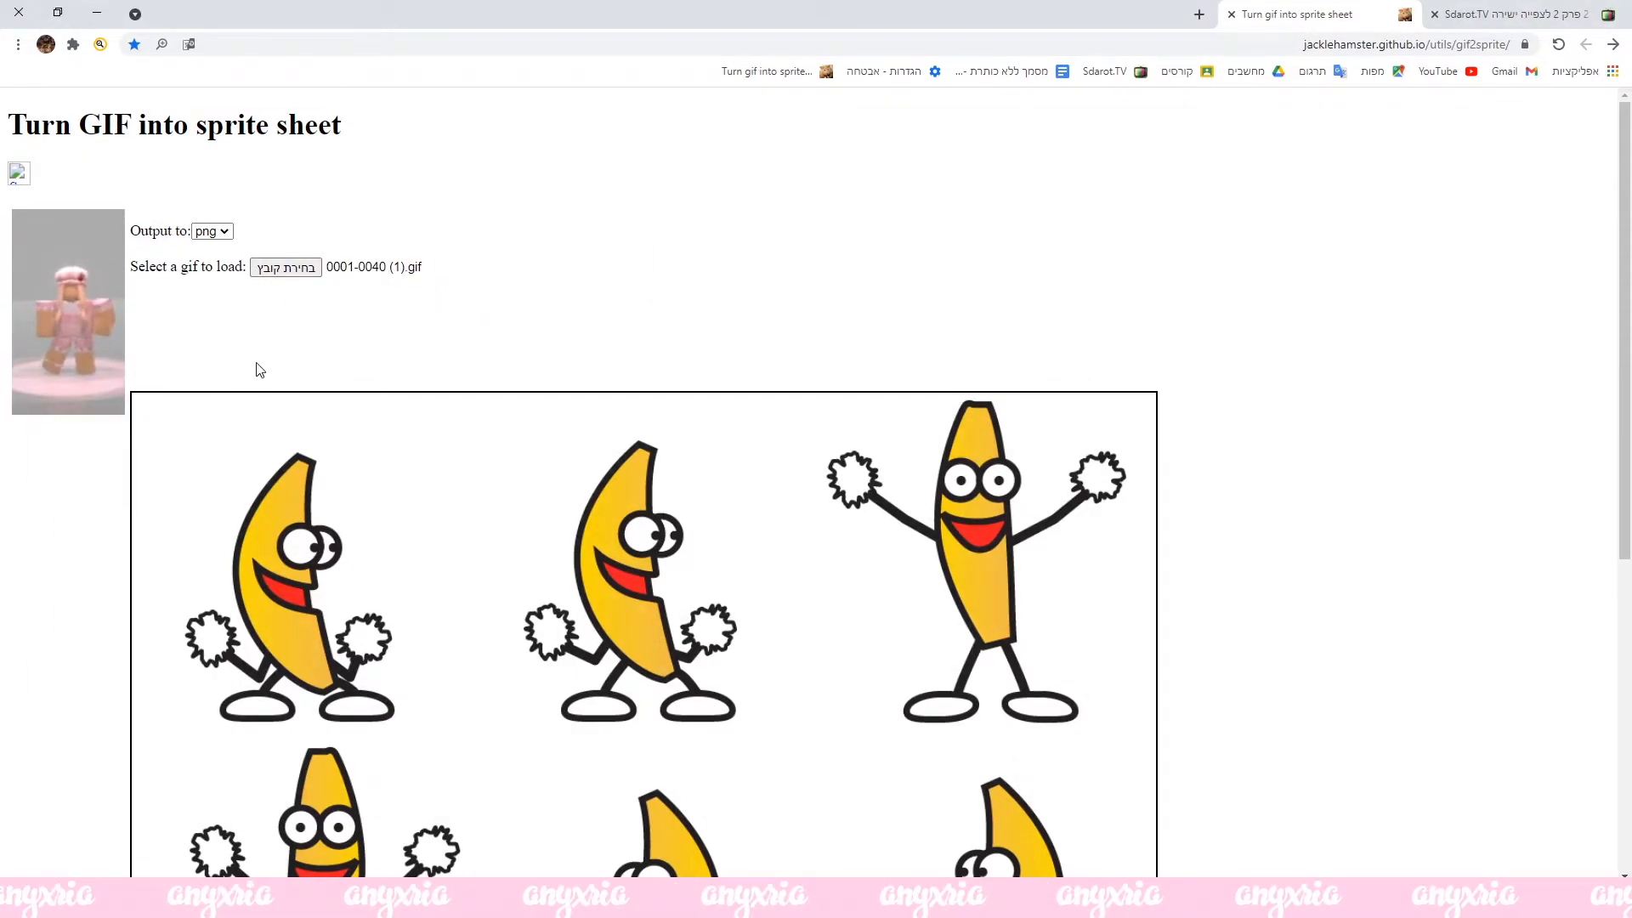
pyautogui.scroll(-3)
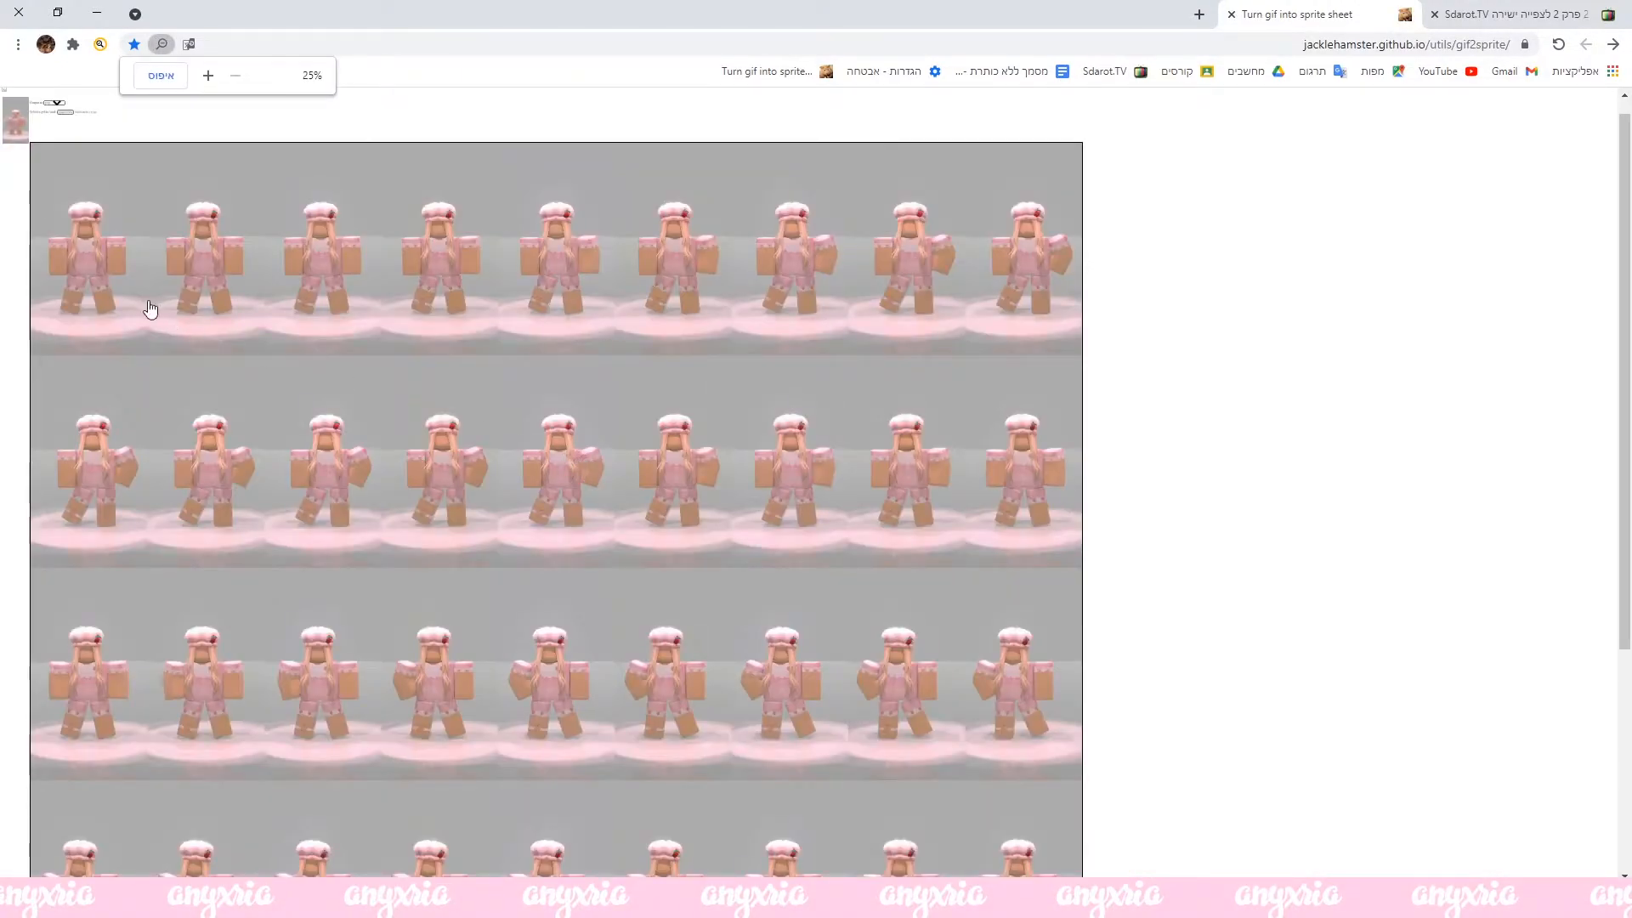
pyautogui.scroll(-3)
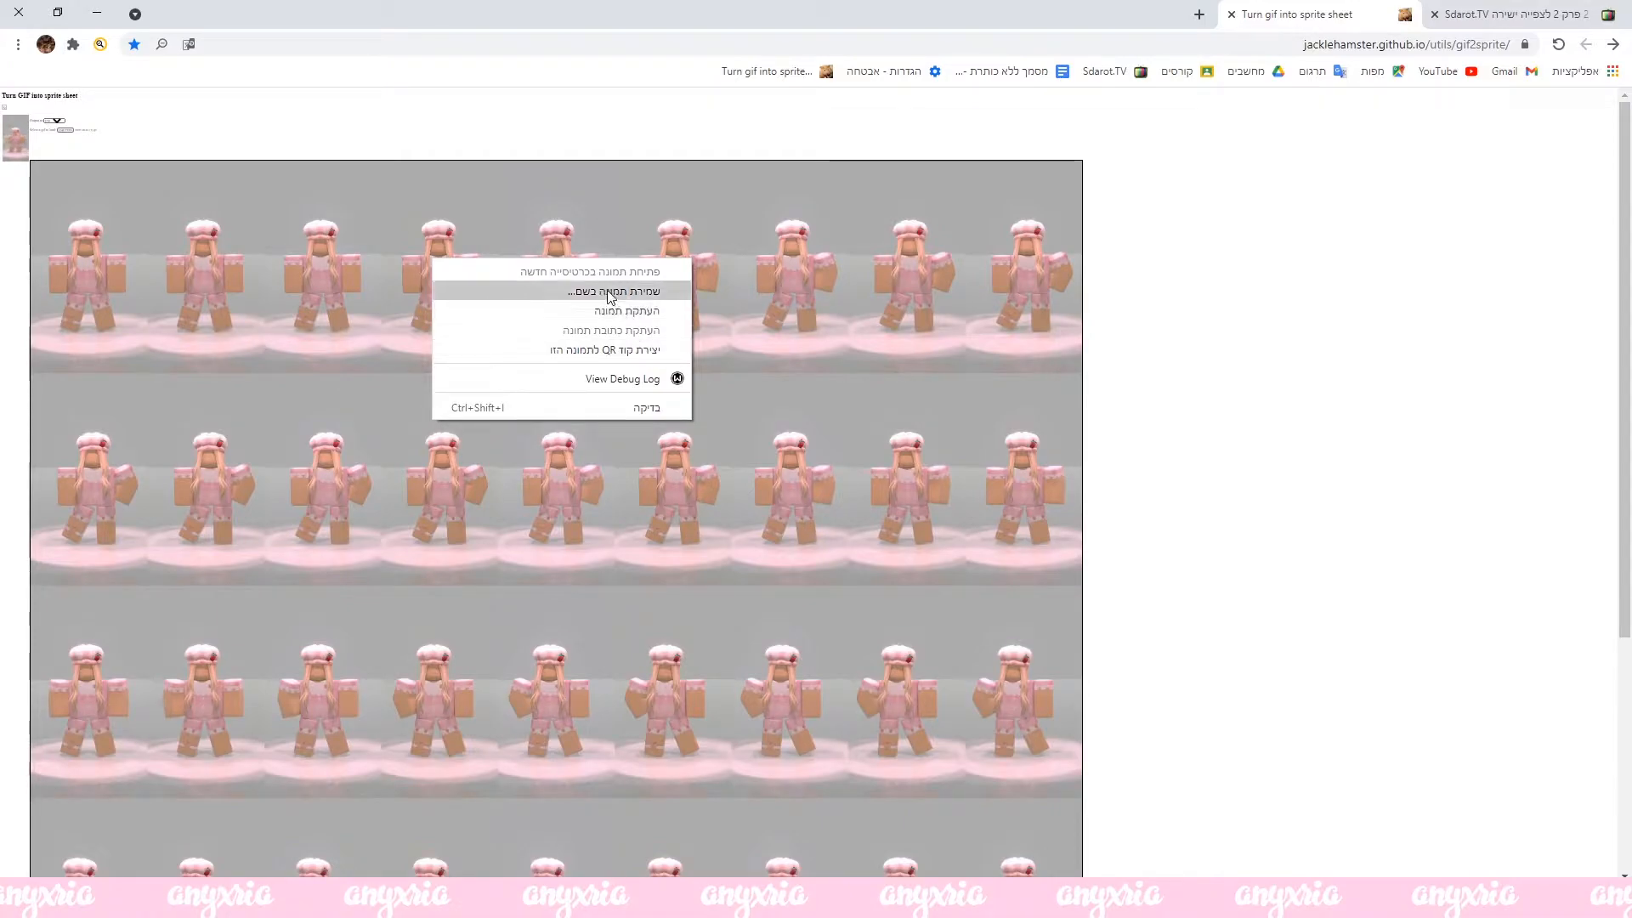
# Save the sprite sheet as tutorial2.png in the frames folder.
pyautogui.click(611, 291)
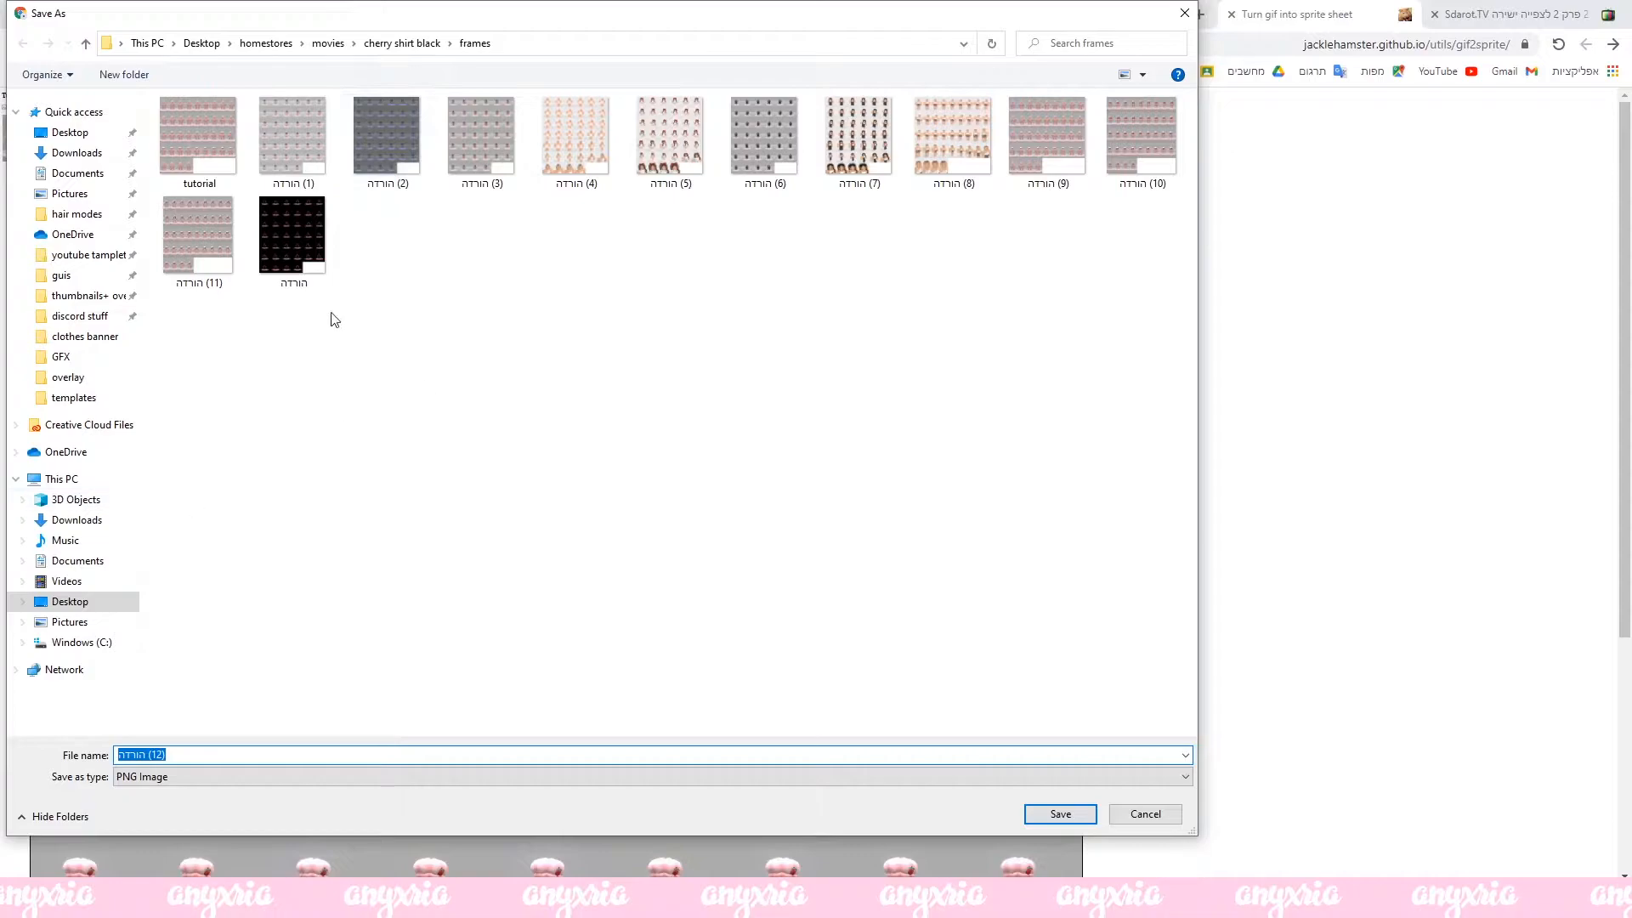
pyautogui.click(292, 235)
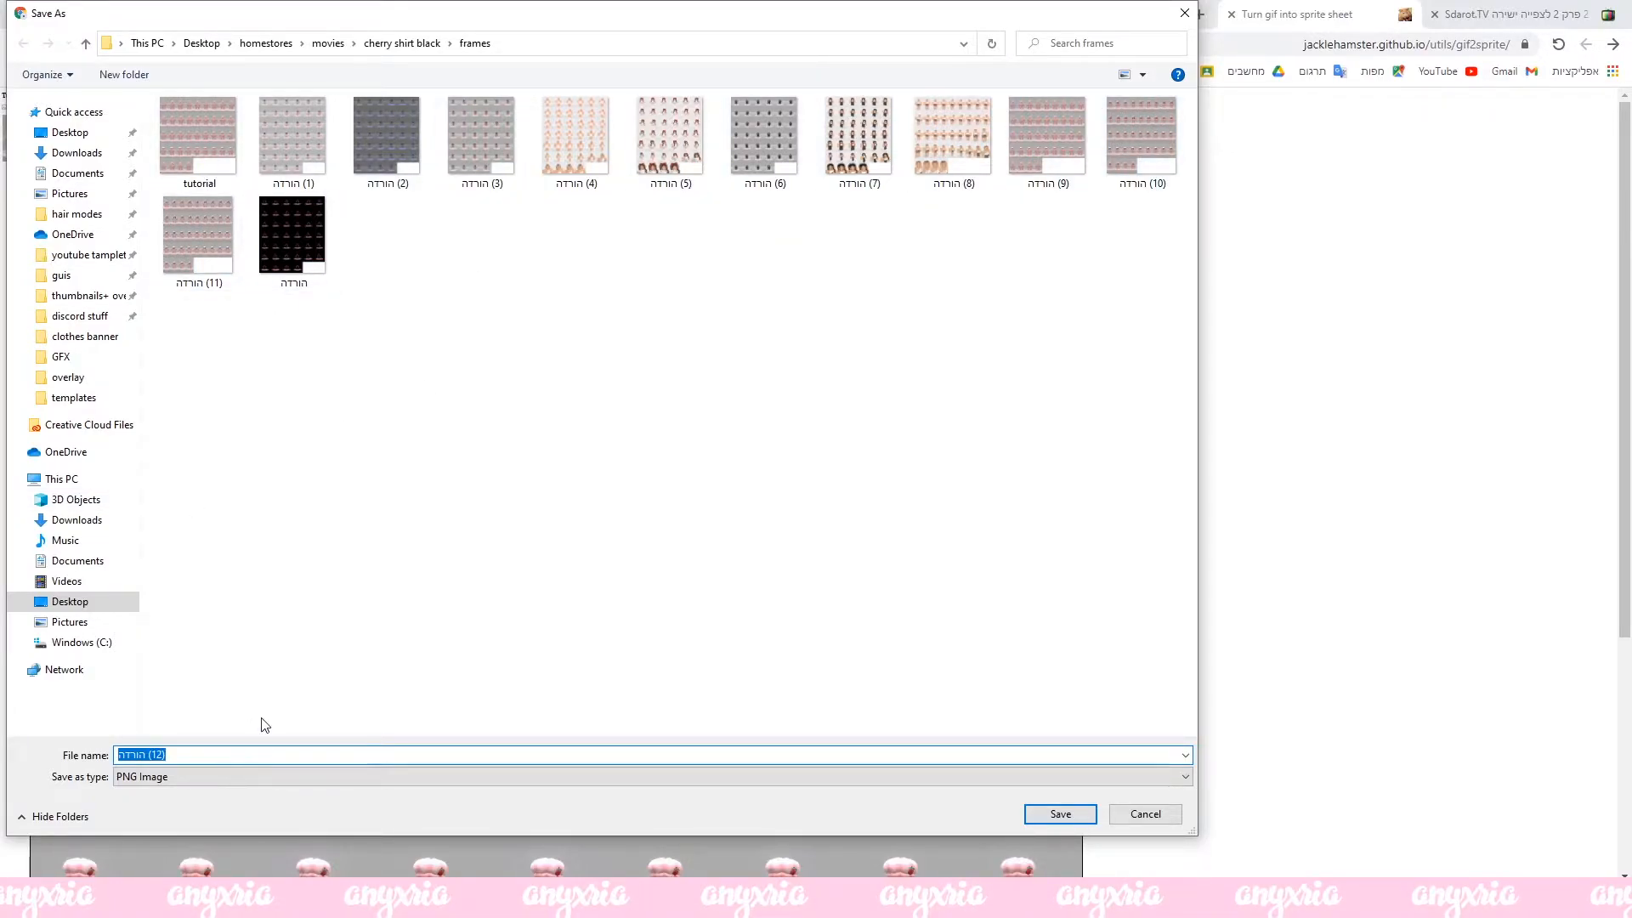
pyautogui.click(198, 135)
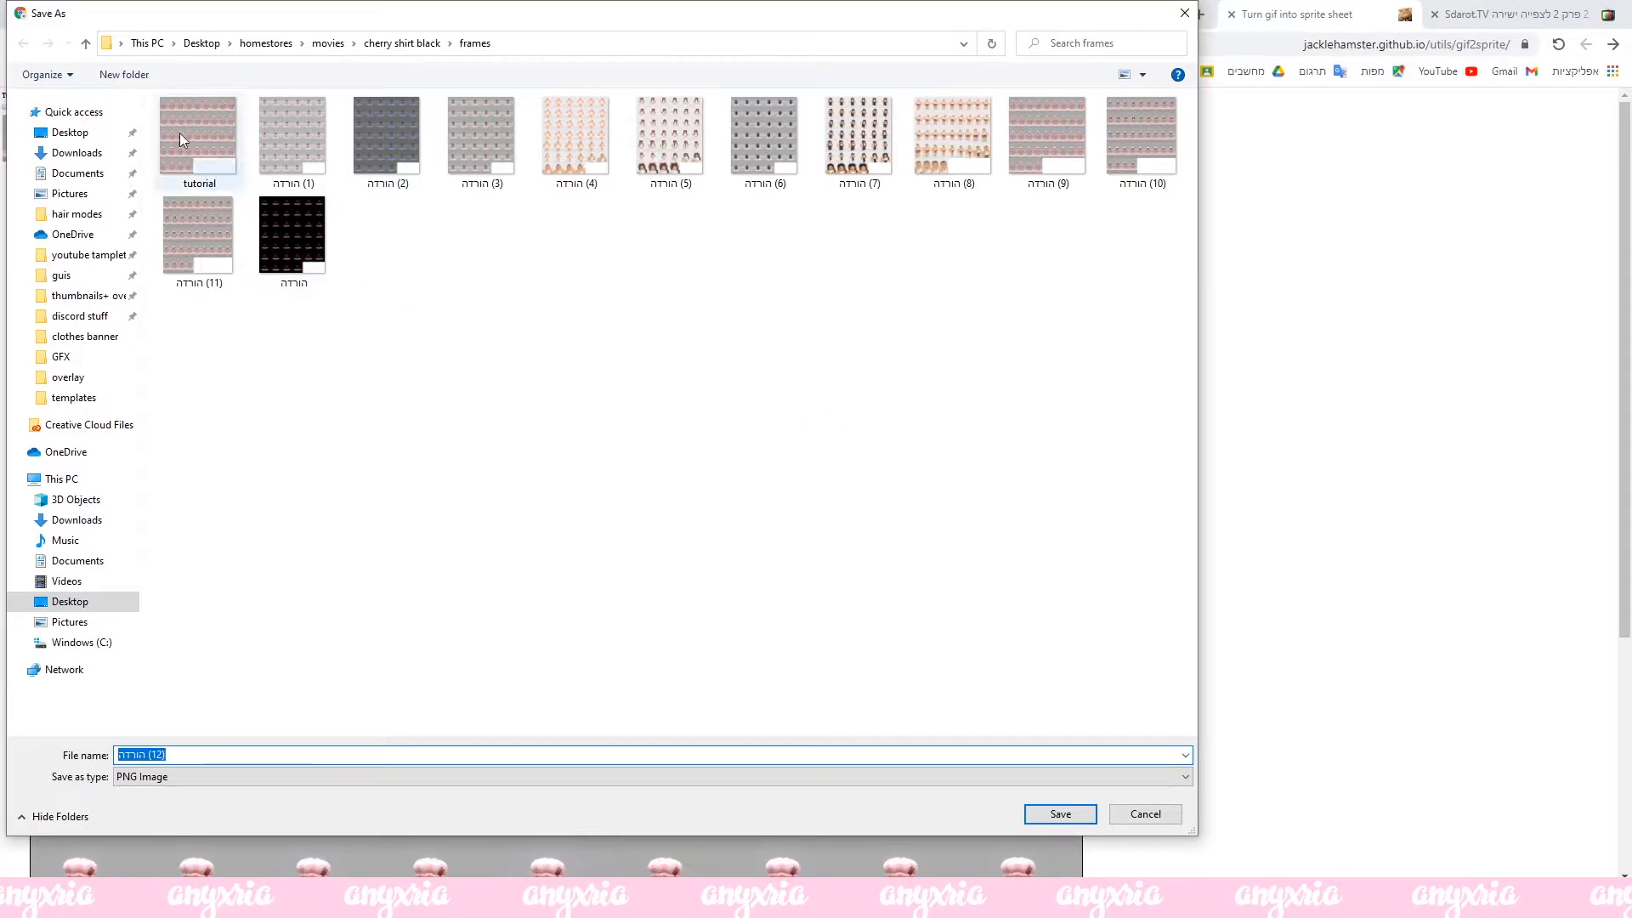
pyautogui.moveTo(539, 724)
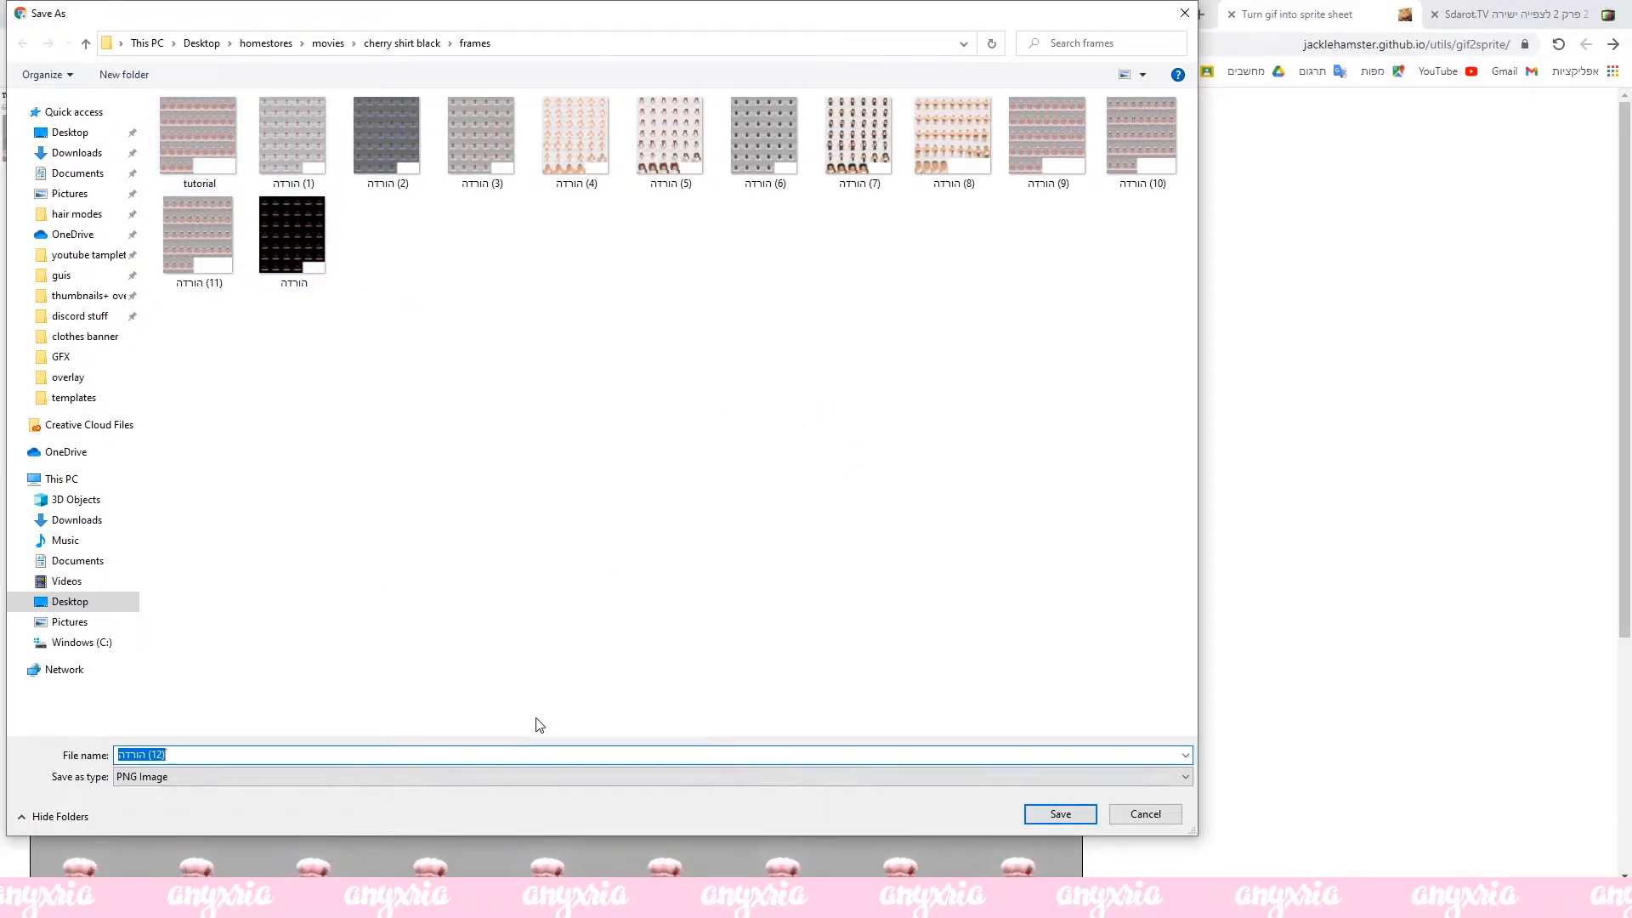
pyautogui.write('tutpr')
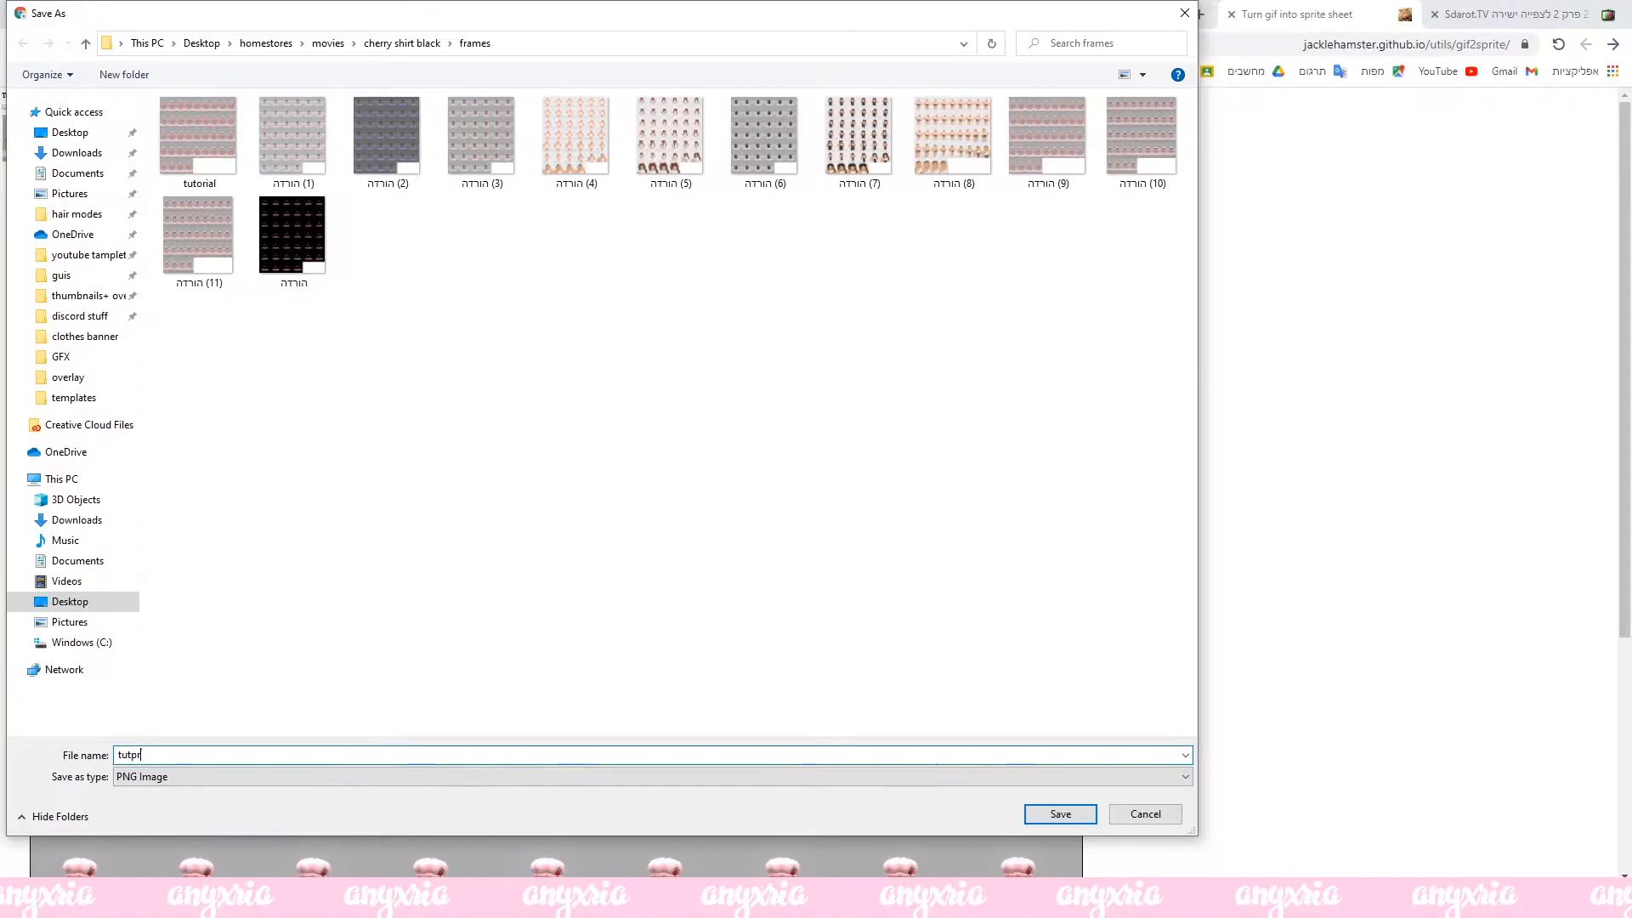
pyautogui.click(1058, 814)
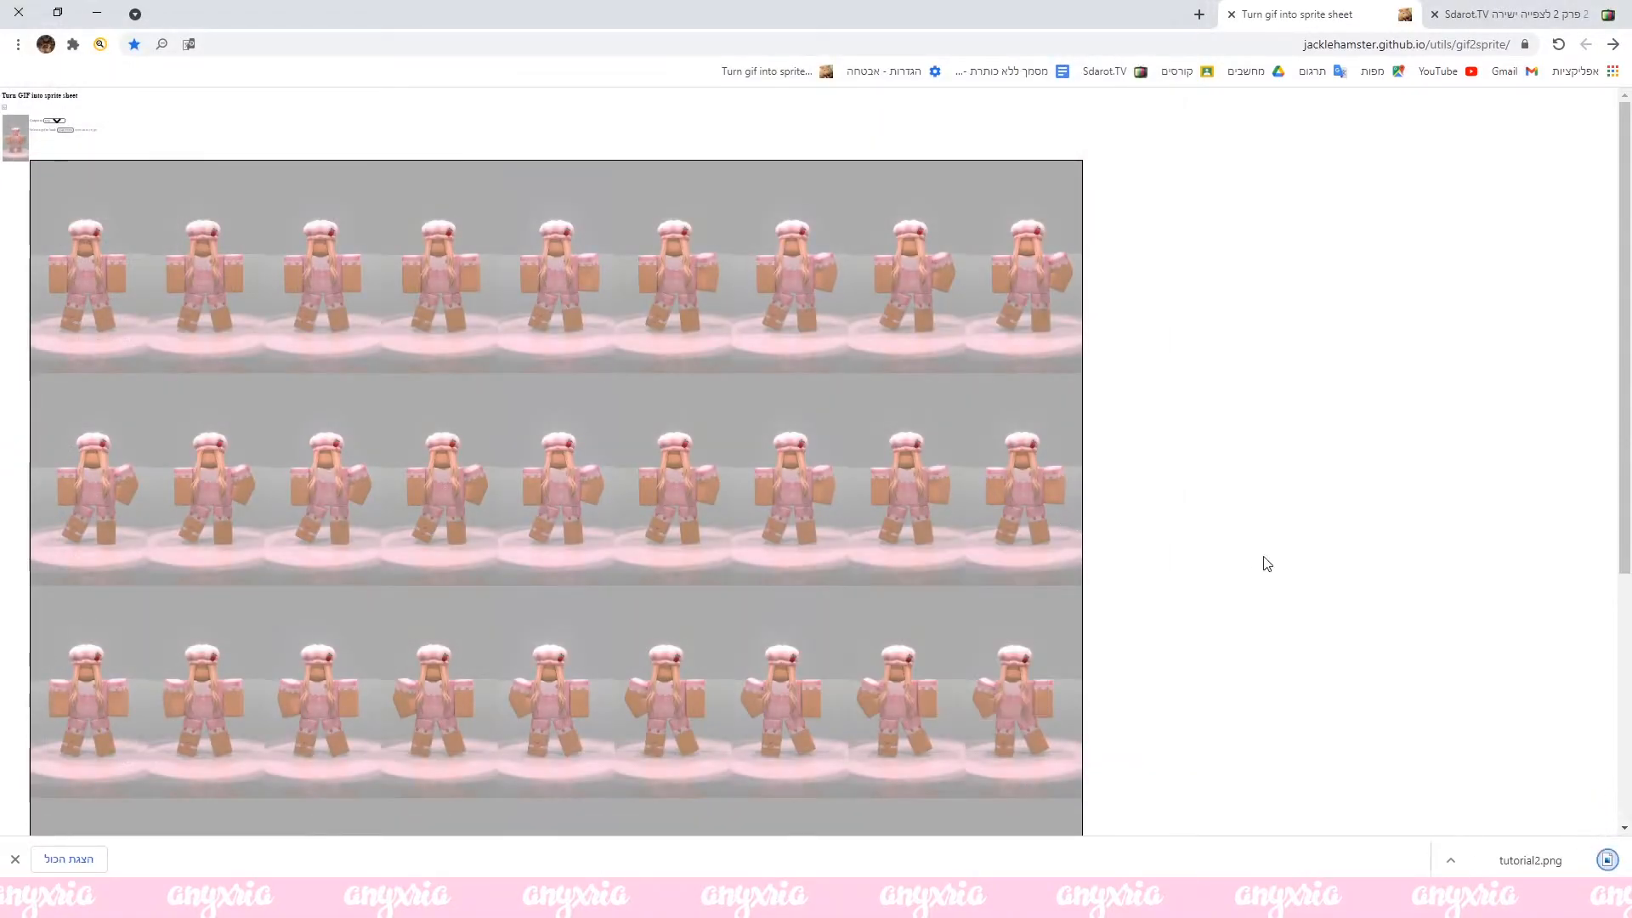
pyautogui.moveTo(55, 287)
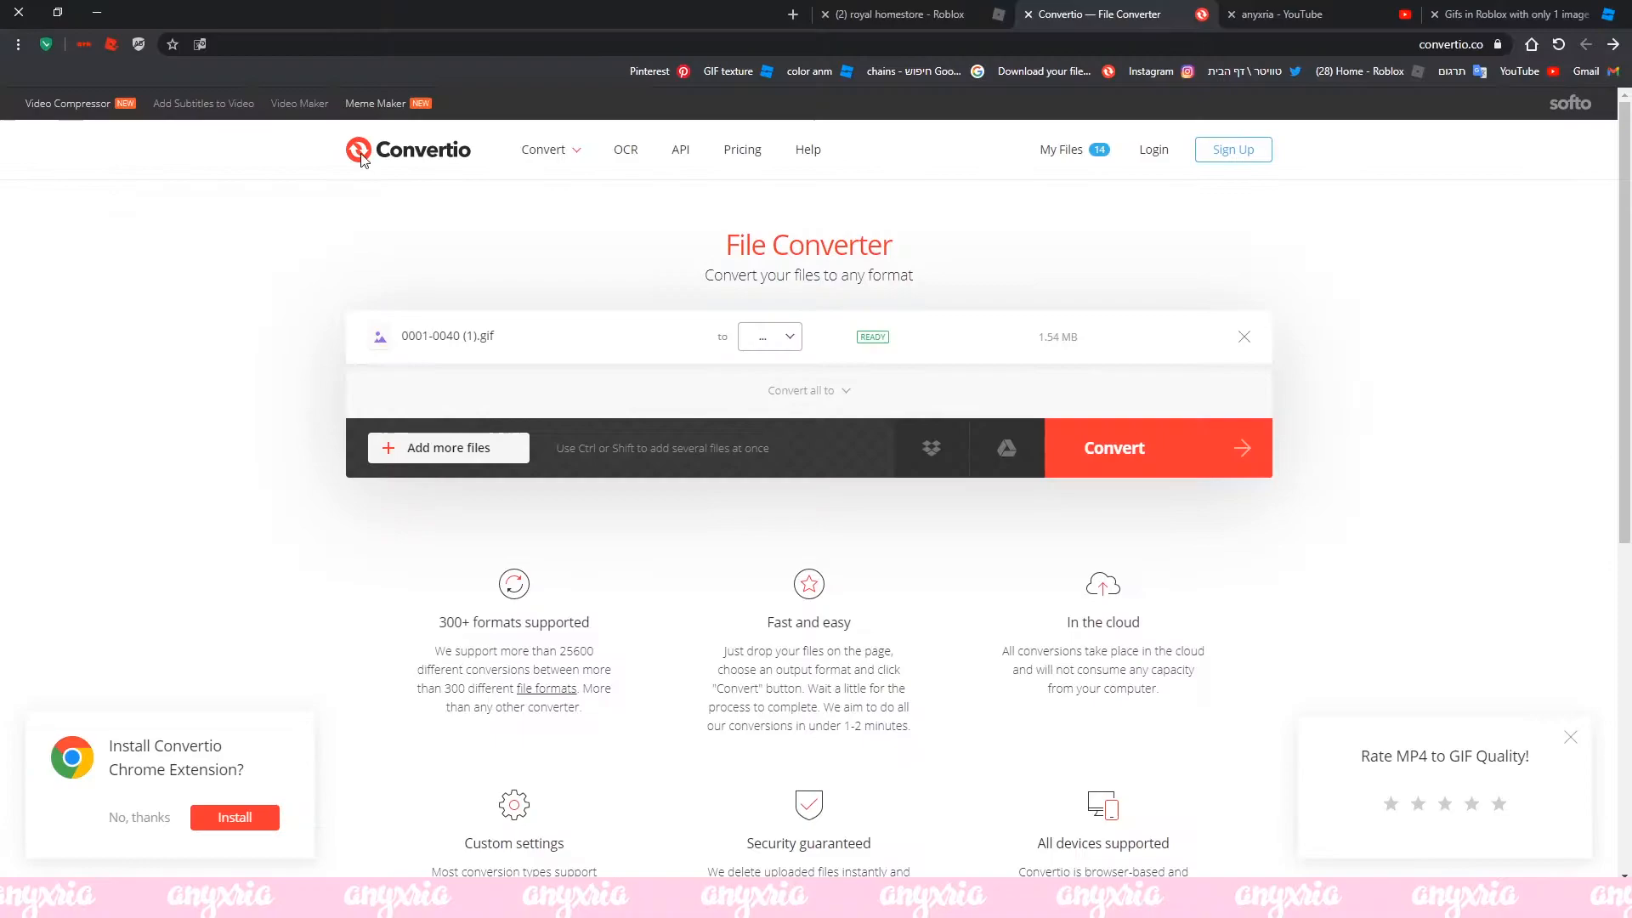
# Read the 'Gifs in Roblox with only 1 image' post and open its showcase game.
pyautogui.click(1509, 14)
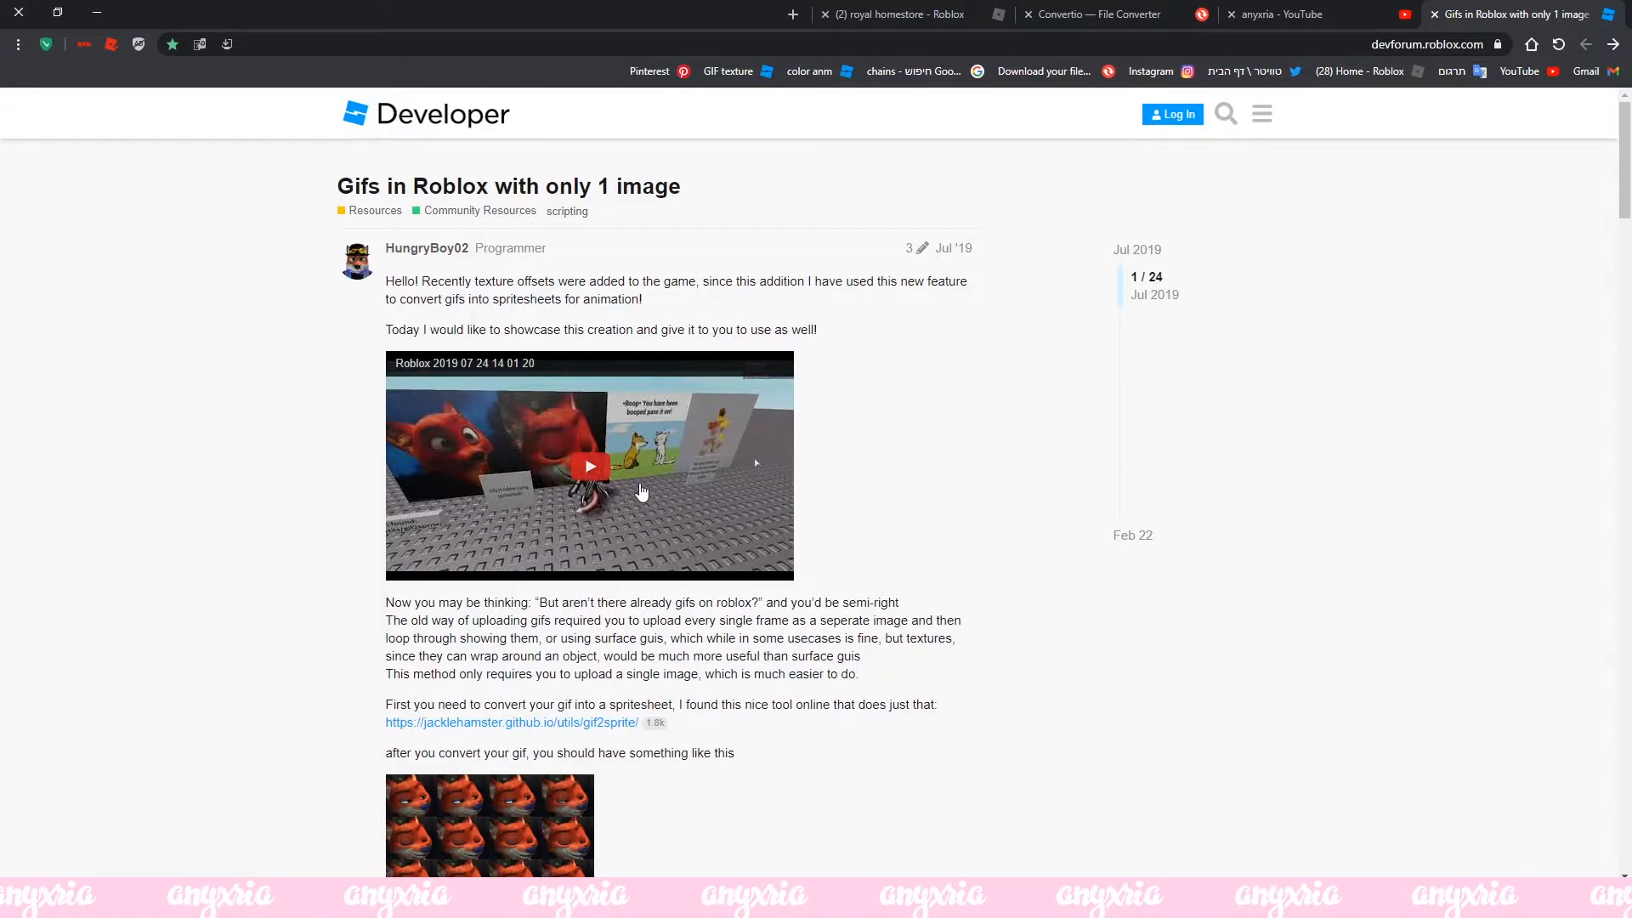
pyautogui.scroll(-3)
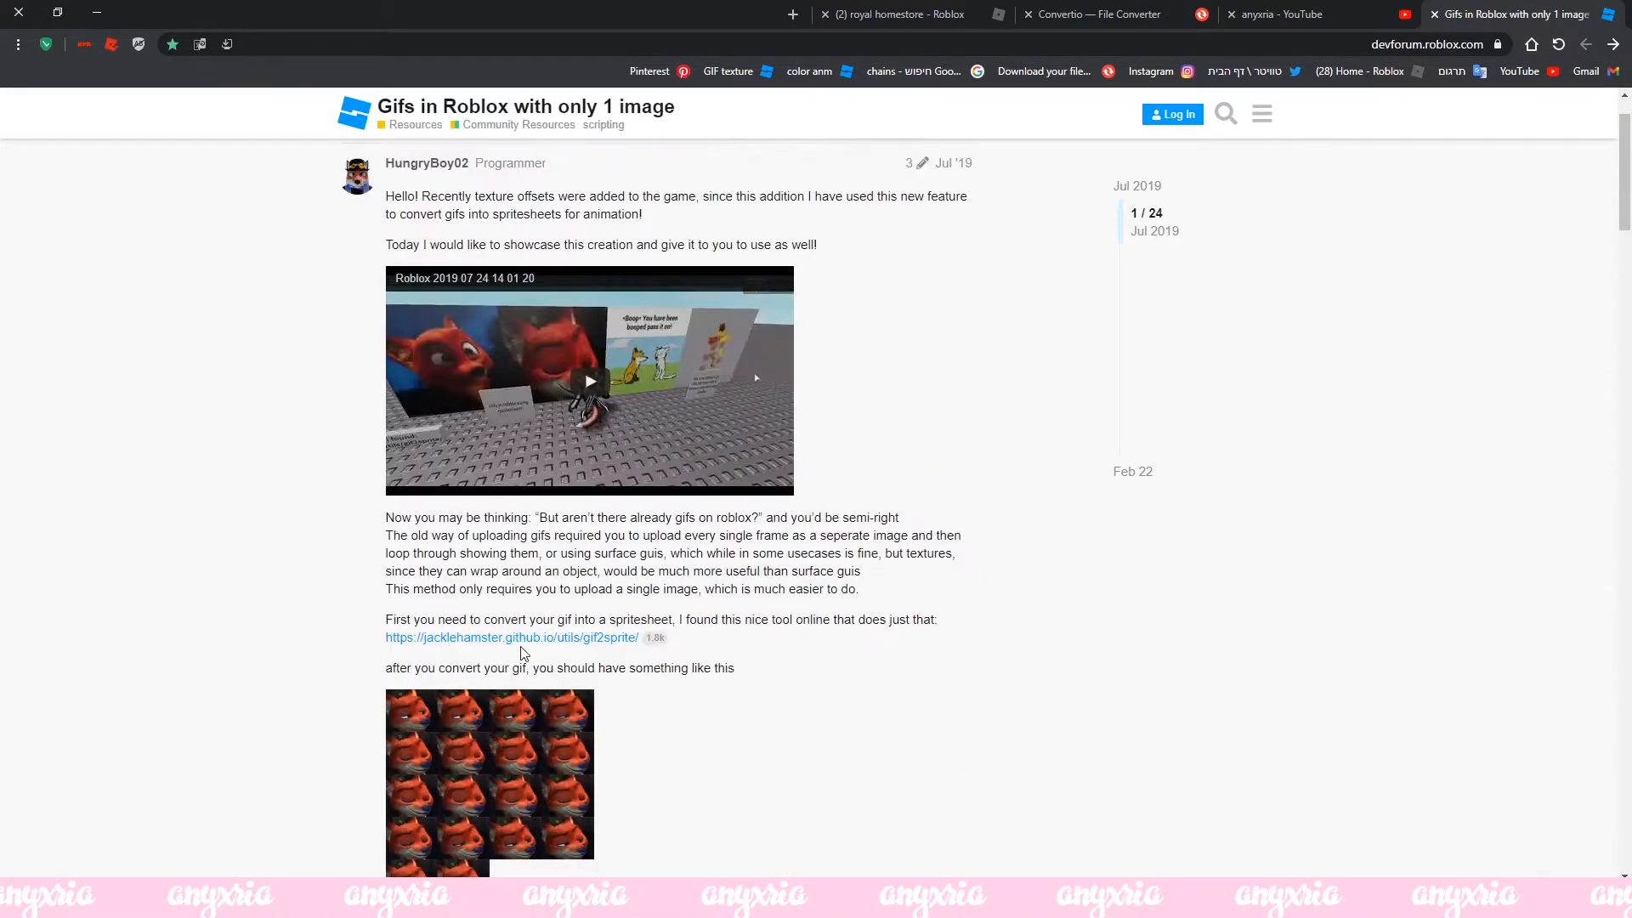
pyautogui.scroll(-3)
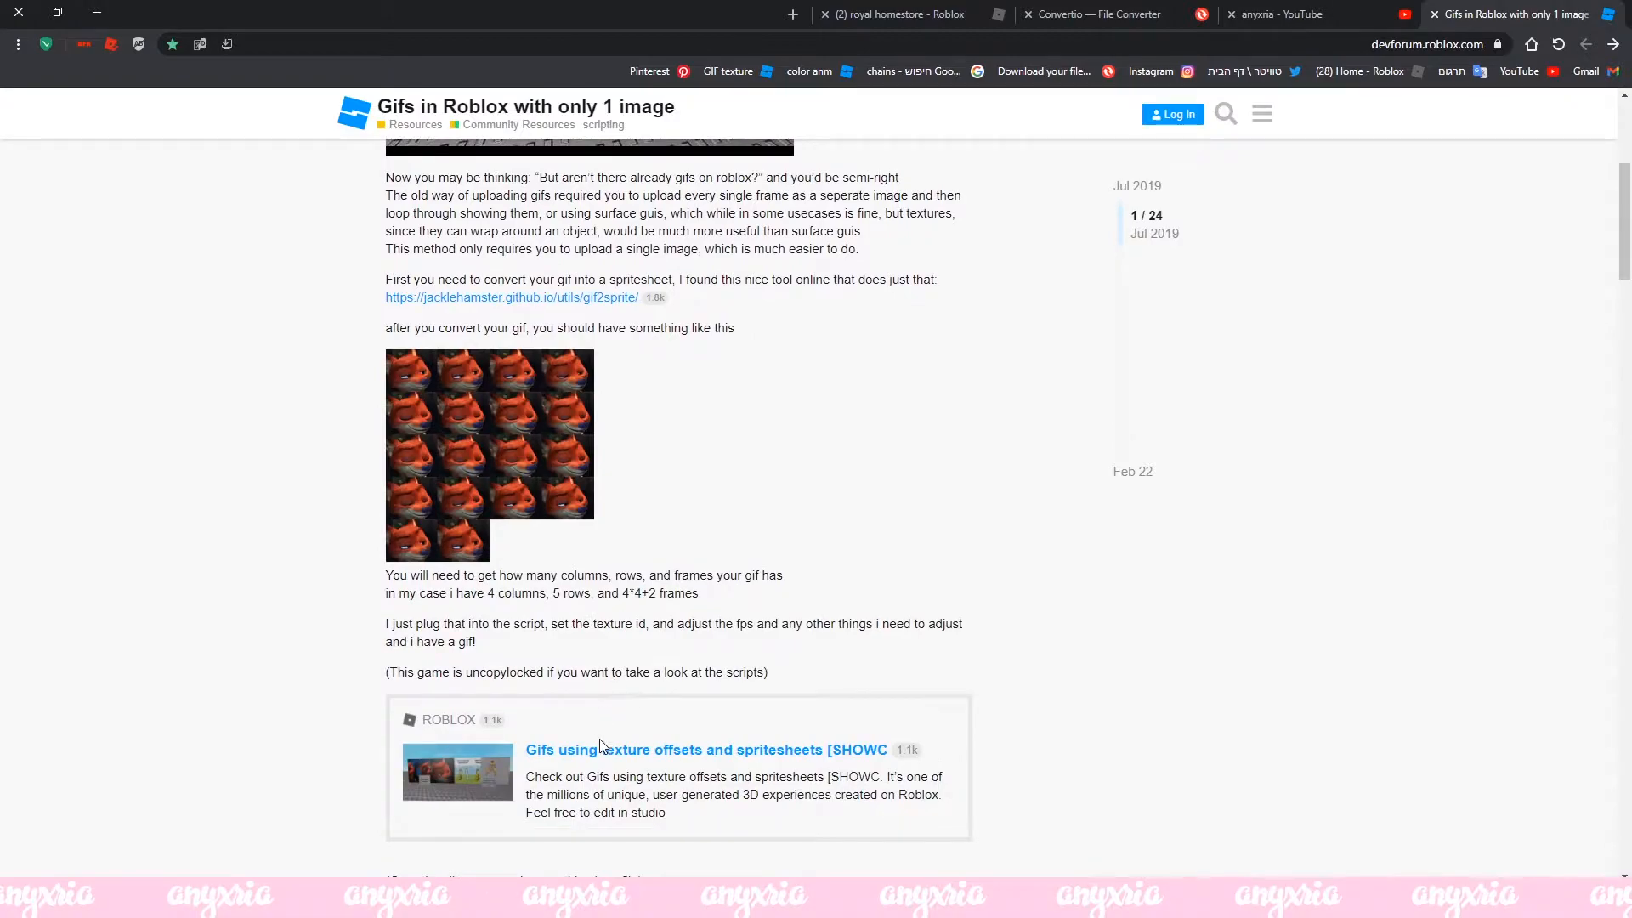
pyautogui.click(706, 750)
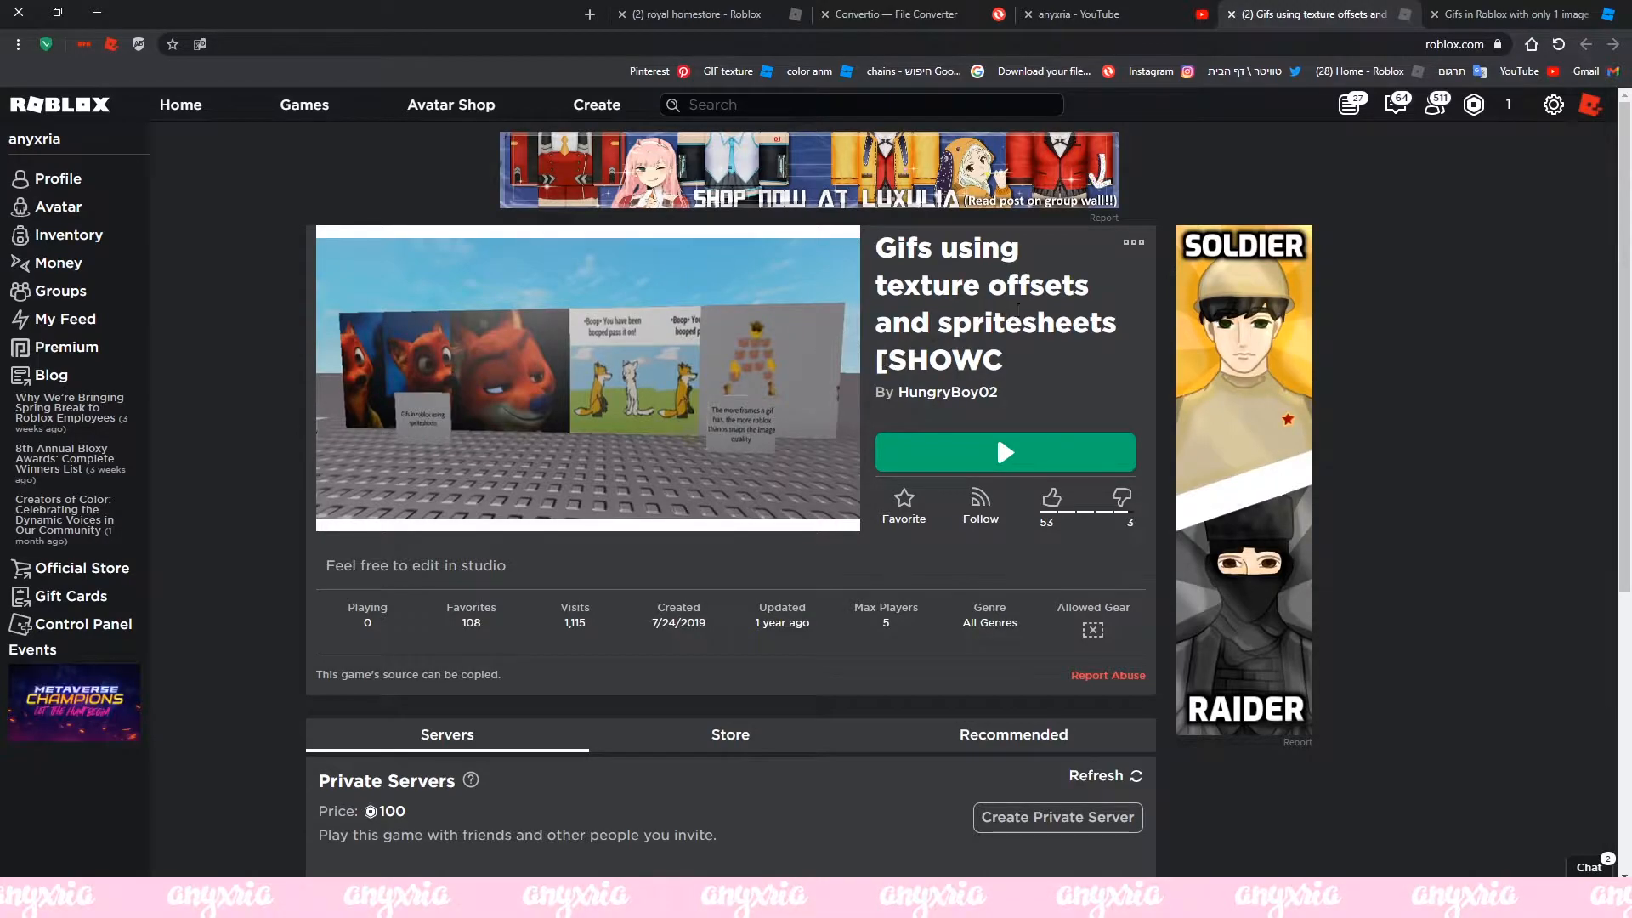
pyautogui.moveTo(1132, 247)
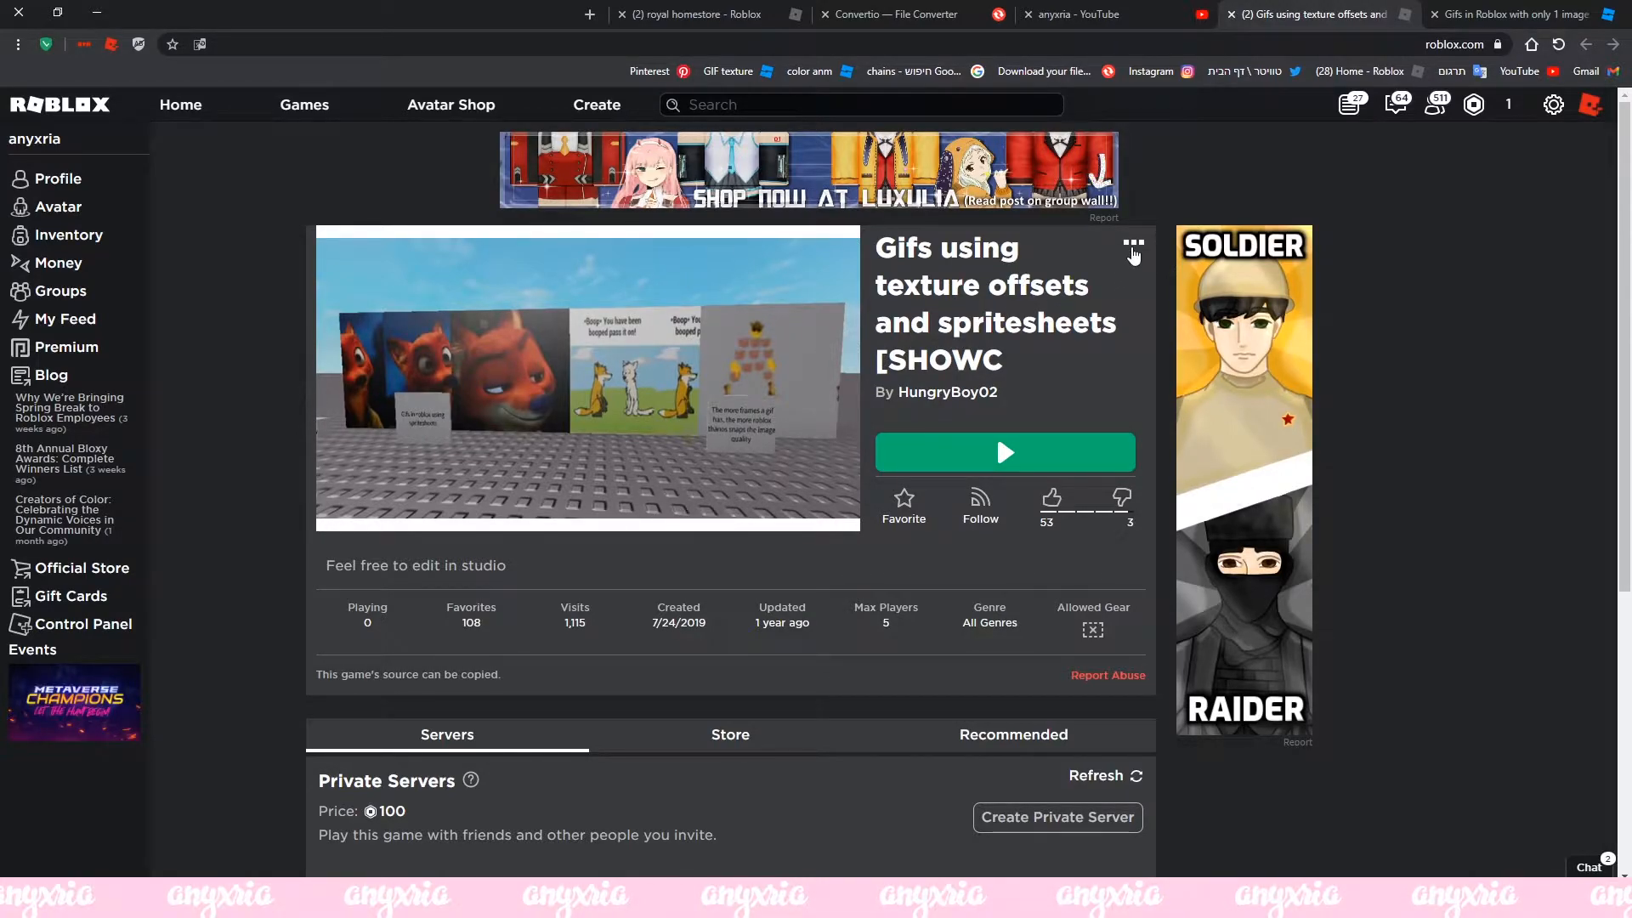
# Choose Edit from the game page's options menu to open it in Studio.
pyautogui.click(1132, 246)
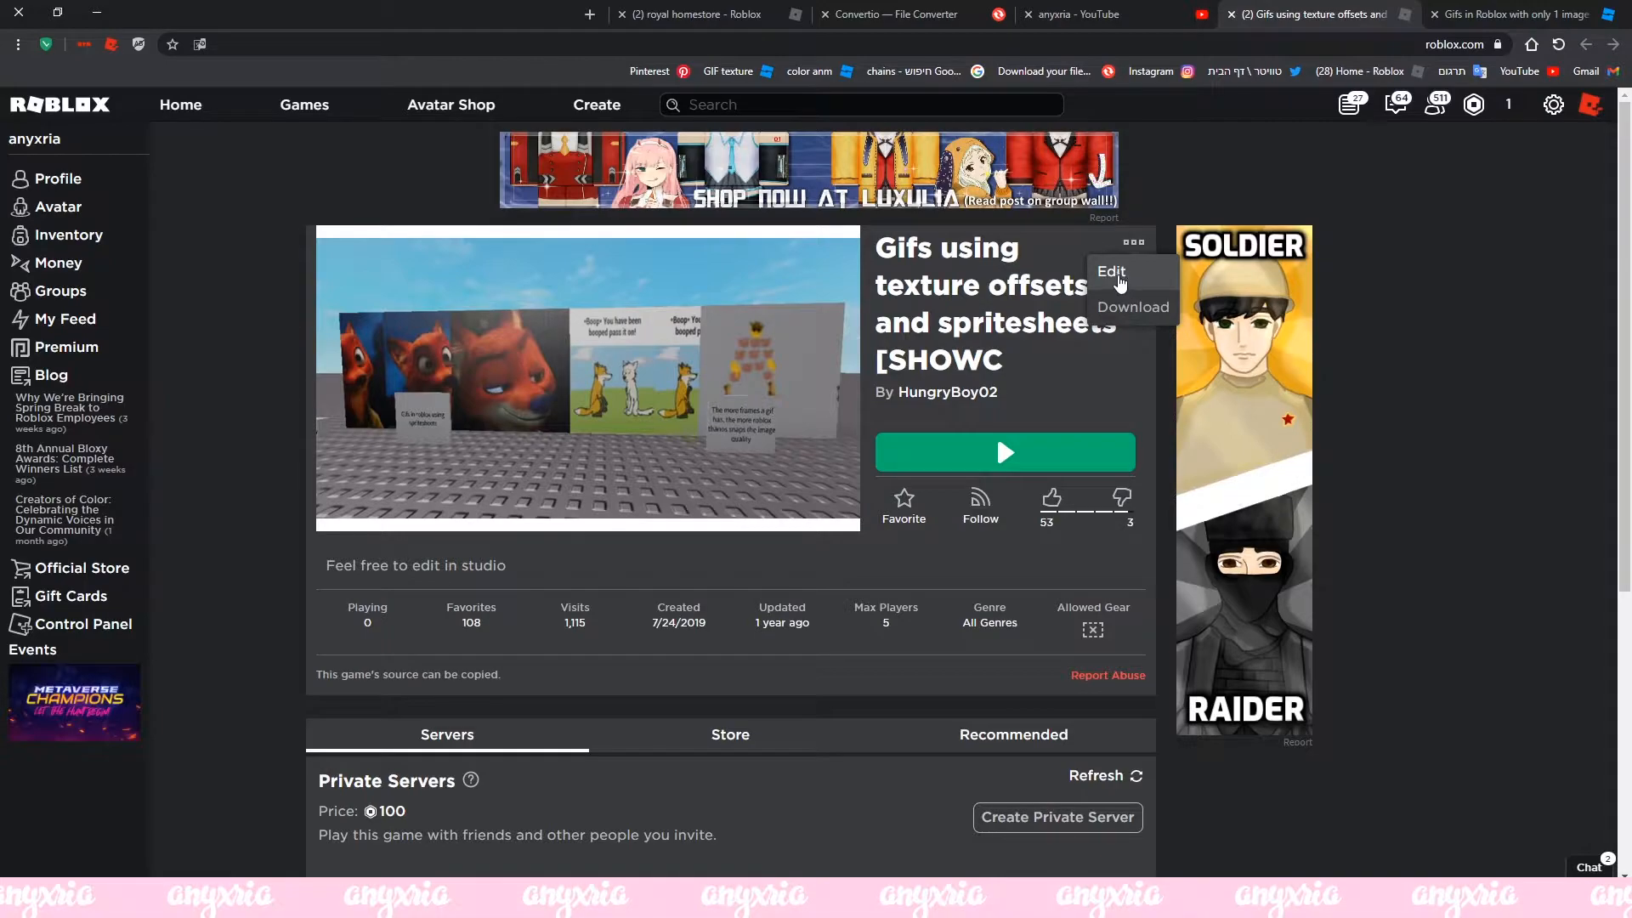
pyautogui.click(1109, 272)
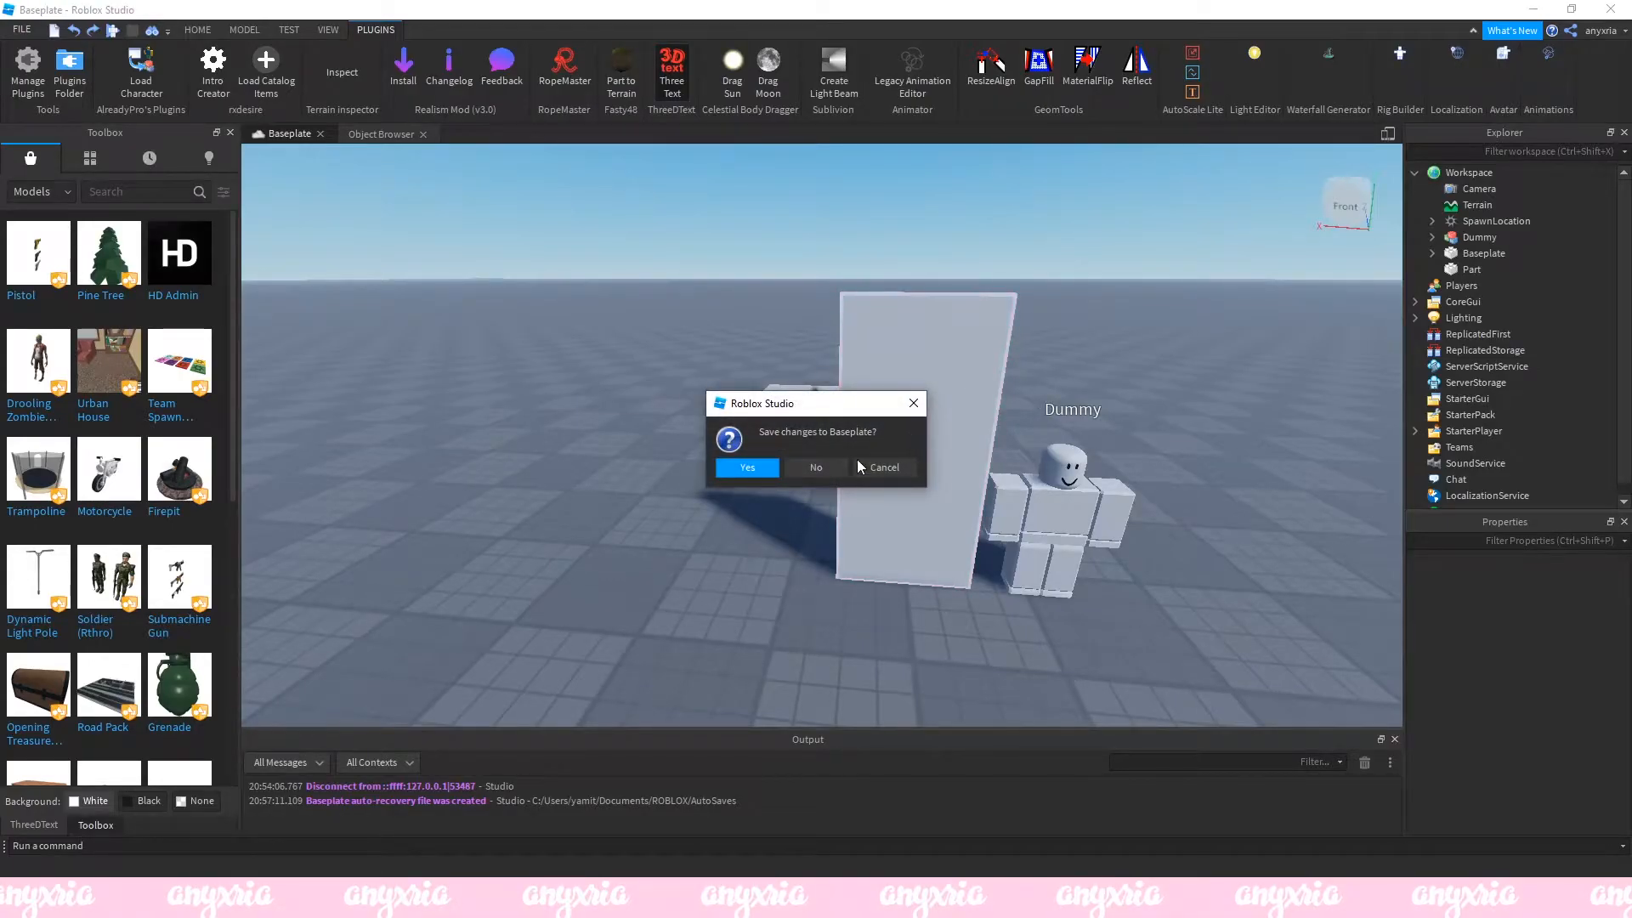
# Discard Baseplate changes, playtest the showcase place, then expand Workspace in Explorer.
pyautogui.click(747, 467)
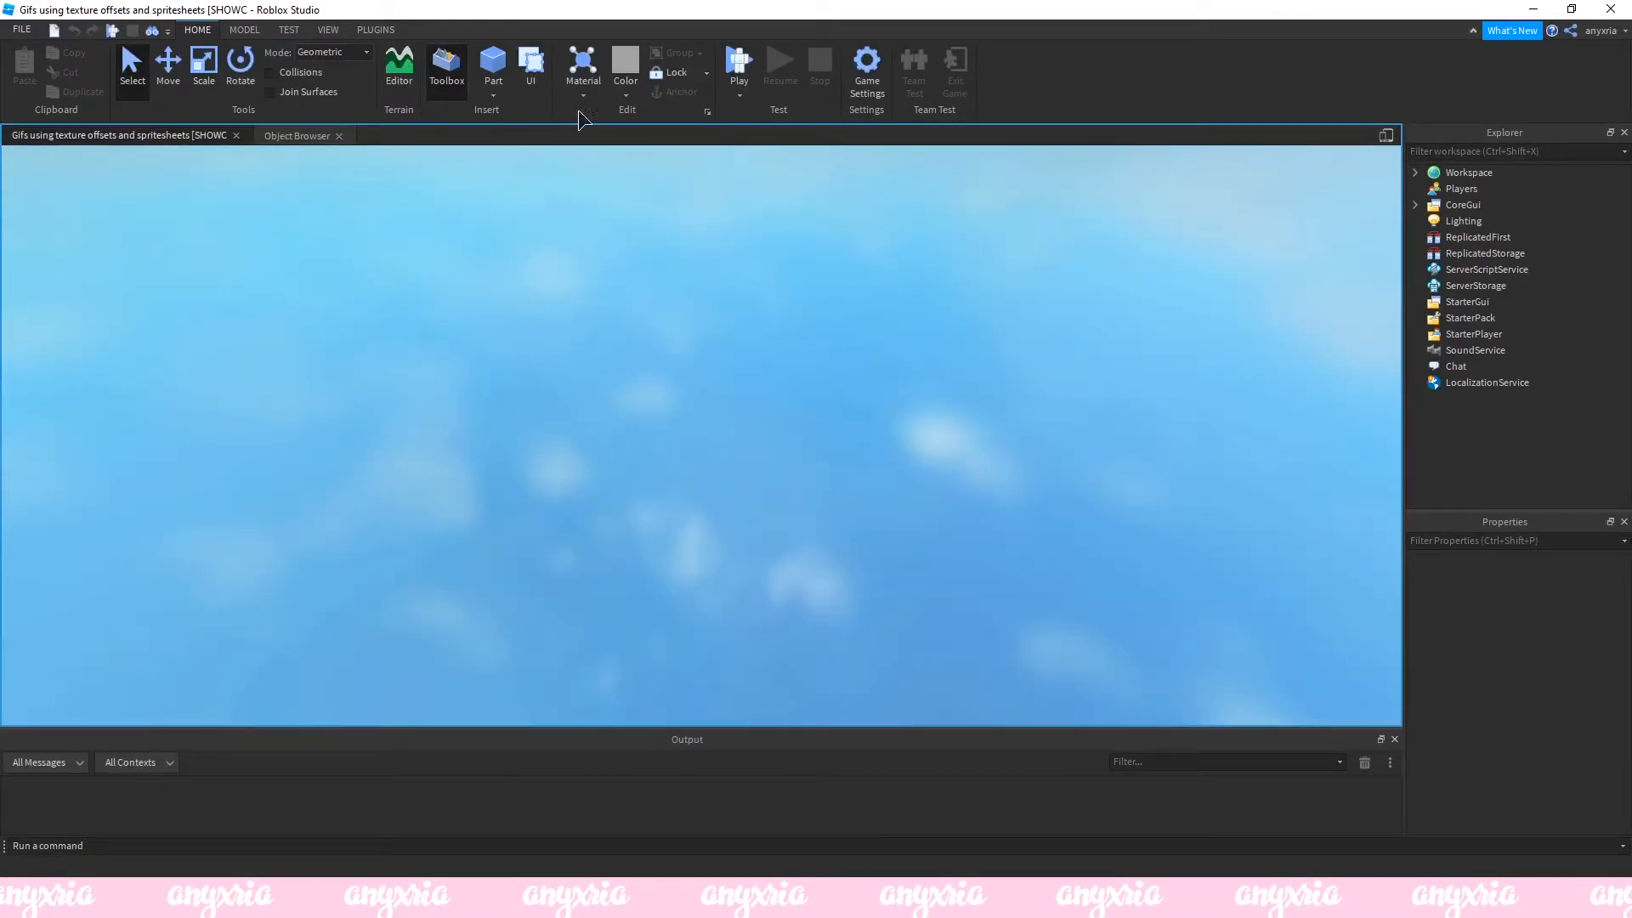
pyautogui.click(737, 68)
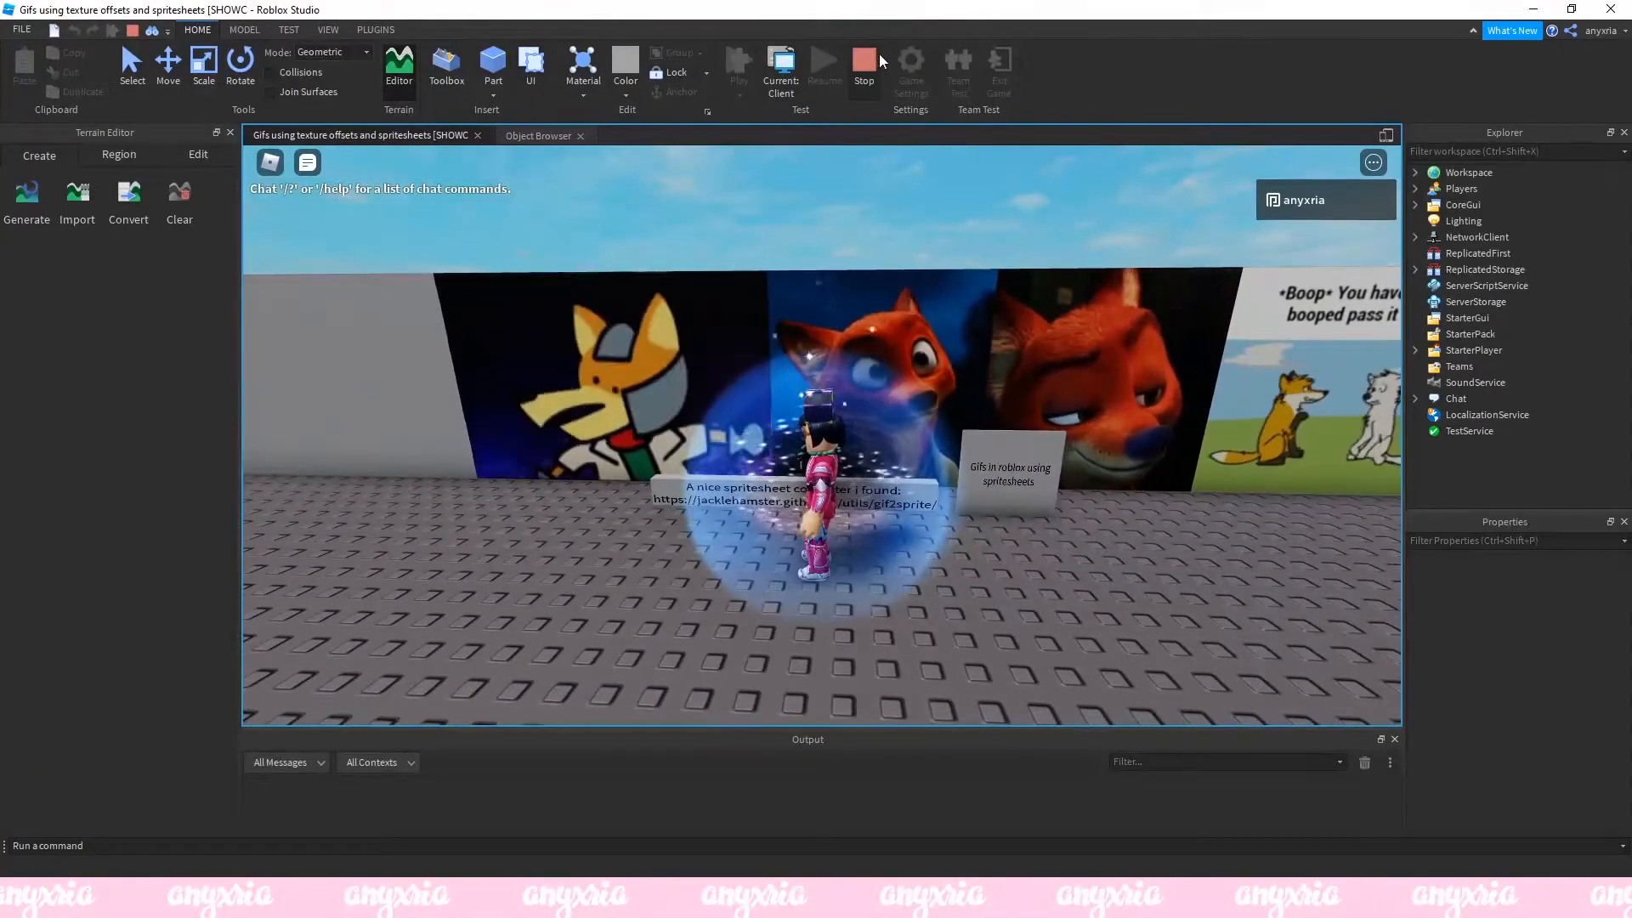
pyautogui.click(862, 62)
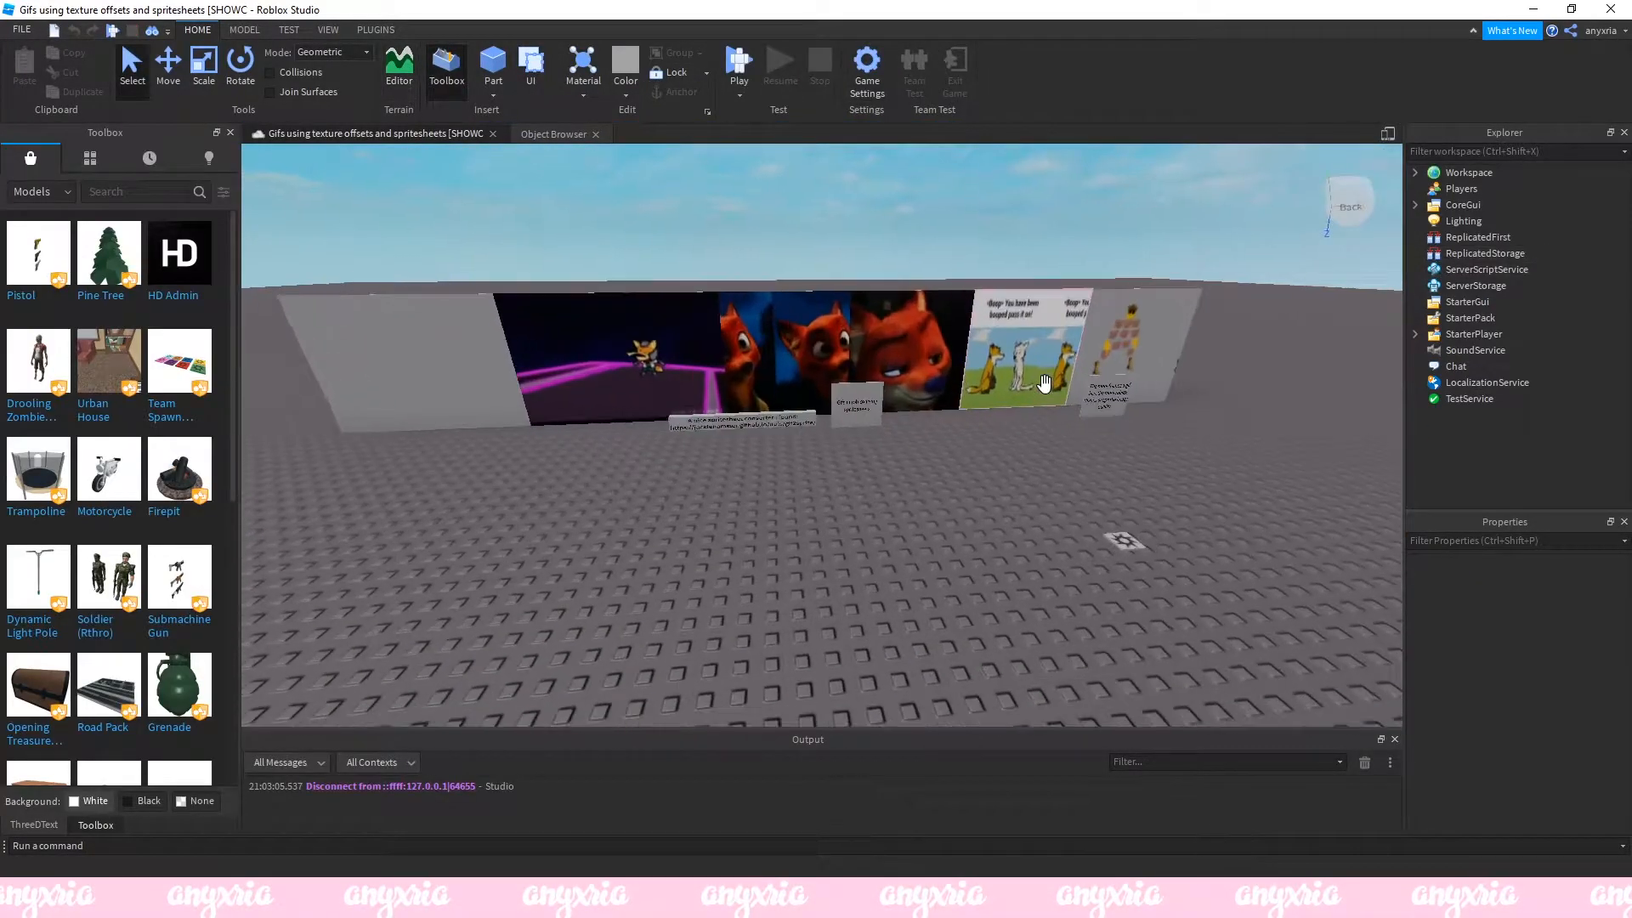
pyautogui.click(1415, 173)
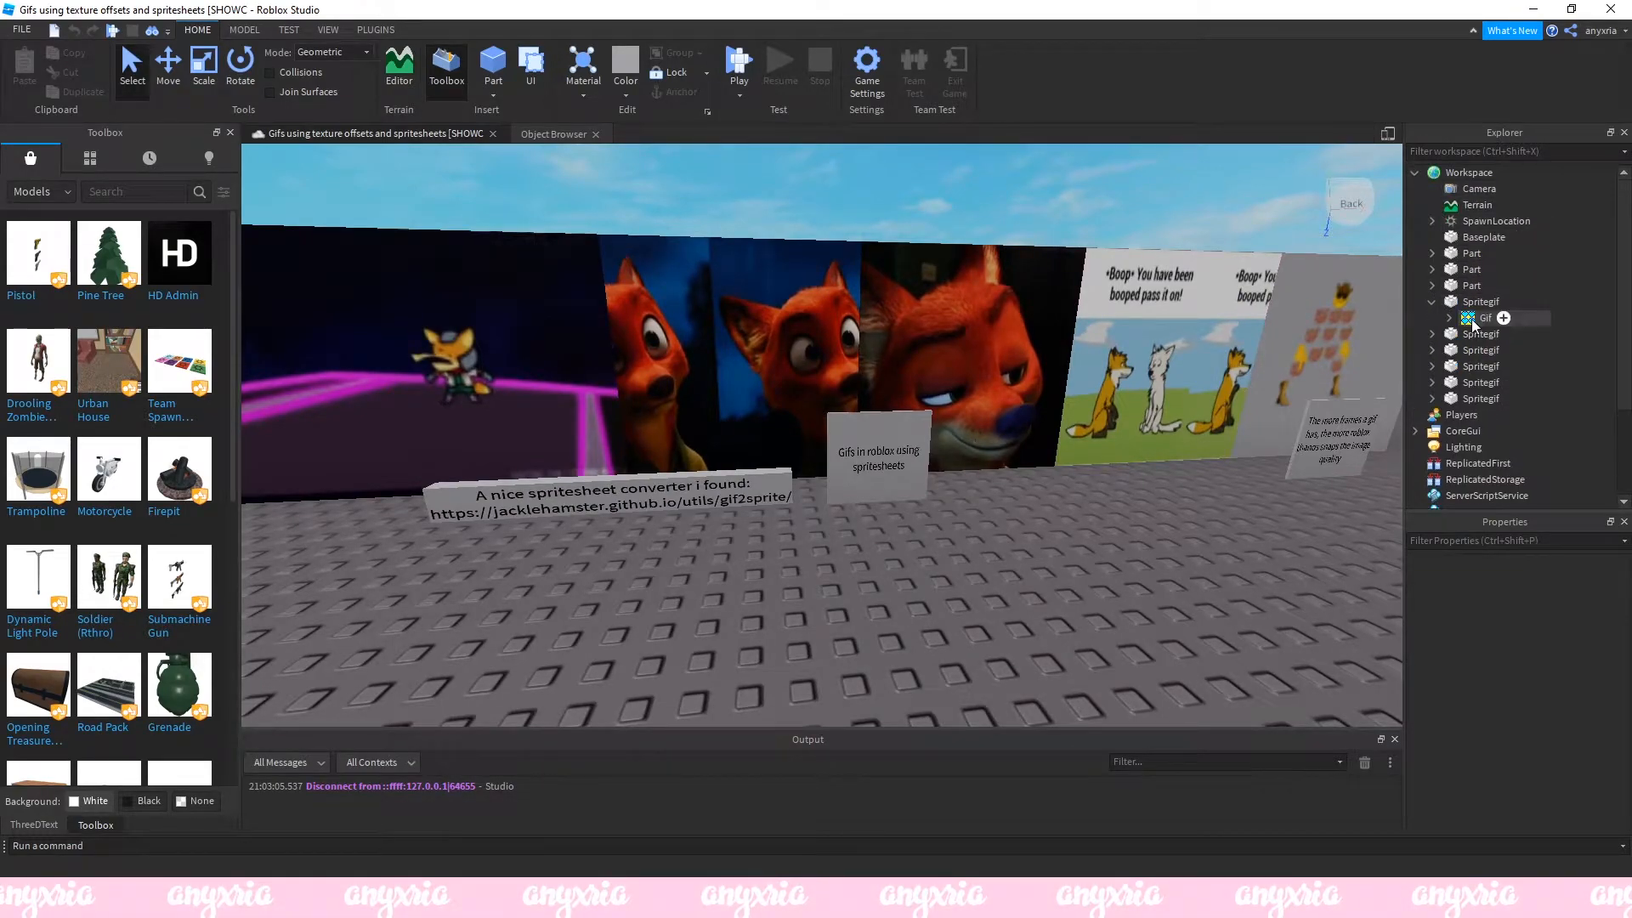
# Copy a Spritegif part's Gif texture and its GifScript from Explorer.
pyautogui.rightClick(1480, 317)
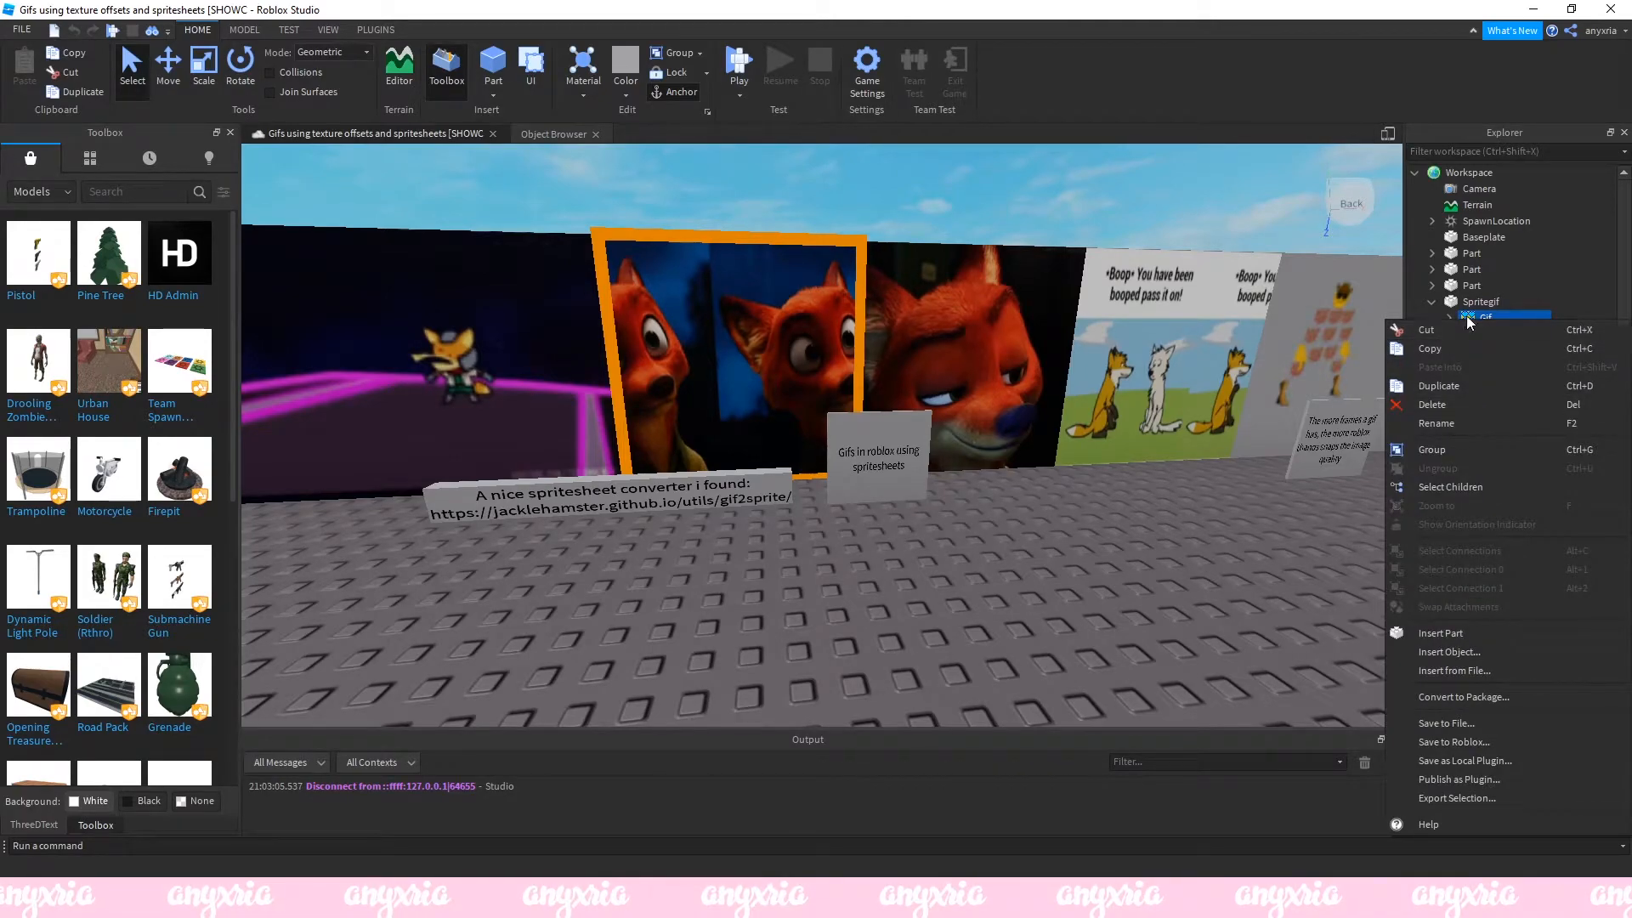
pyautogui.click(1479, 366)
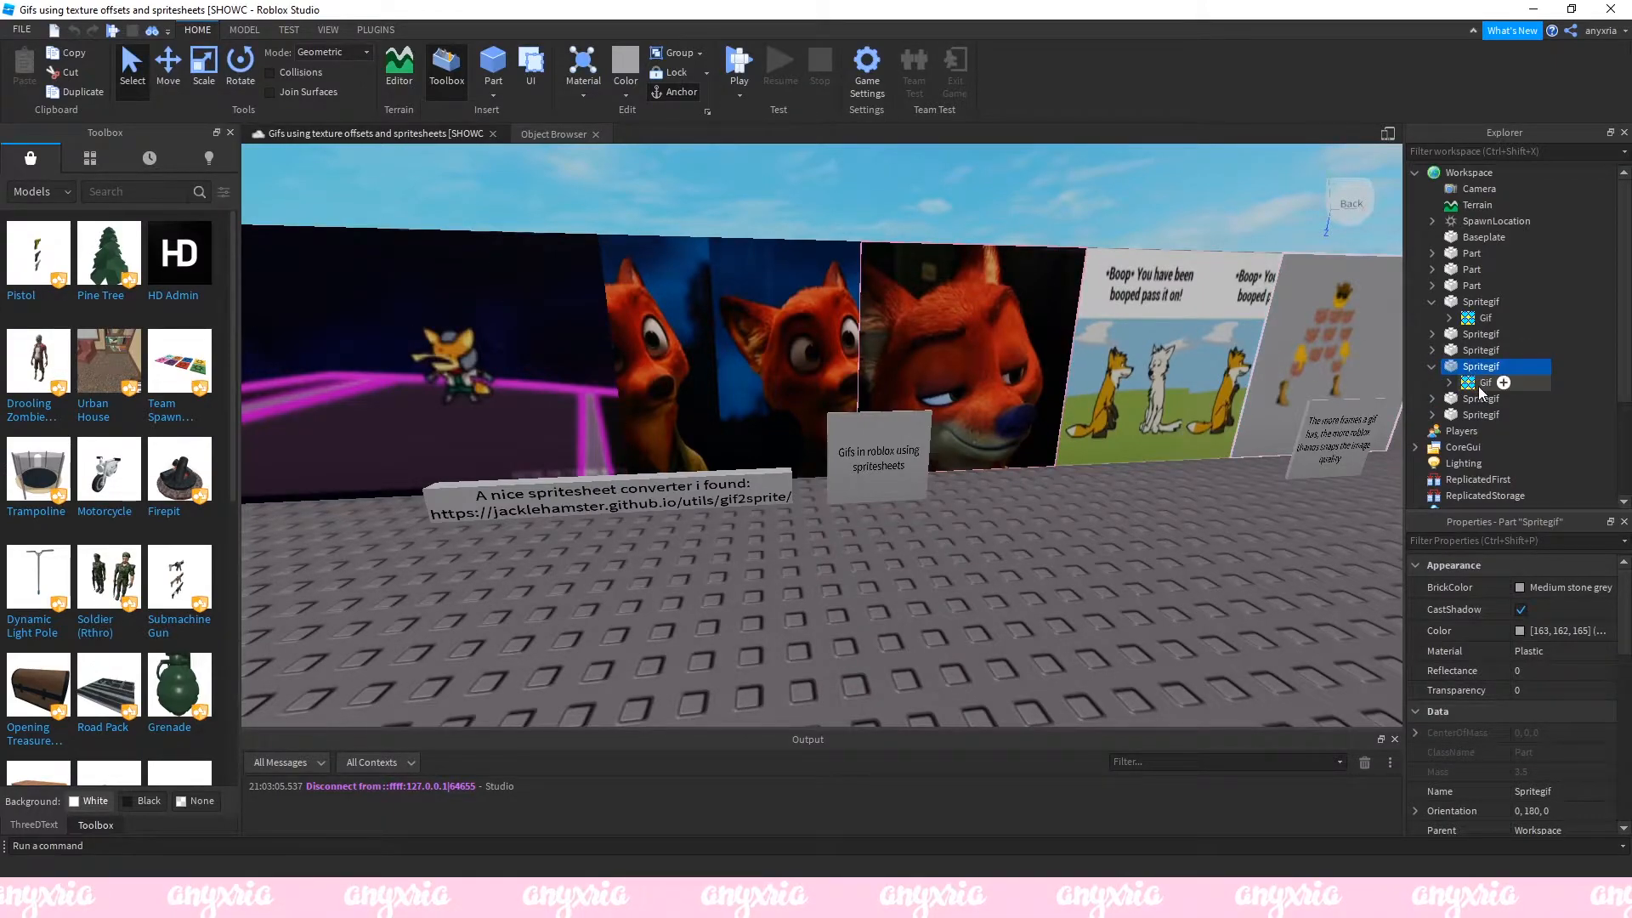
pyautogui.click(1485, 381)
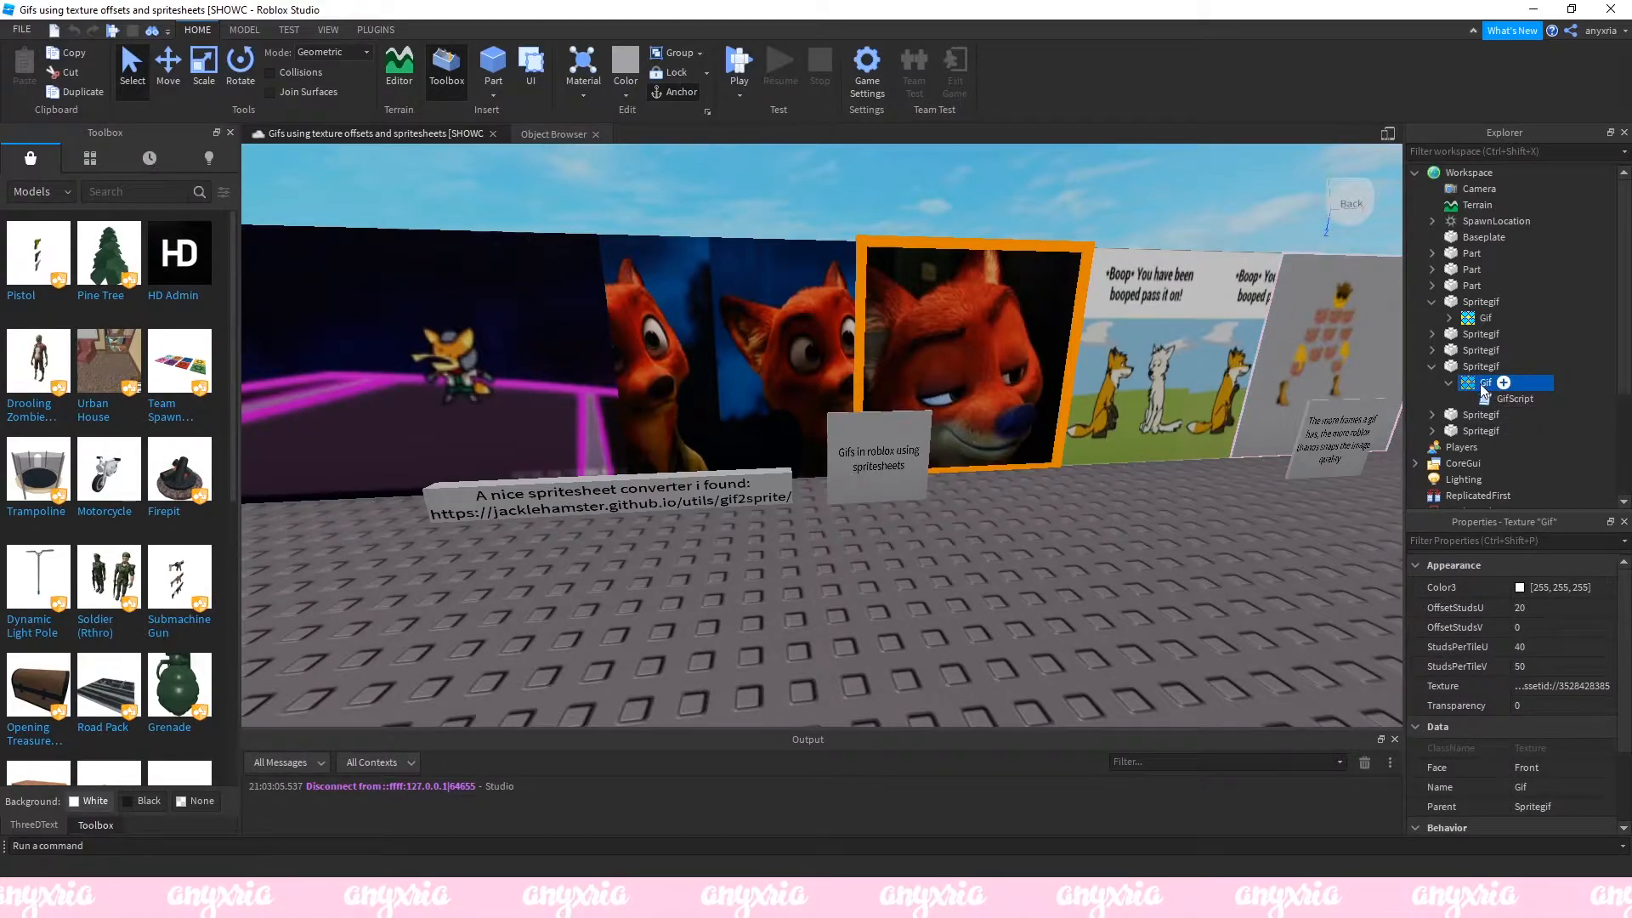
pyautogui.rightClick(1488, 384)
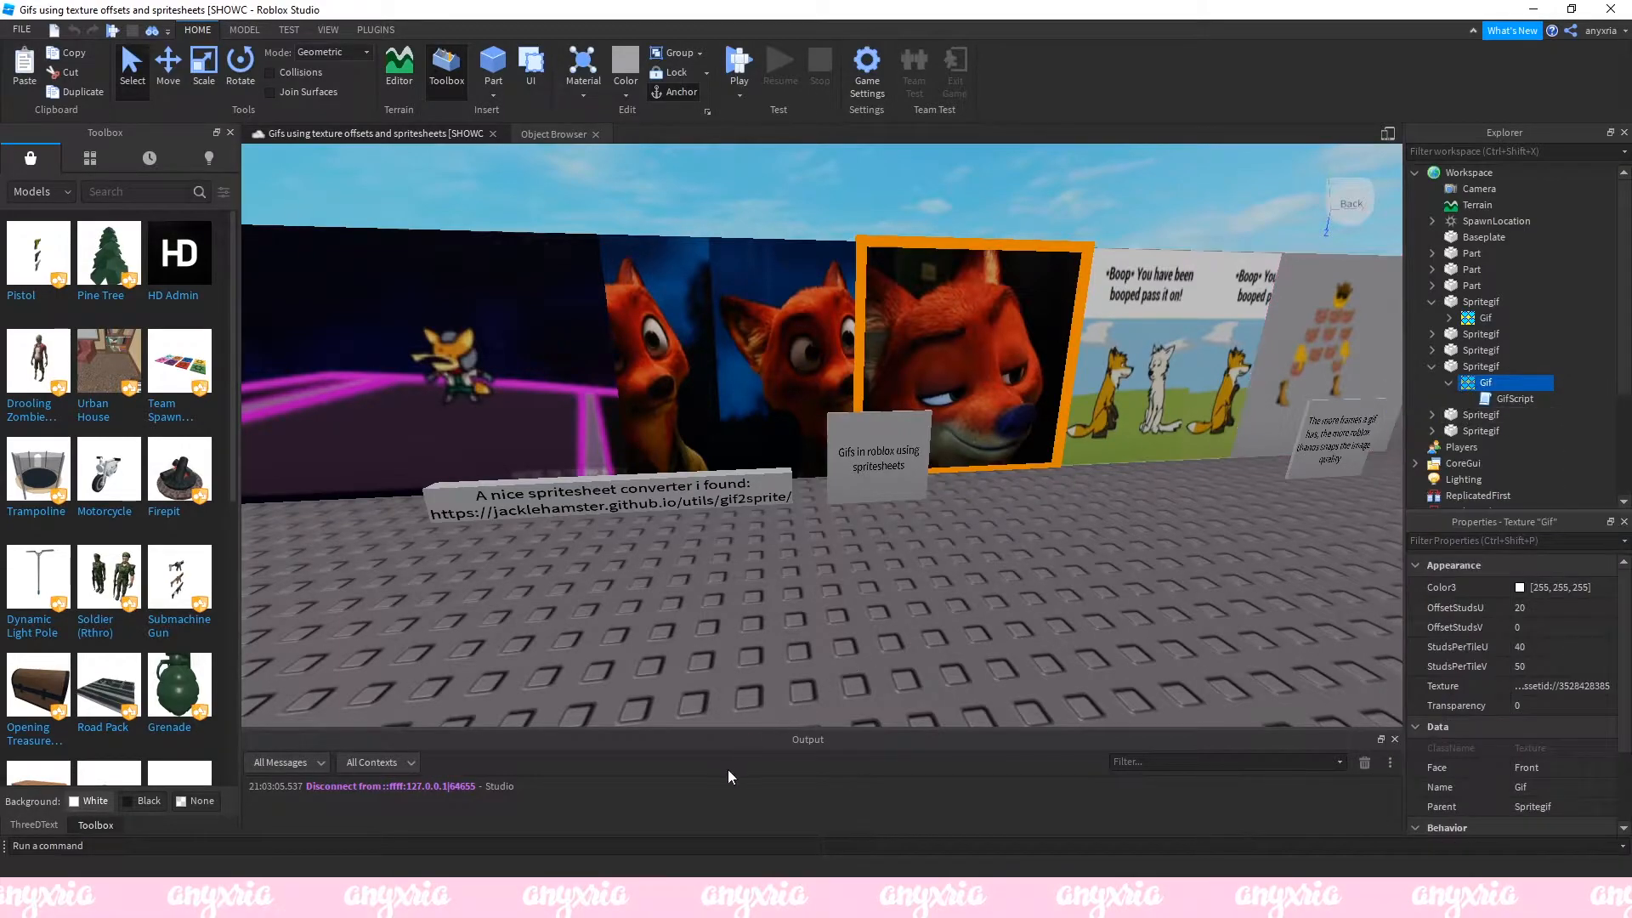
pyautogui.click(21, 29)
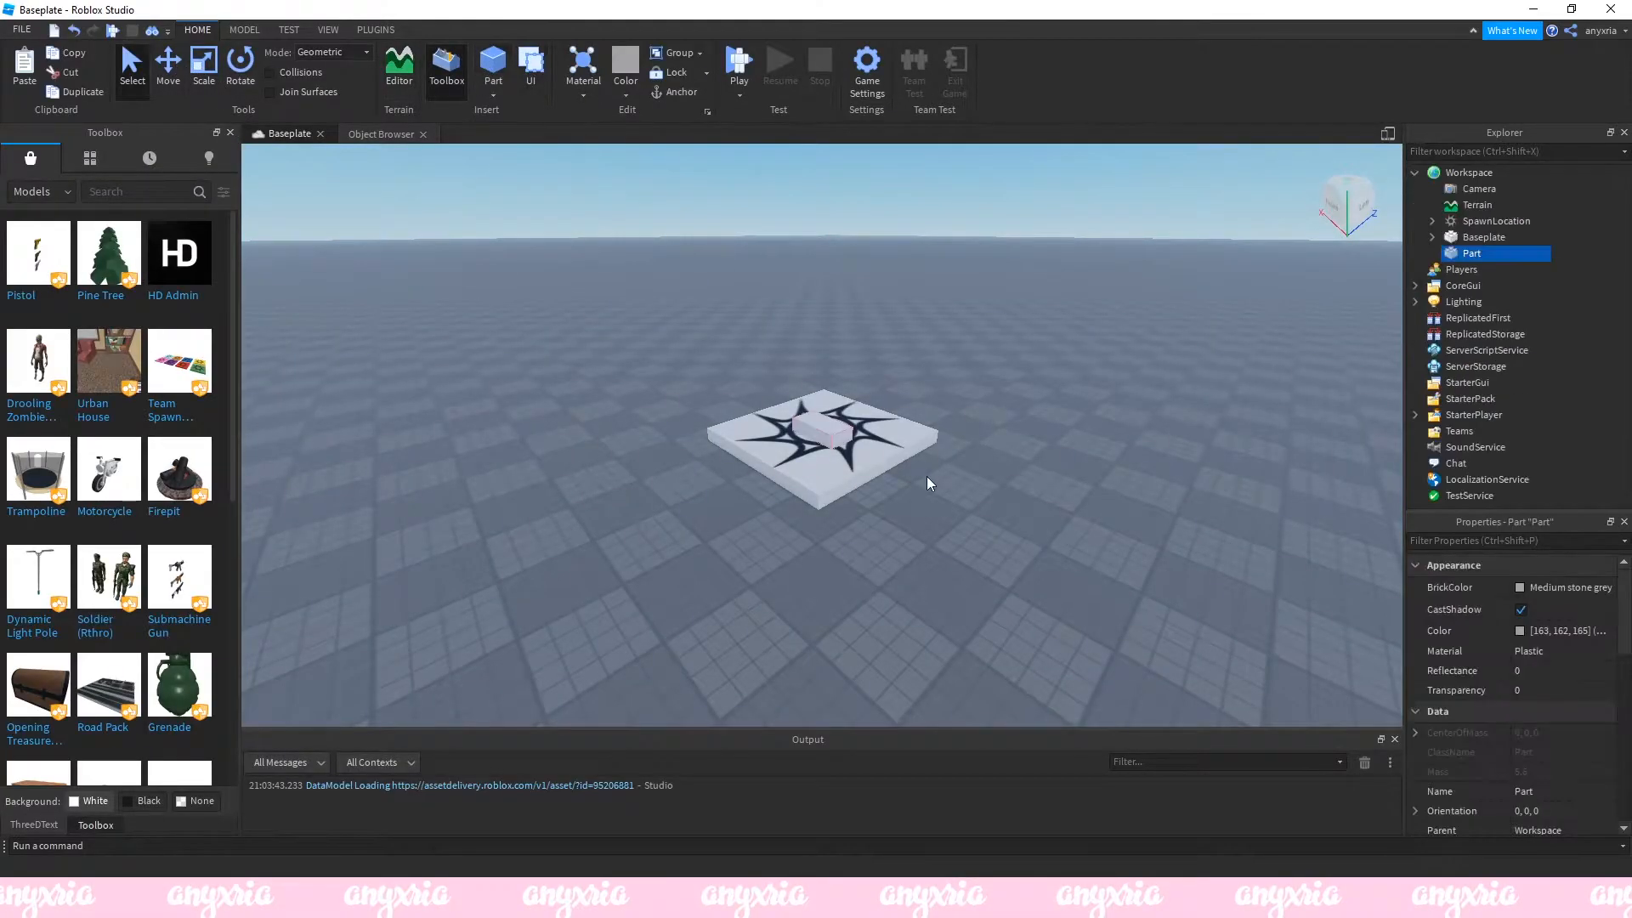
# Stretch the new part into a tall panel and paste the Gif texture into it.
pyautogui.moveTo(822, 426); pyautogui.dragTo(640, 542)
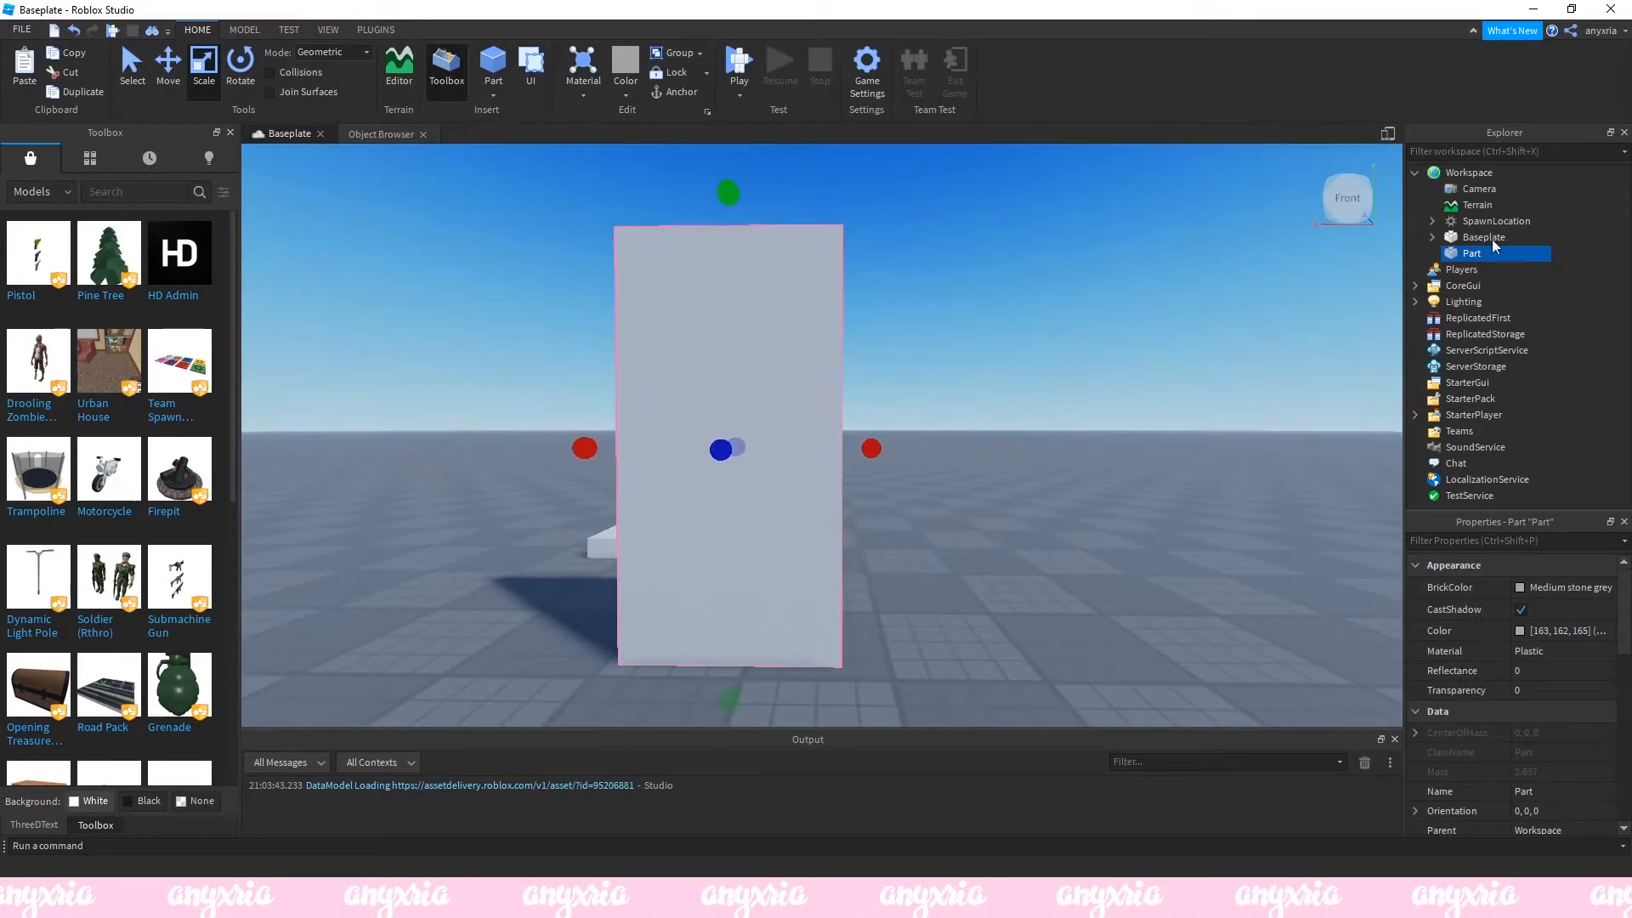
pyautogui.rightClick(1471, 253)
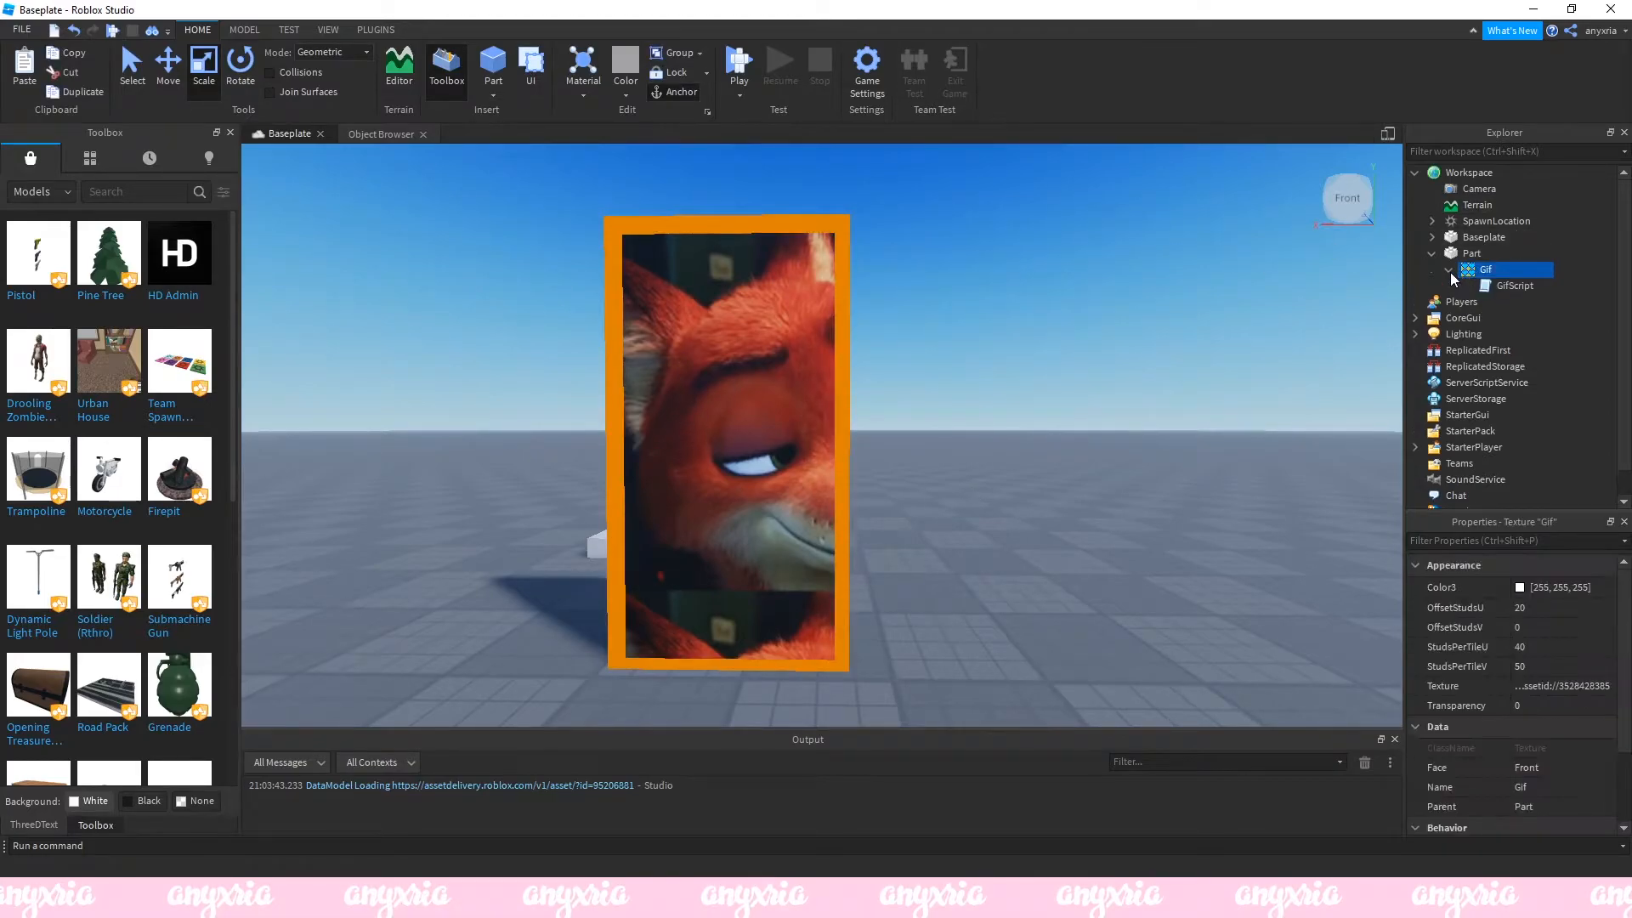
pyautogui.doubleClick(1488, 269)
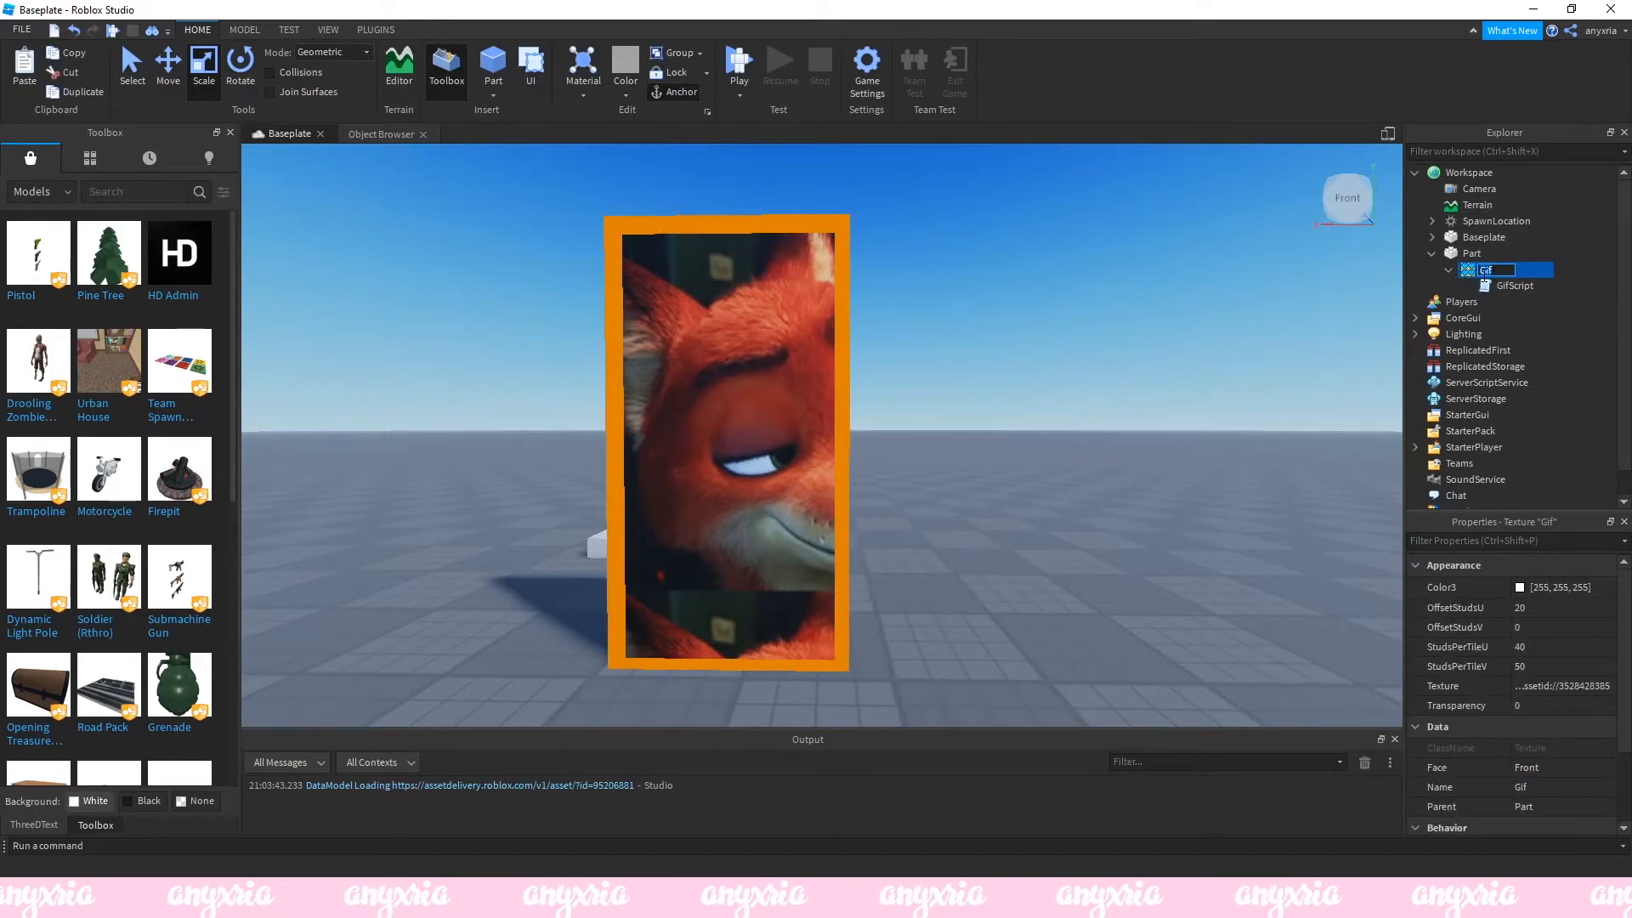
pyautogui.click(1443, 685)
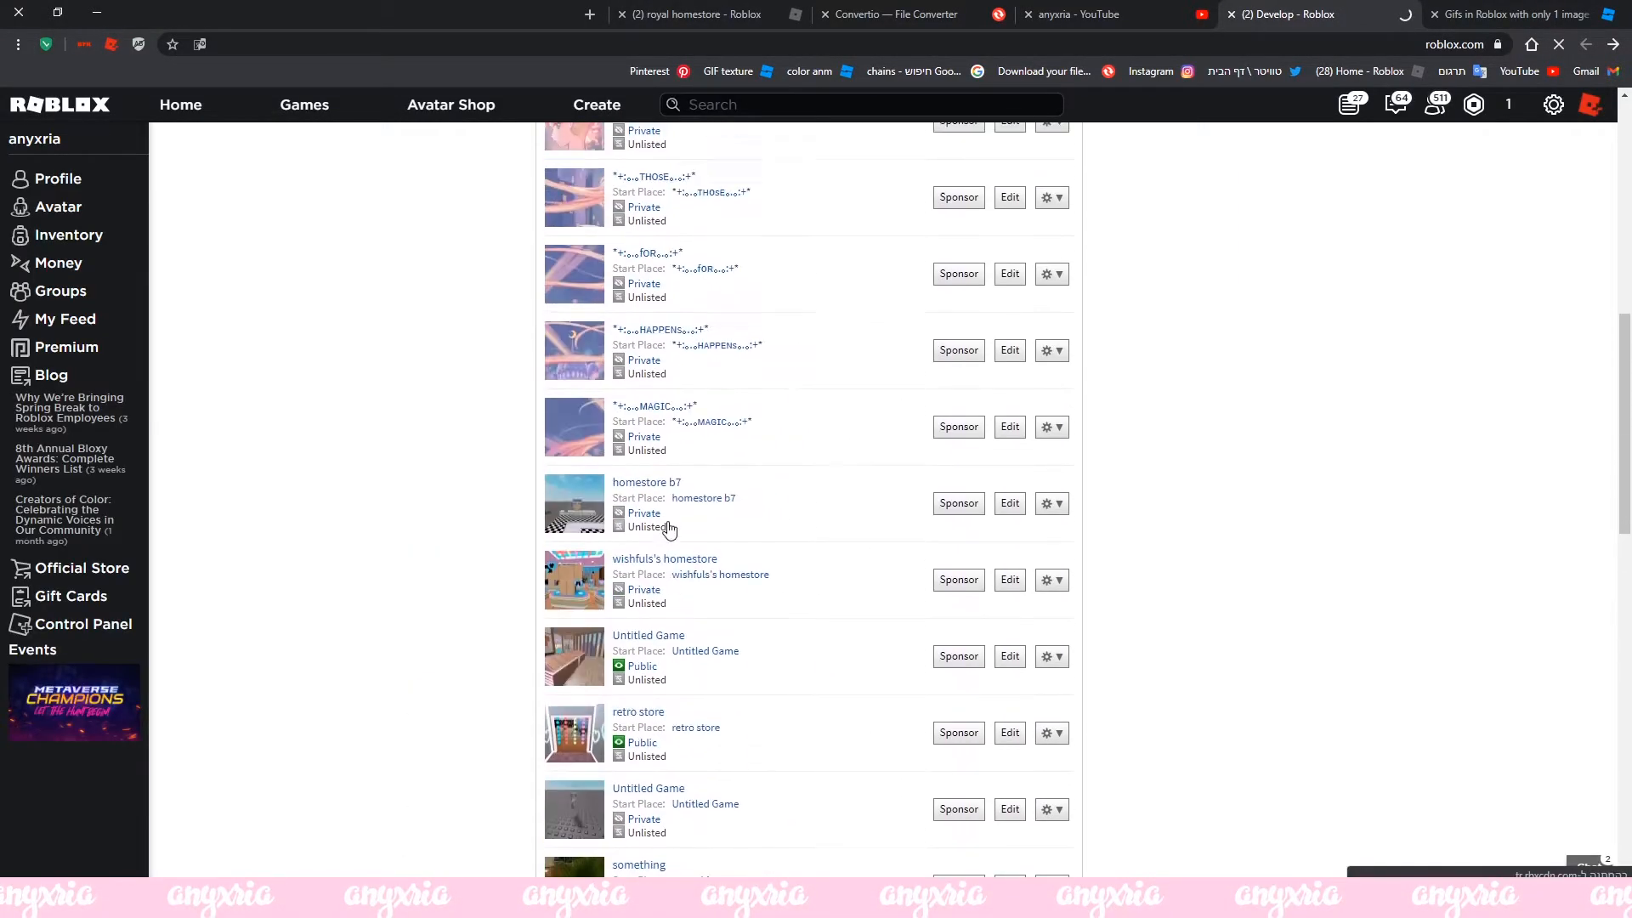
# View the uploaded 'tutorial' pink avatar sprite-sheet decal, then return to Studio.
pyautogui.click(436, 388)
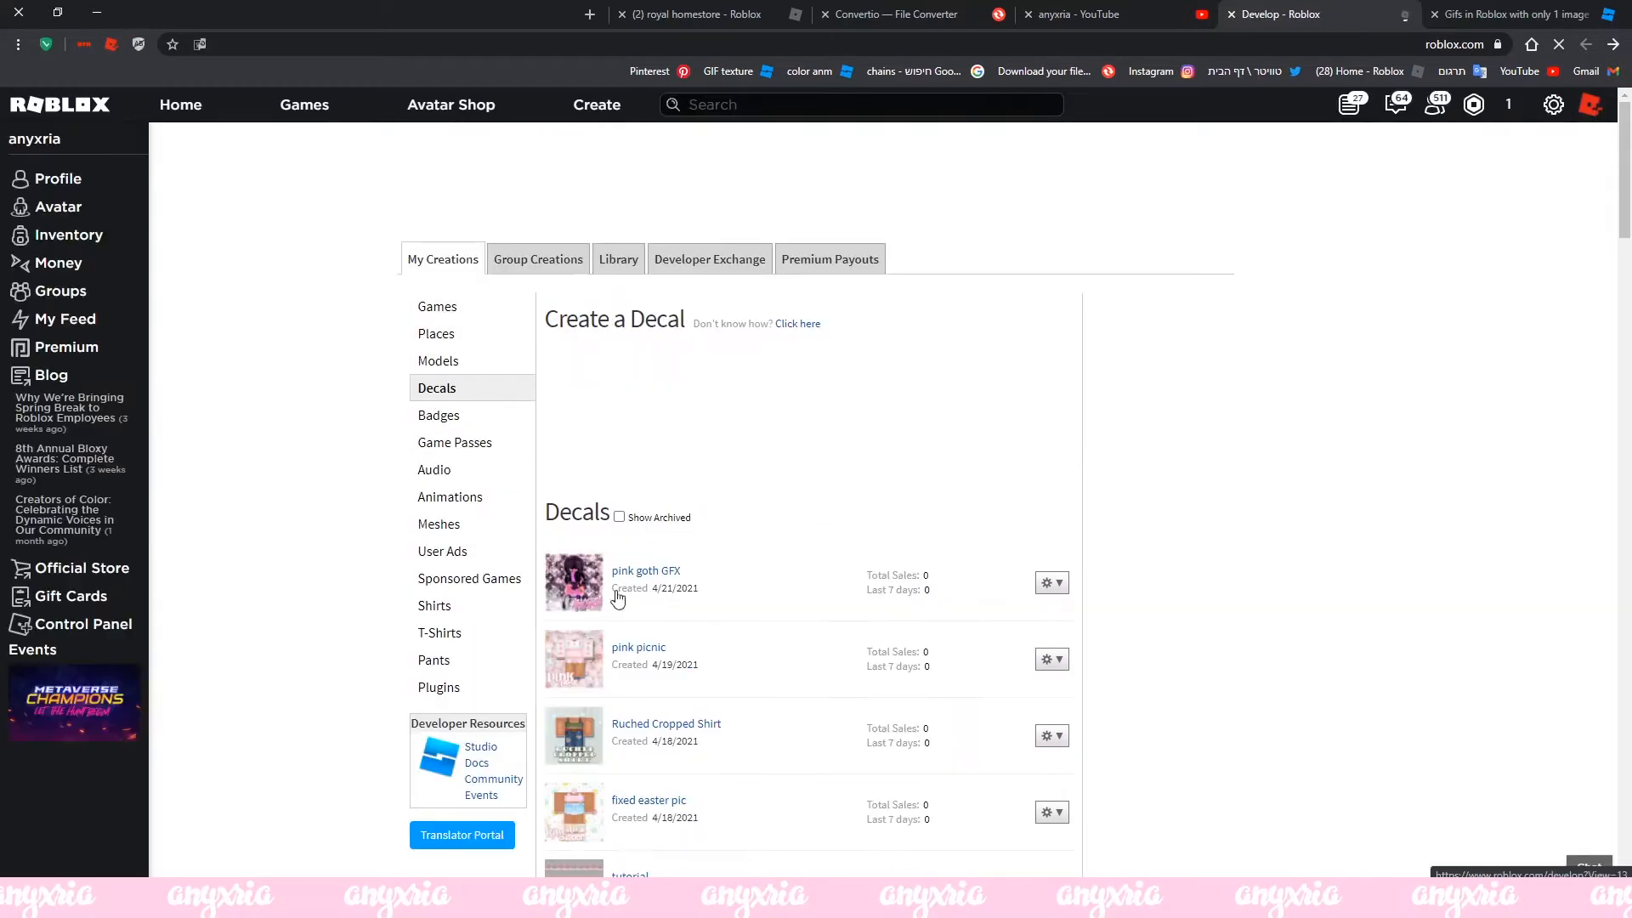
pyautogui.scroll(-3)
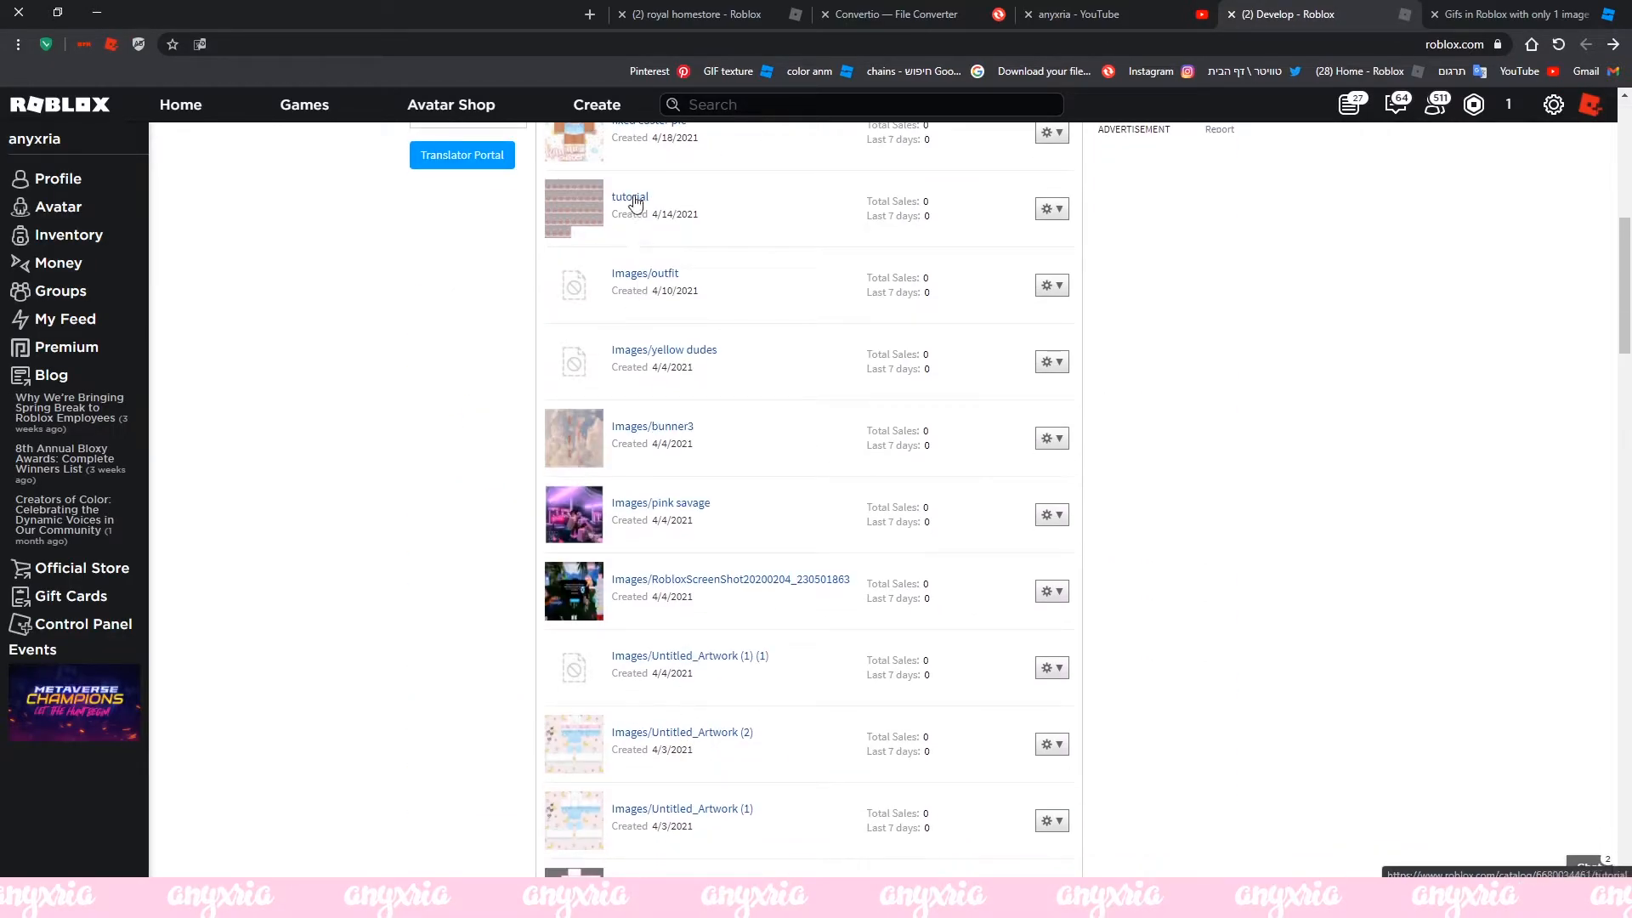
pyautogui.click(629, 196)
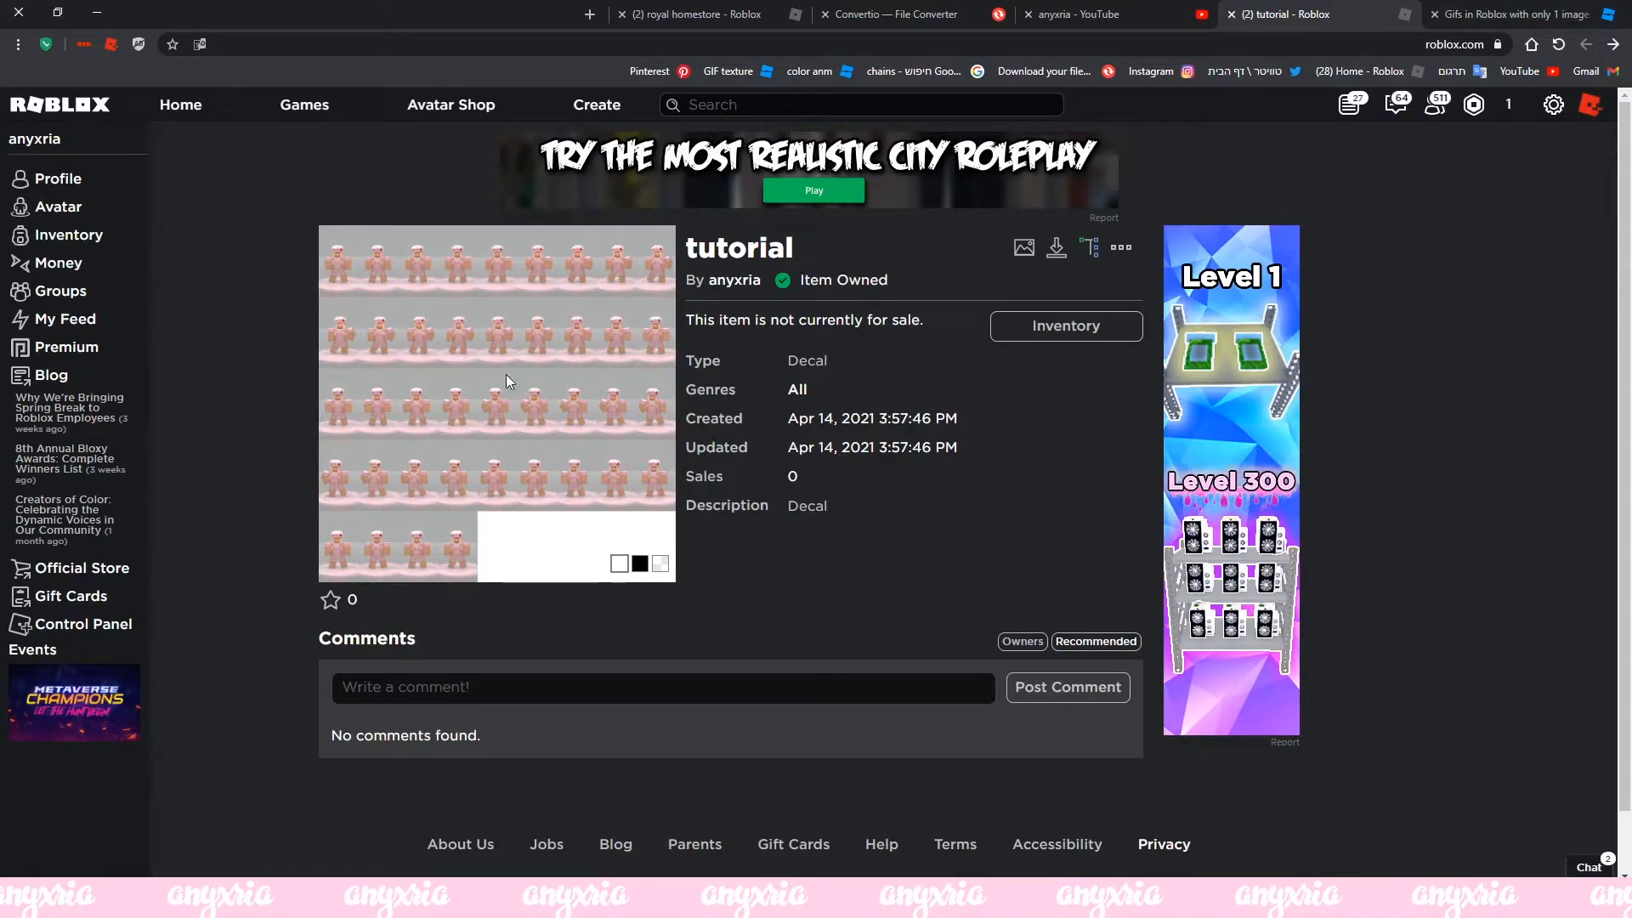
pyautogui.moveTo(584, 375)
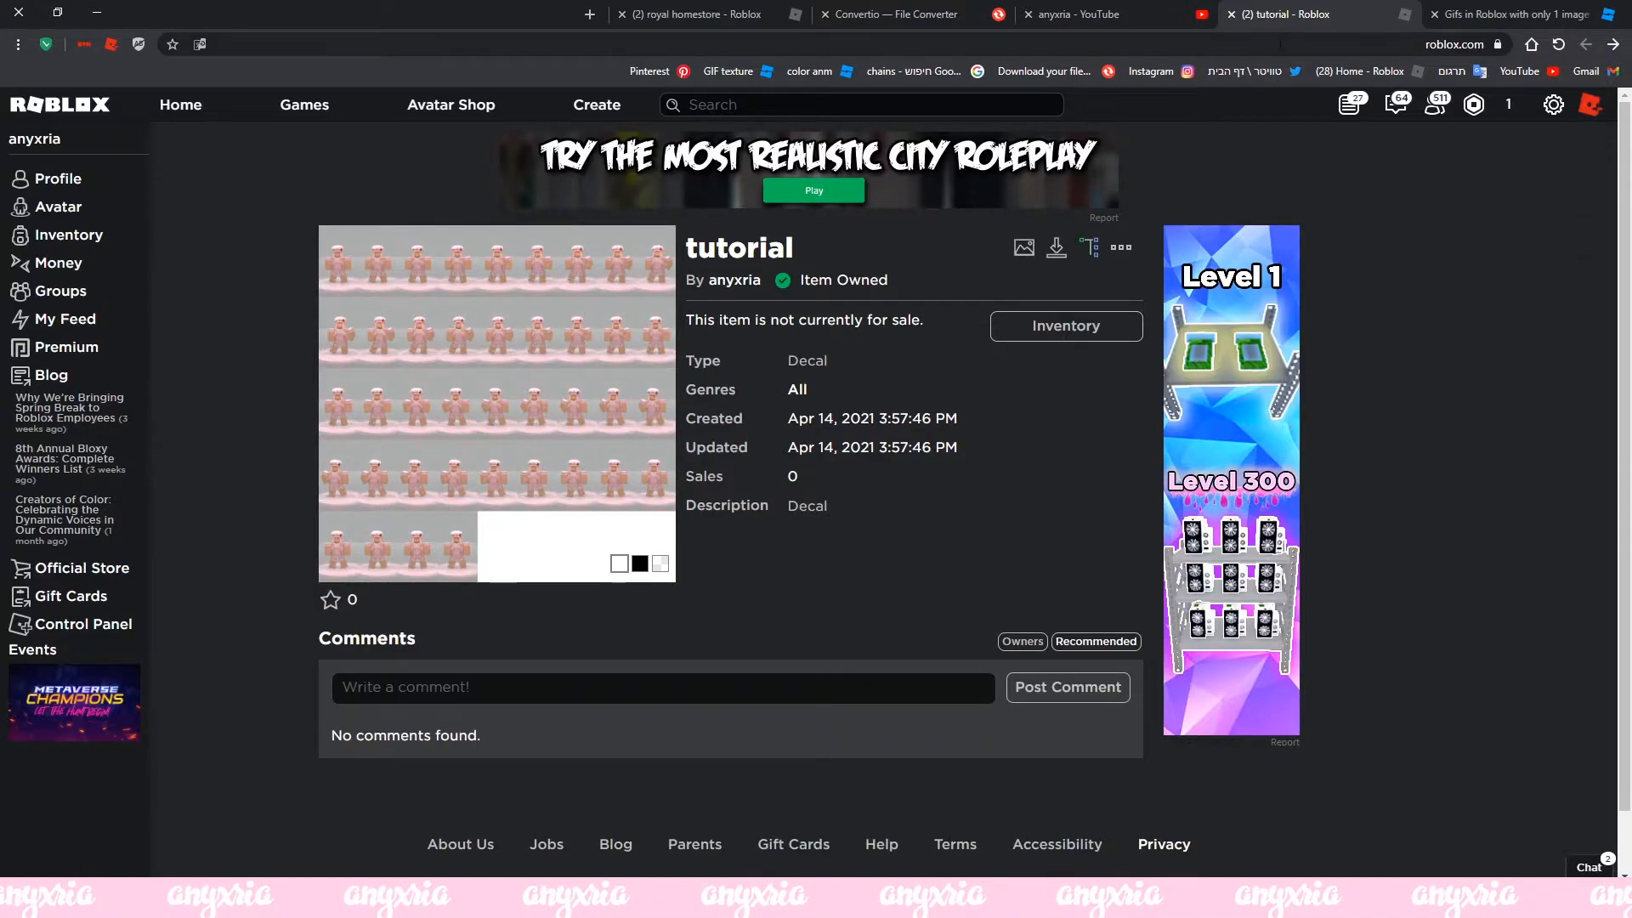
pyautogui.click(1353, 43)
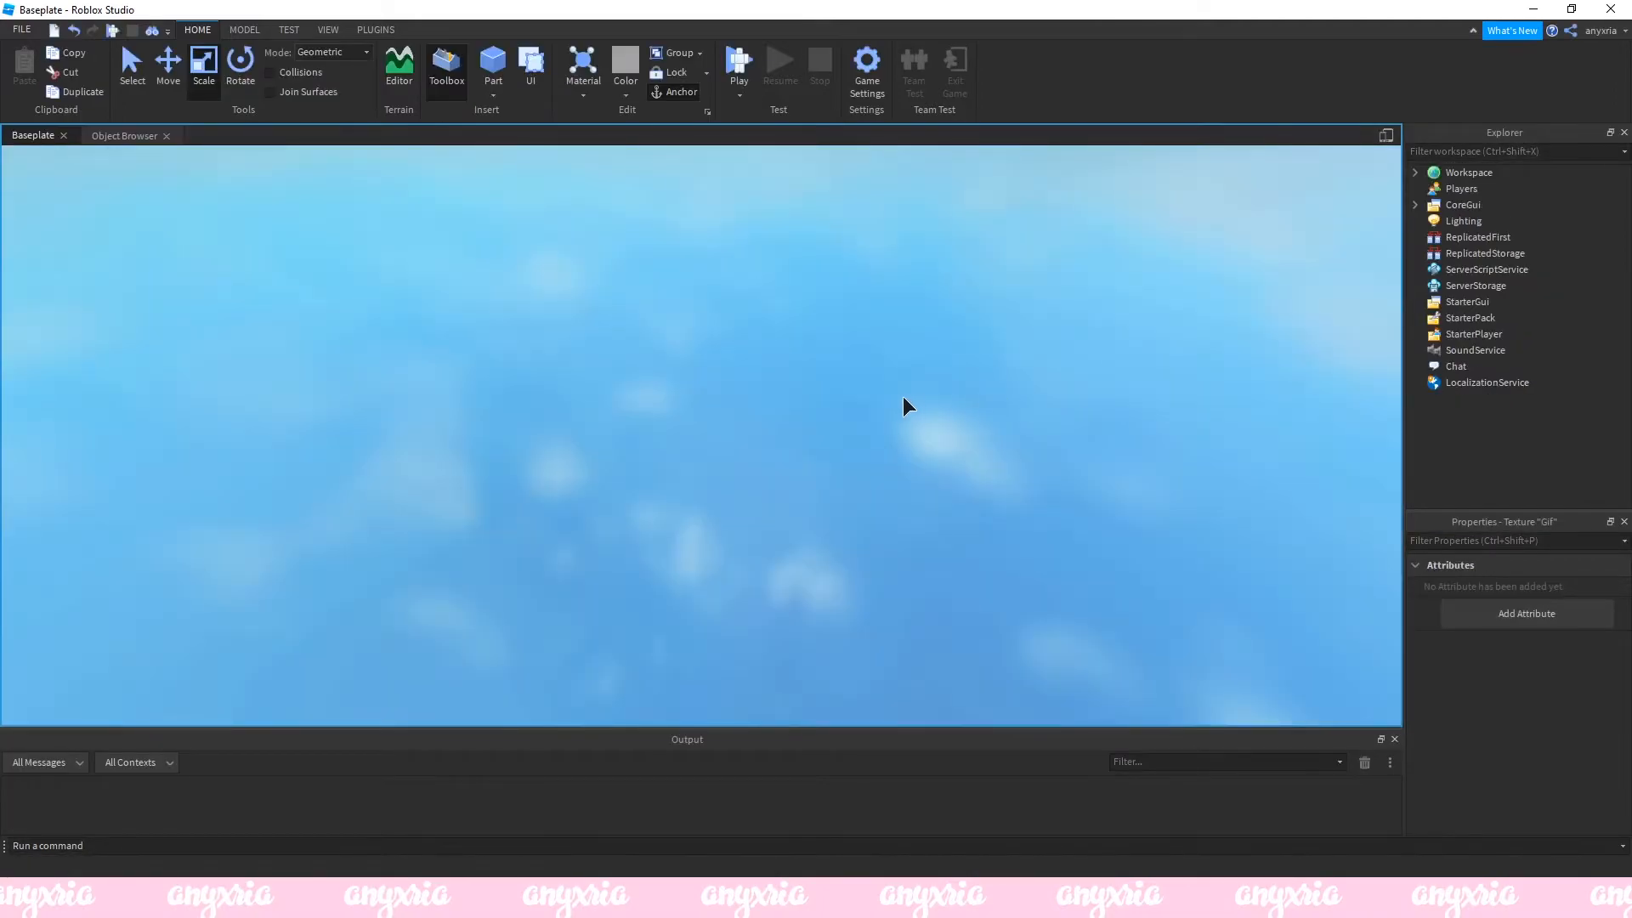
# Stop the brief playtest and select the Gif texture under Part.
pyautogui.click(738, 64)
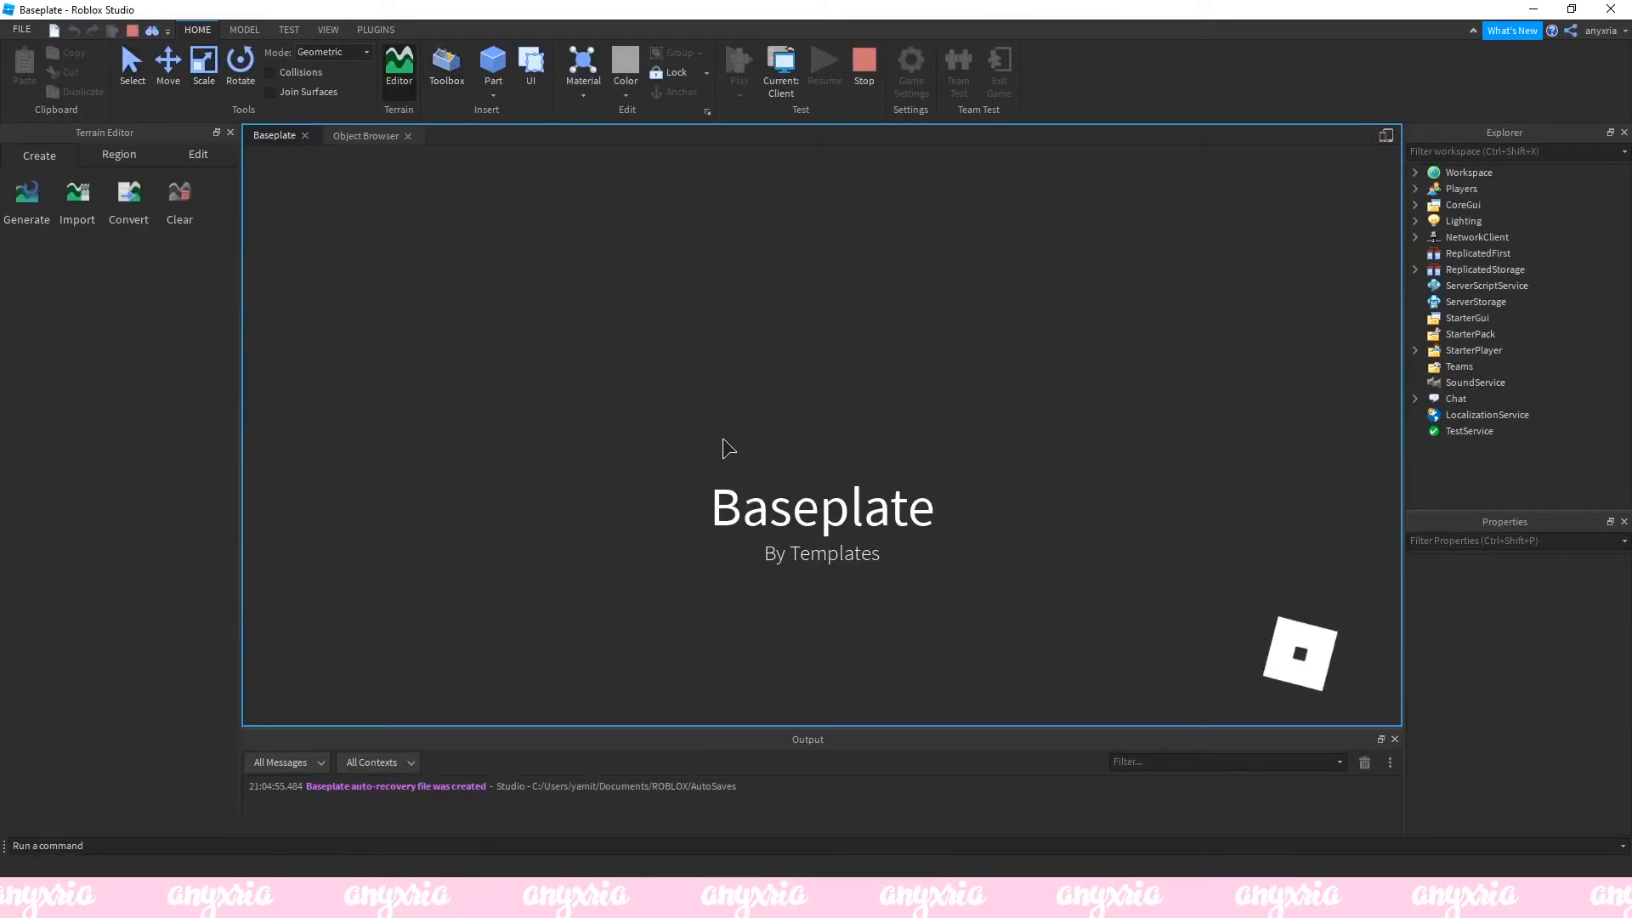
pyautogui.click(738, 68)
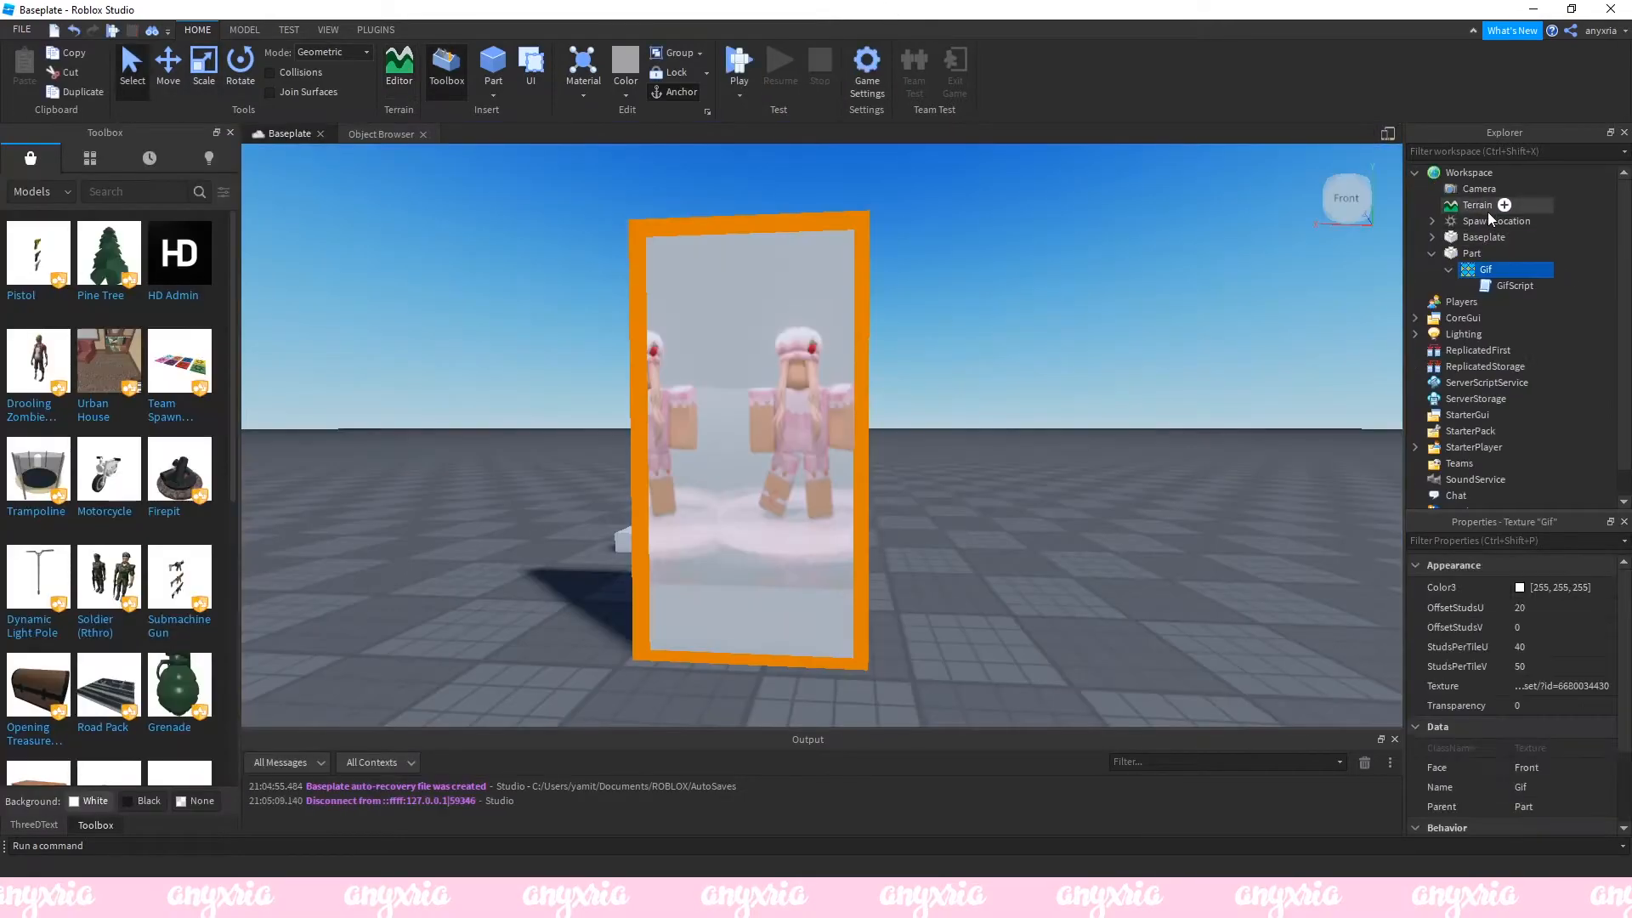
pyautogui.click(1472, 253)
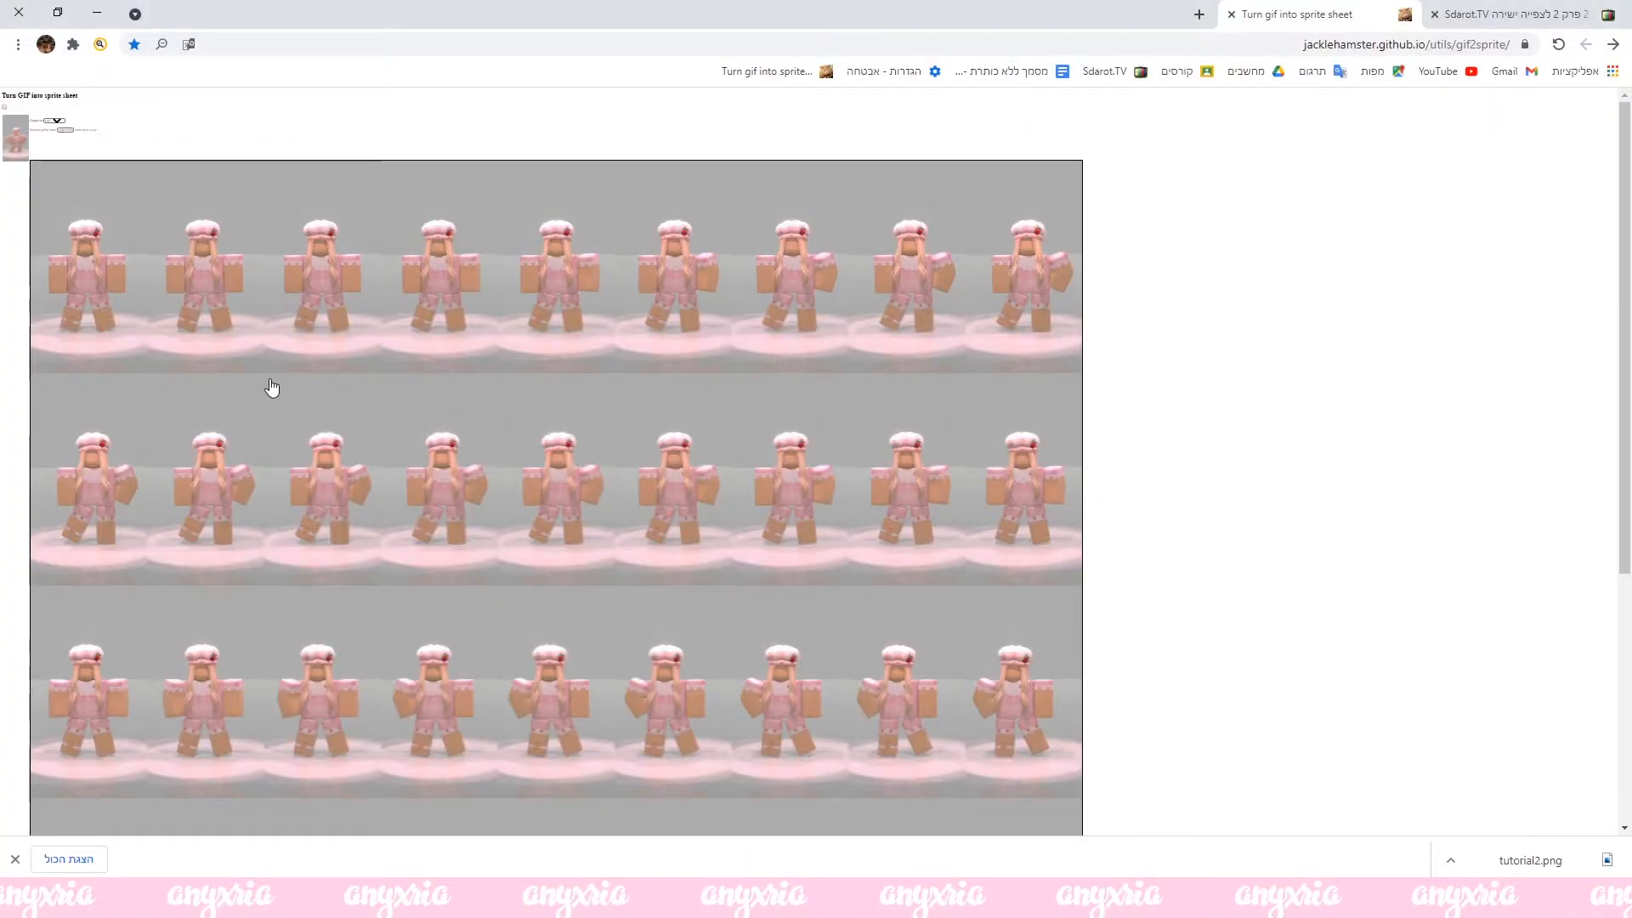
pyautogui.moveTo(362, 612)
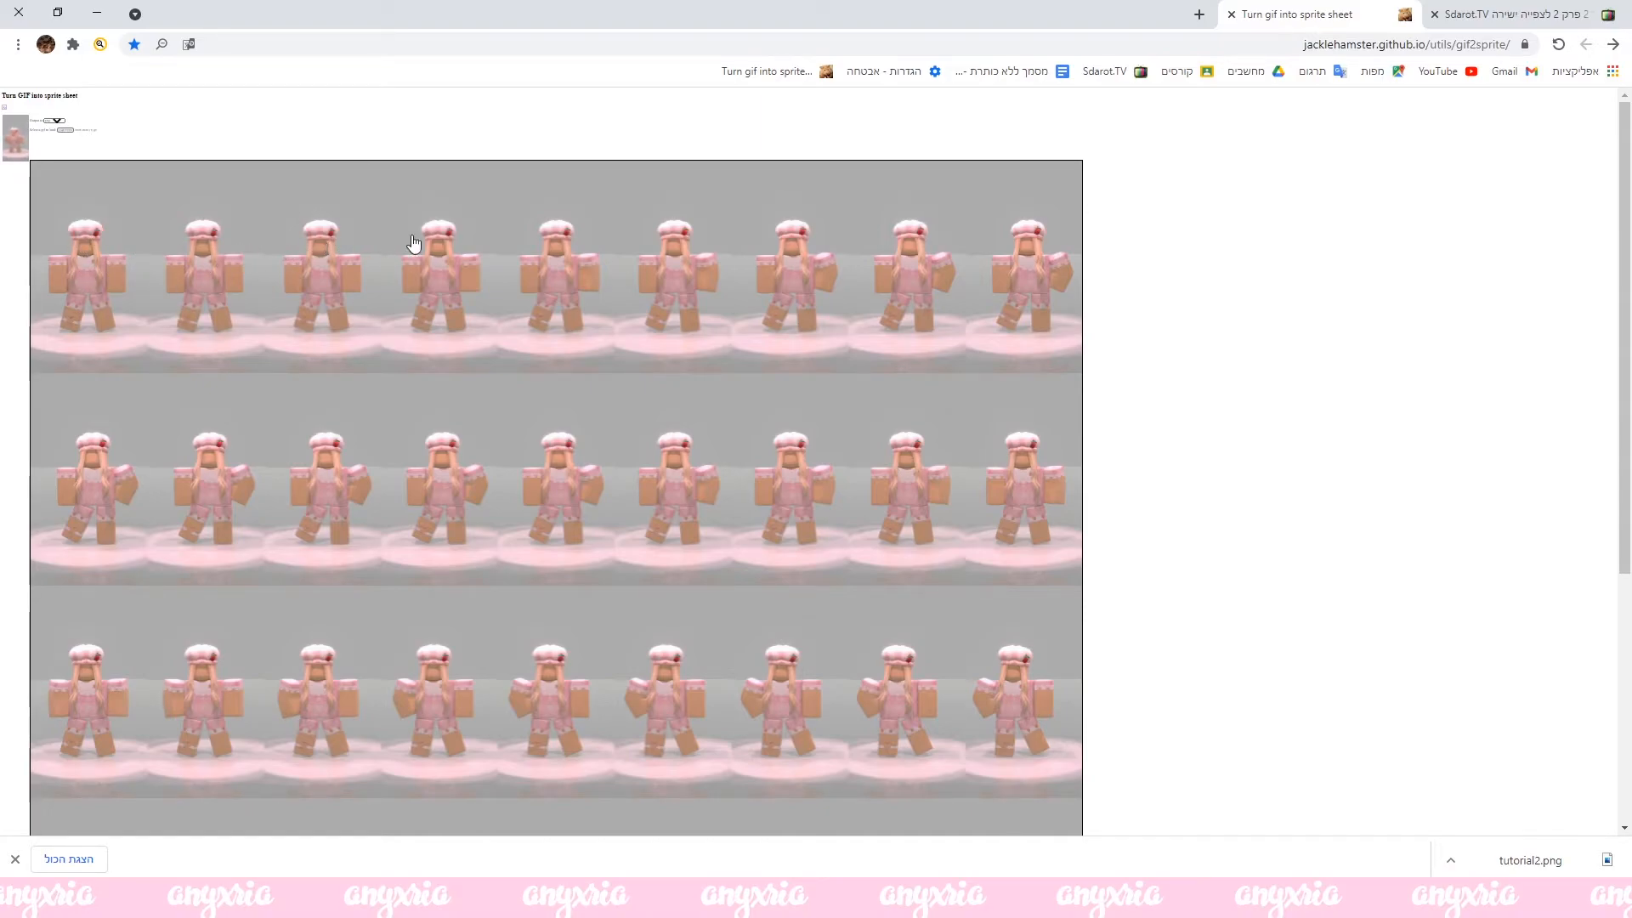
pyautogui.moveTo(715, 260)
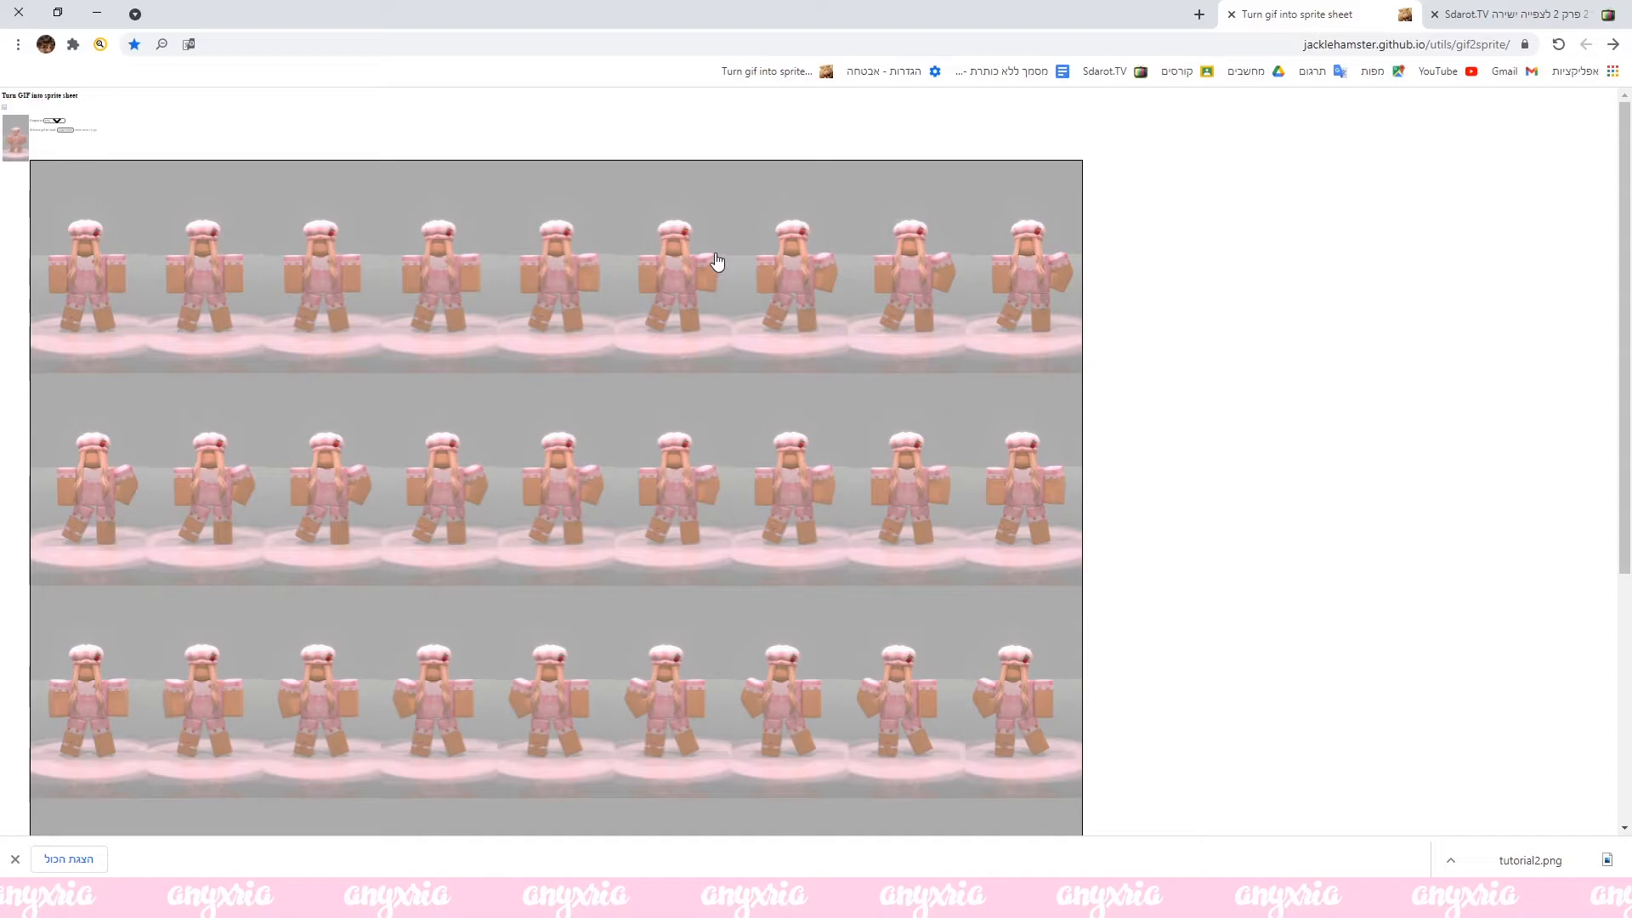
pyautogui.moveTo(938, 194)
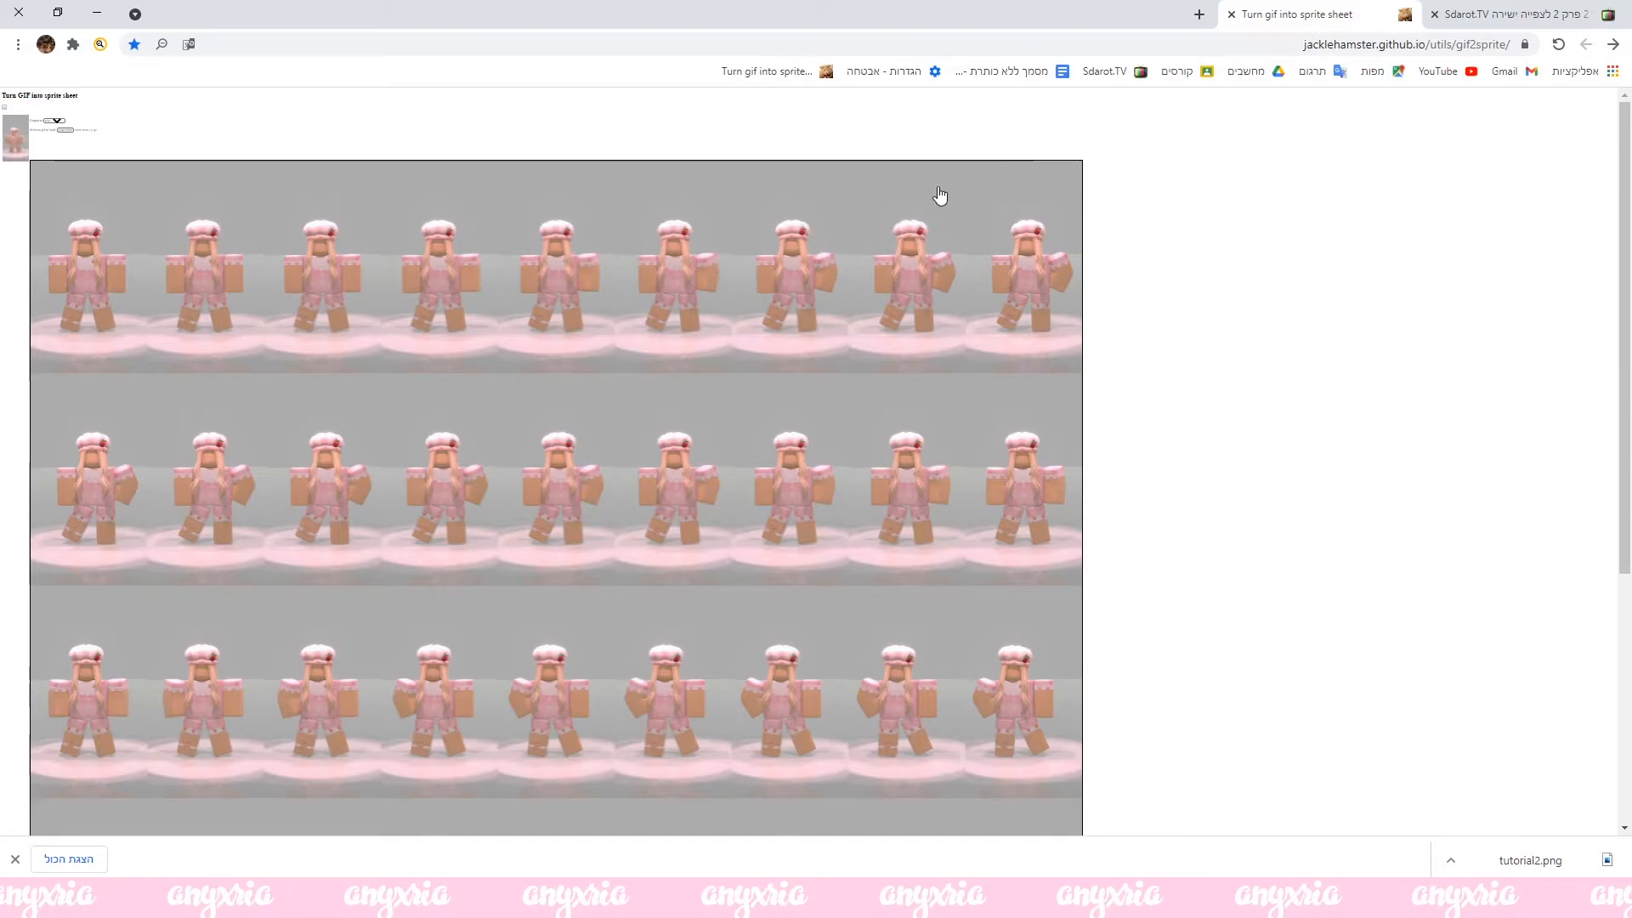
# Scroll the gif2sprite page to read Columns 9, Rows 5, Frames 40.
pyautogui.scroll(-3)
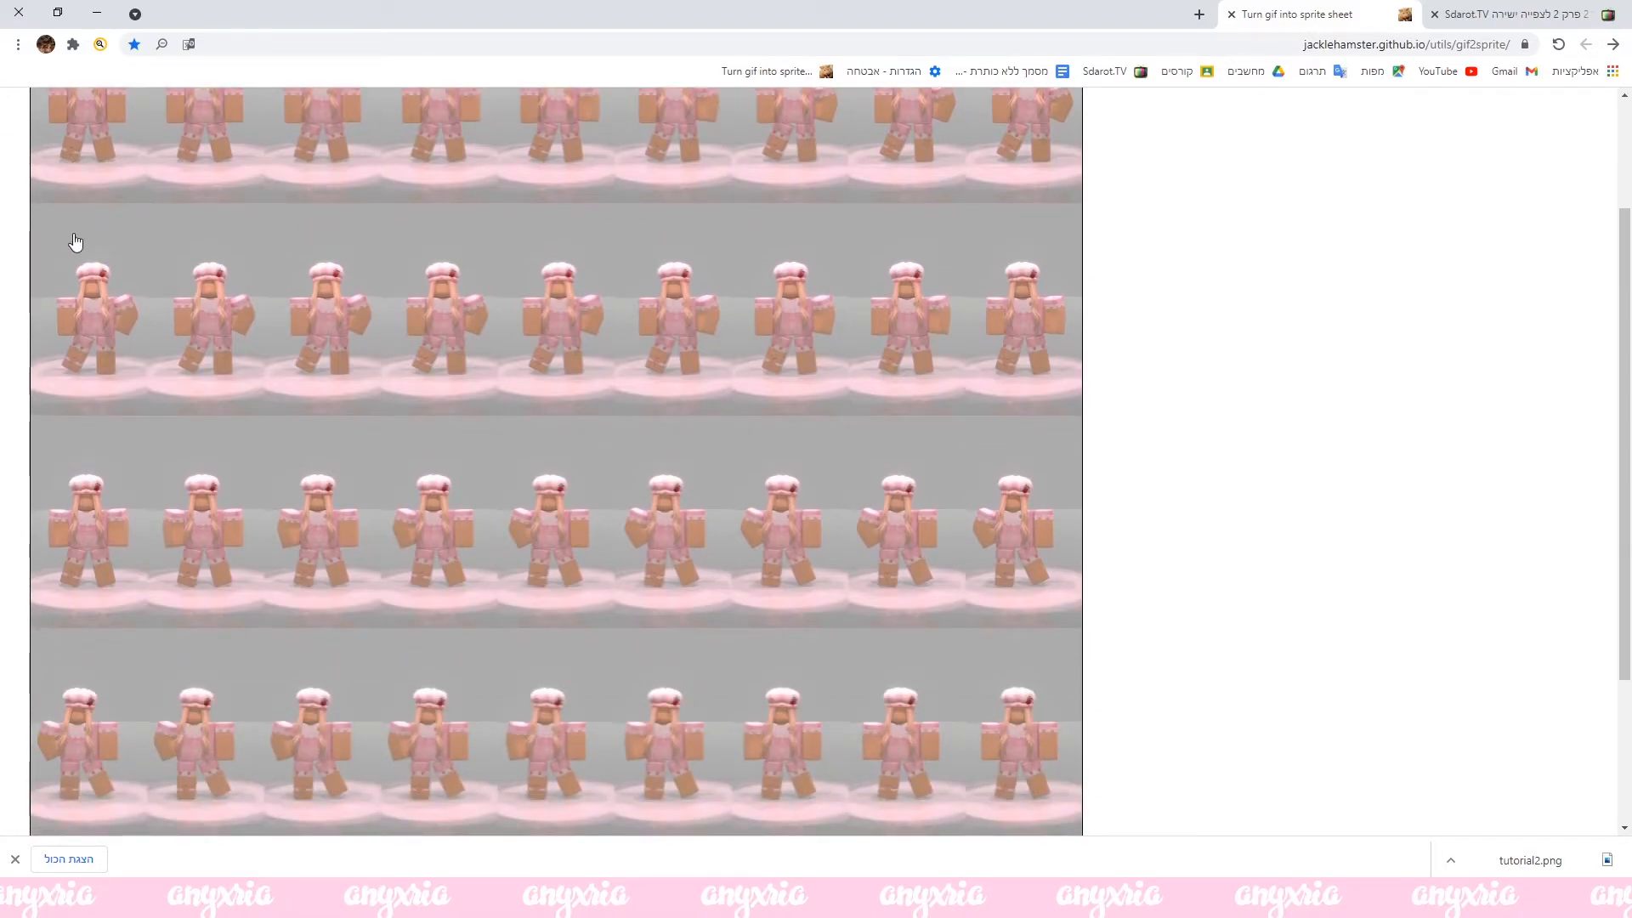
pyautogui.scroll(-3)
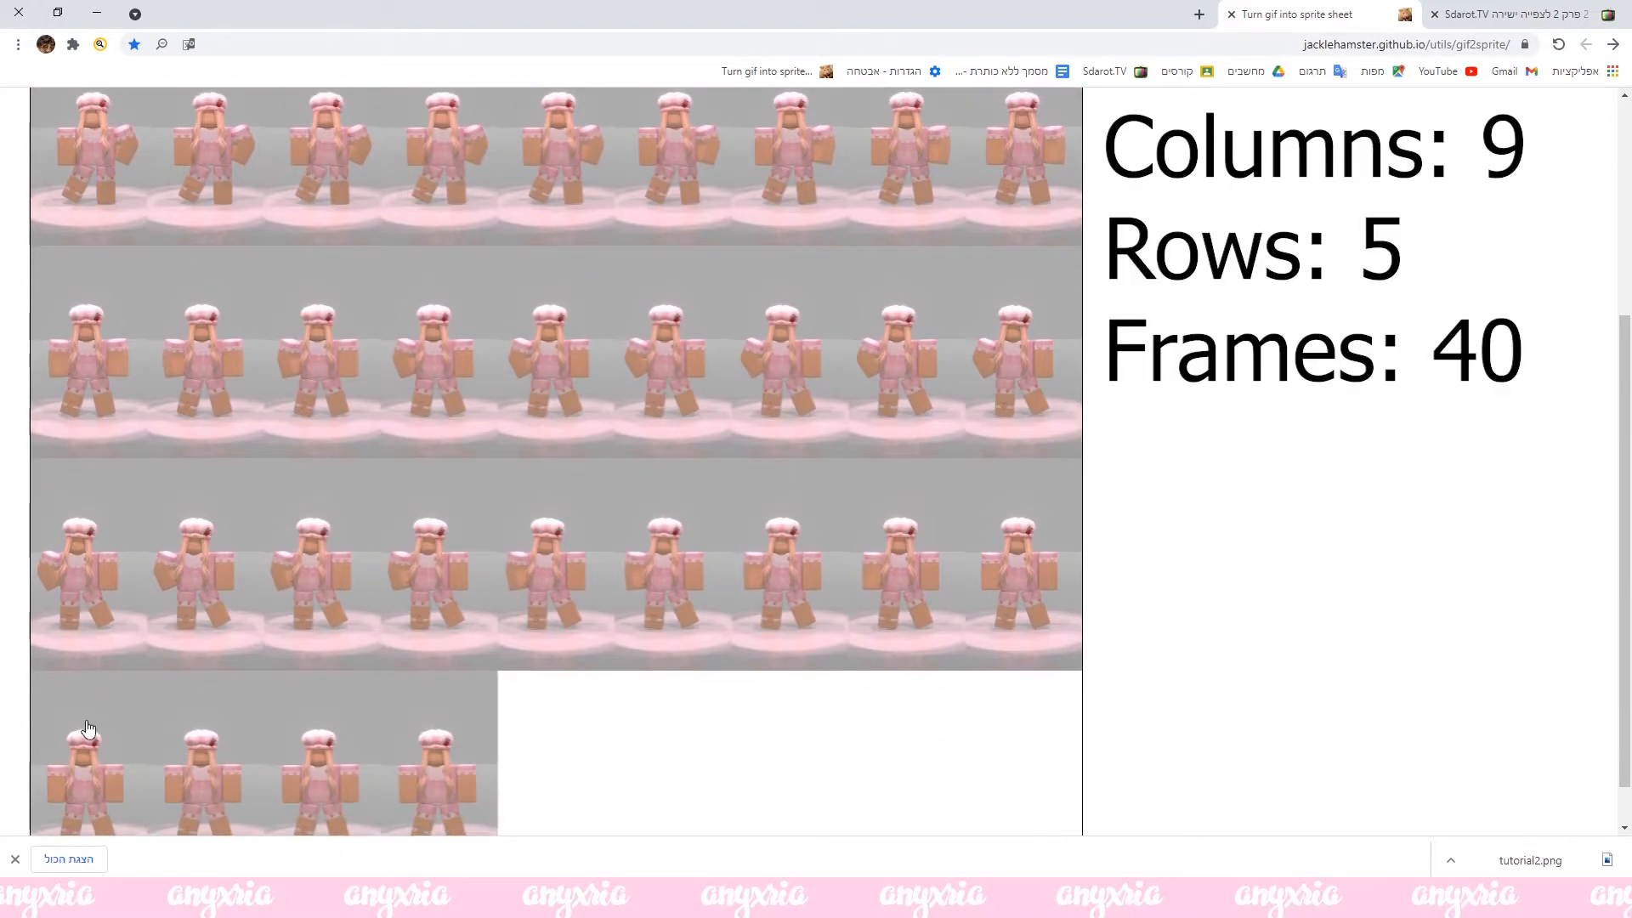
pyautogui.scroll(-3)
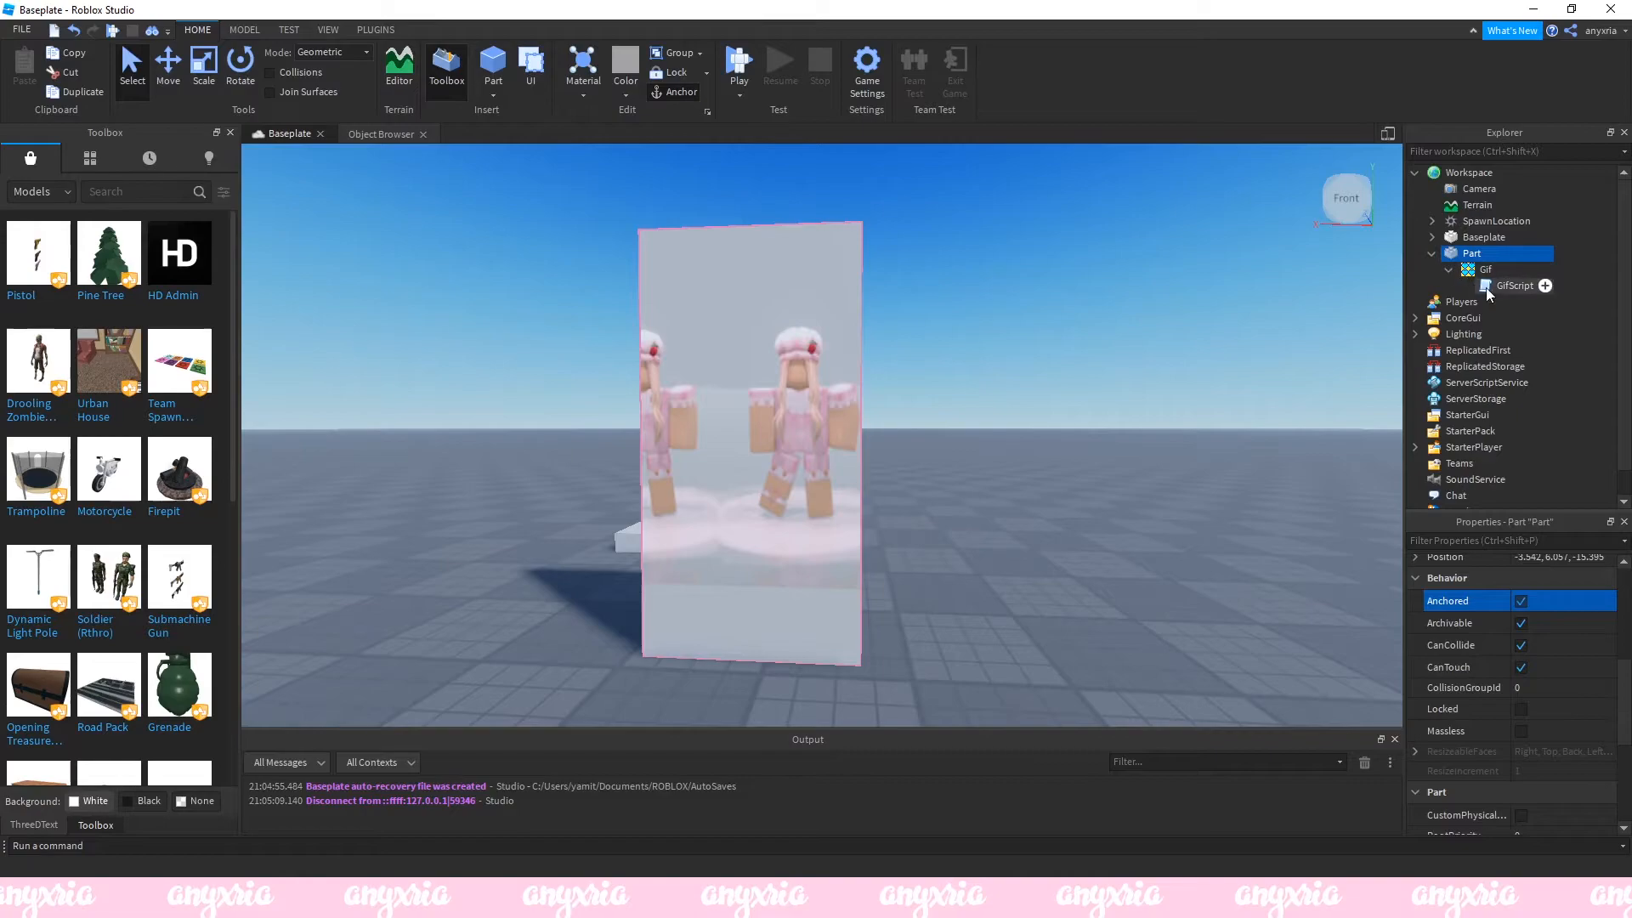
# Edit GifScript to rows 5, columns 9 and Frames 40, then return to Baseplate.
pyautogui.doubleClick(1512, 286)
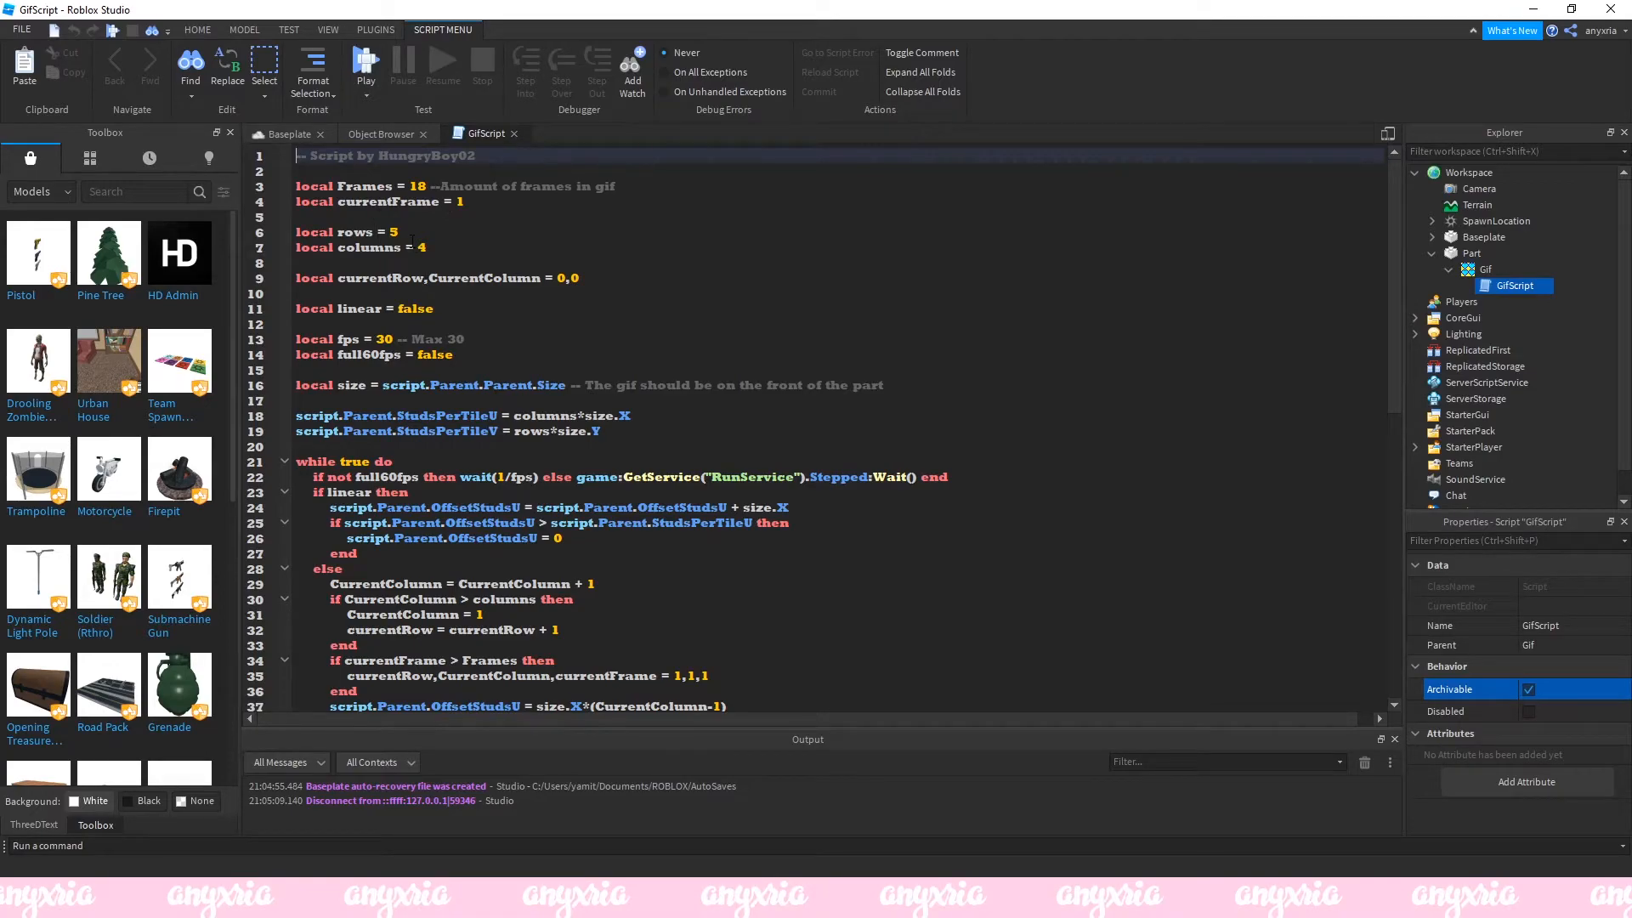
pyautogui.click(394, 231)
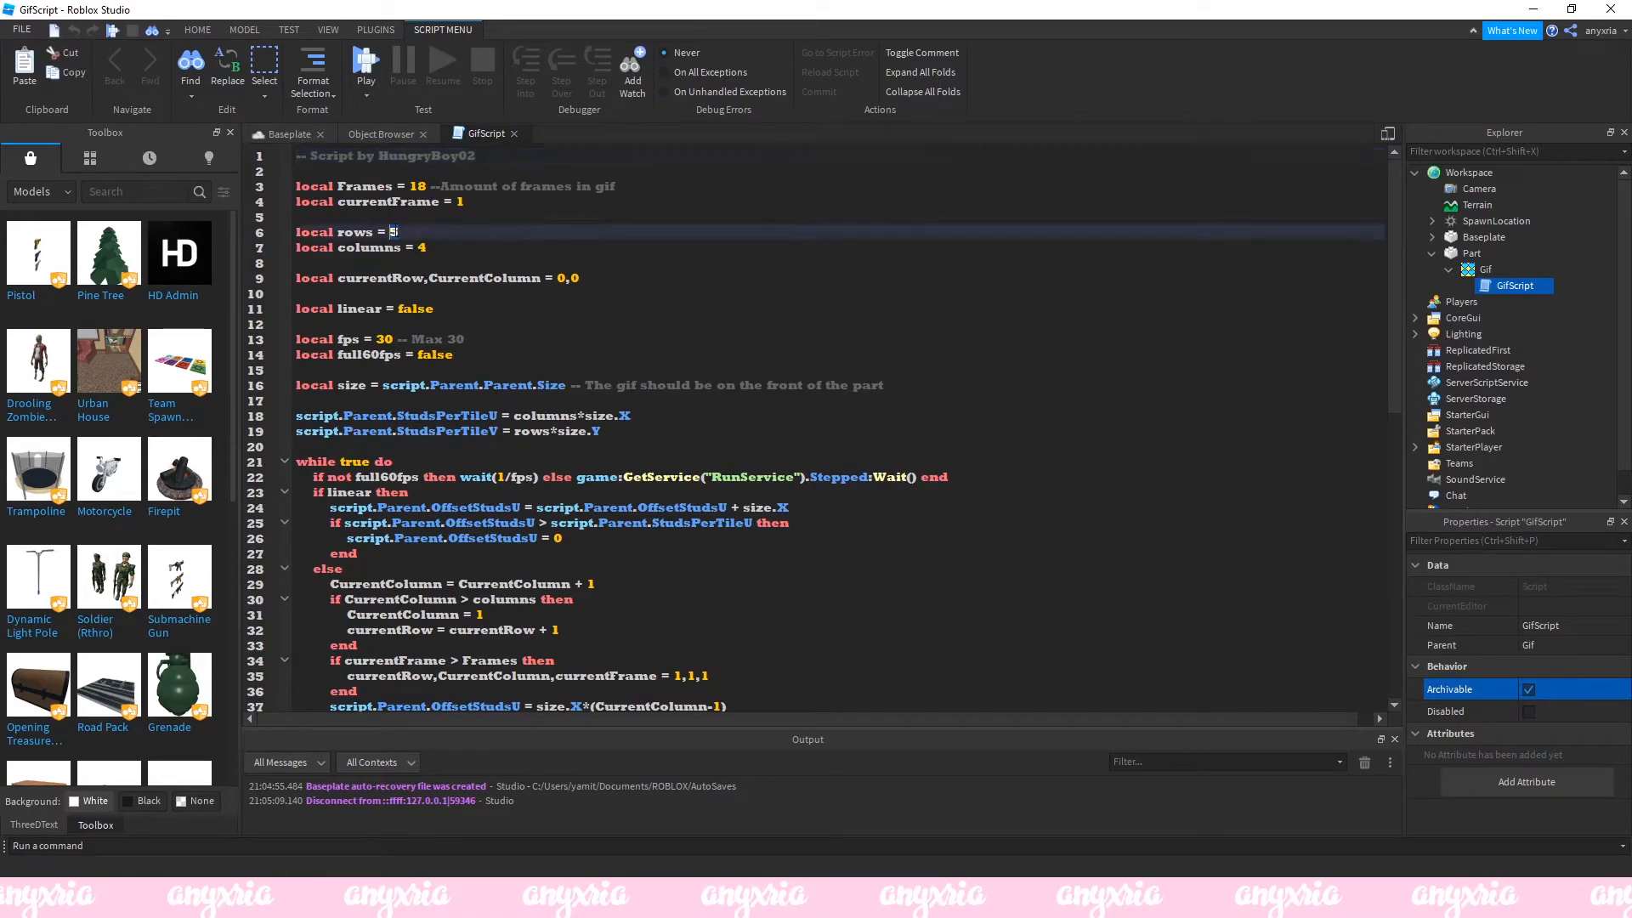
pyautogui.write('5')
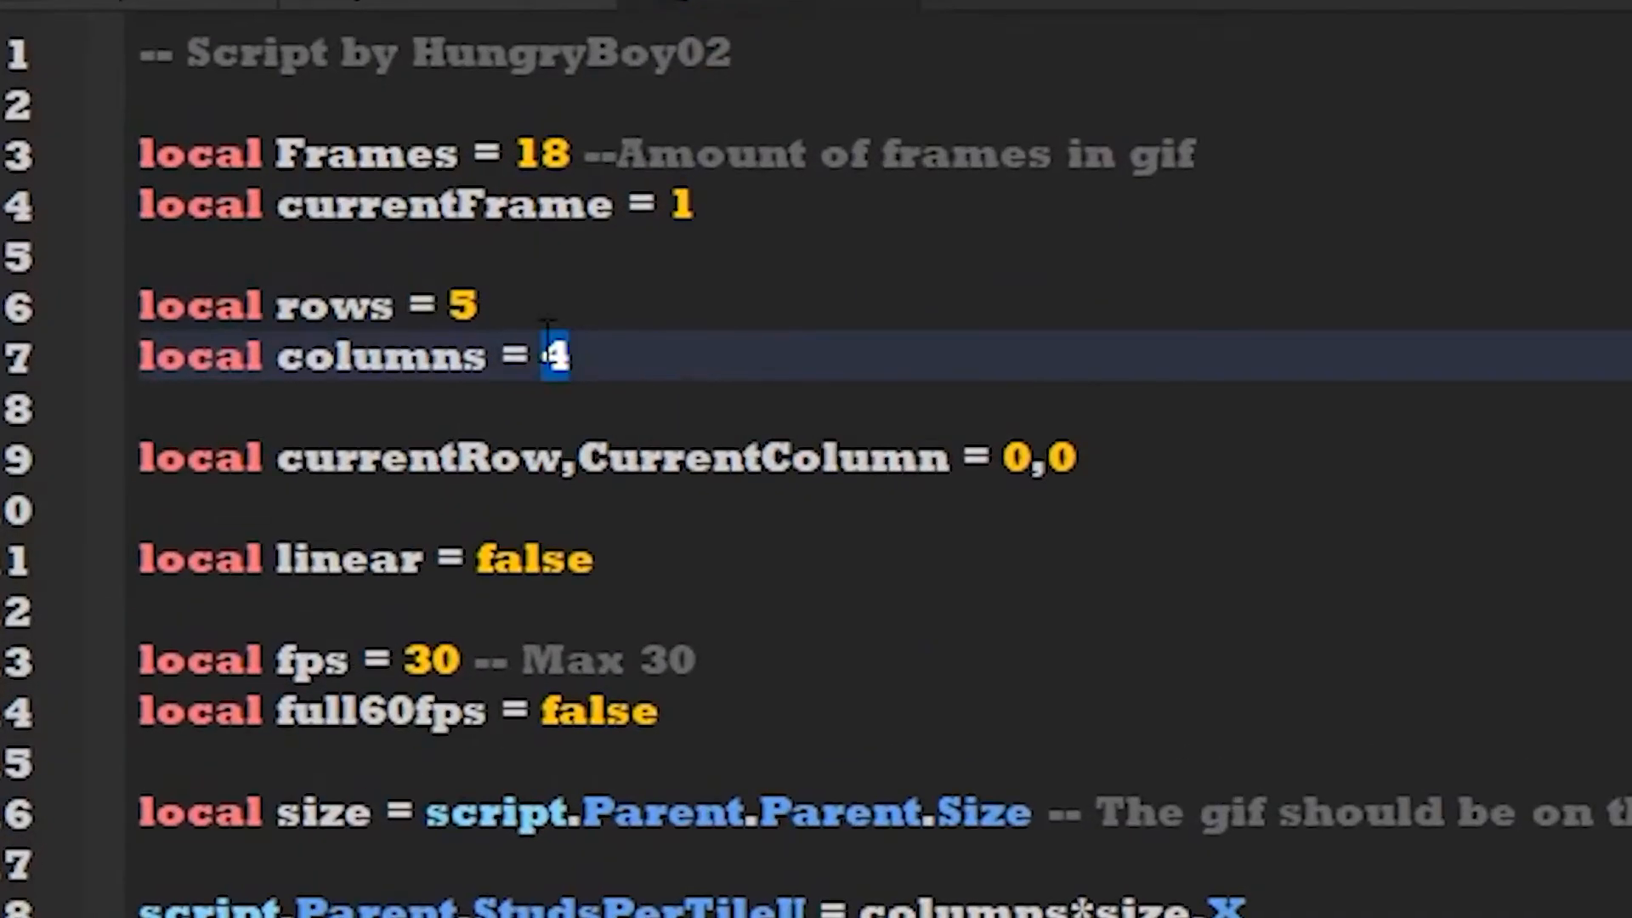
pyautogui.write('9')
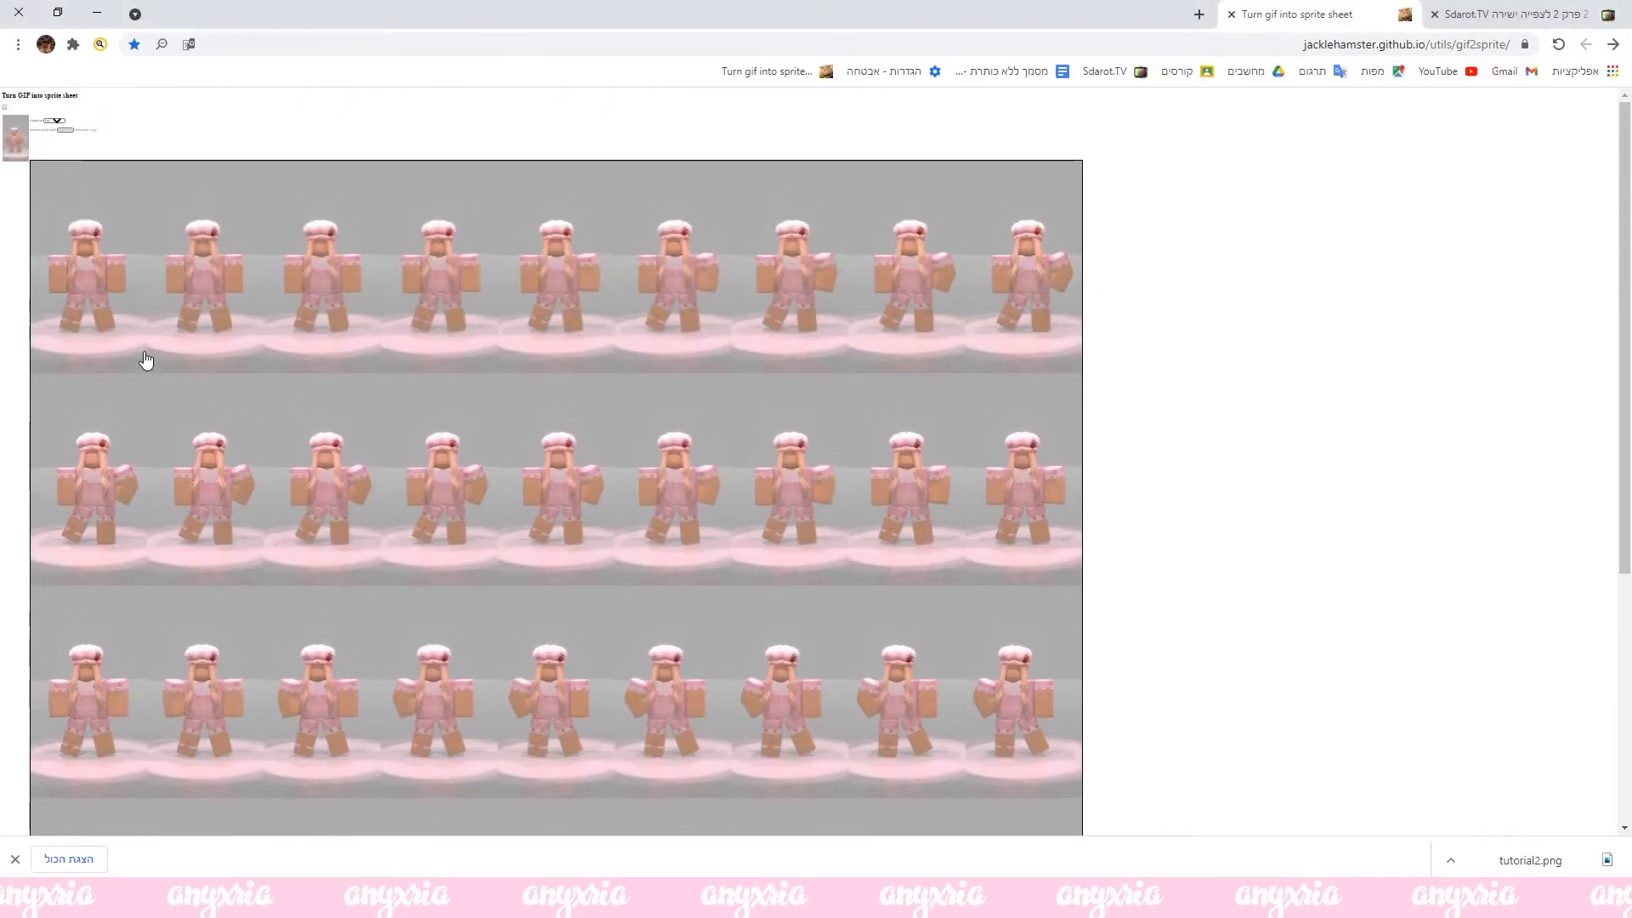
pyautogui.scroll(-3)
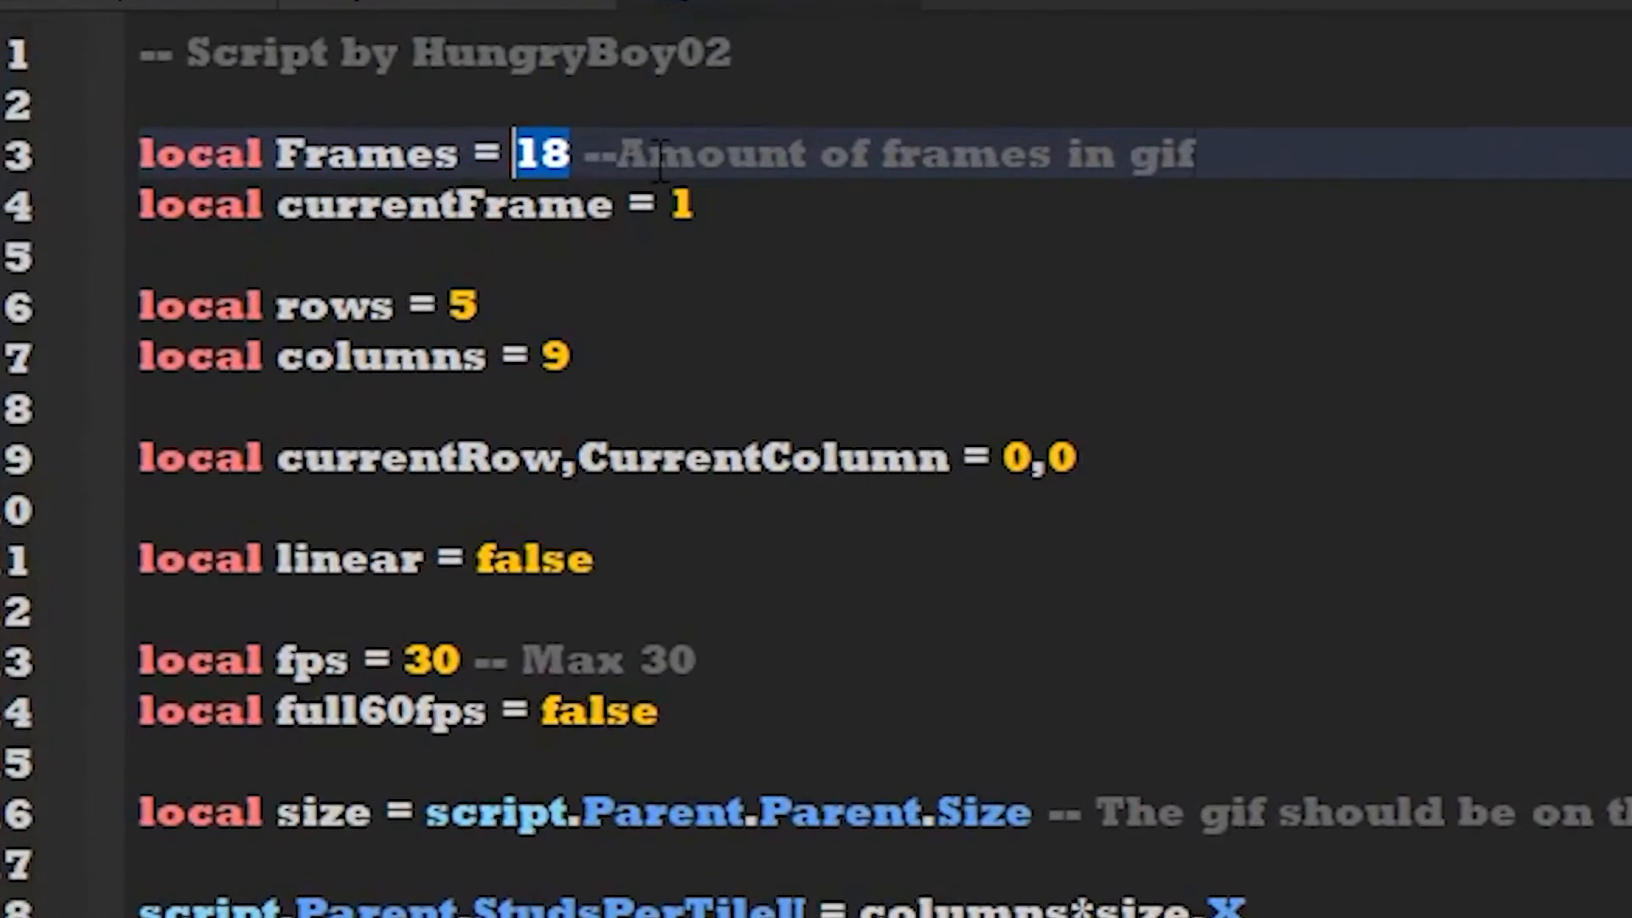
pyautogui.write('40')
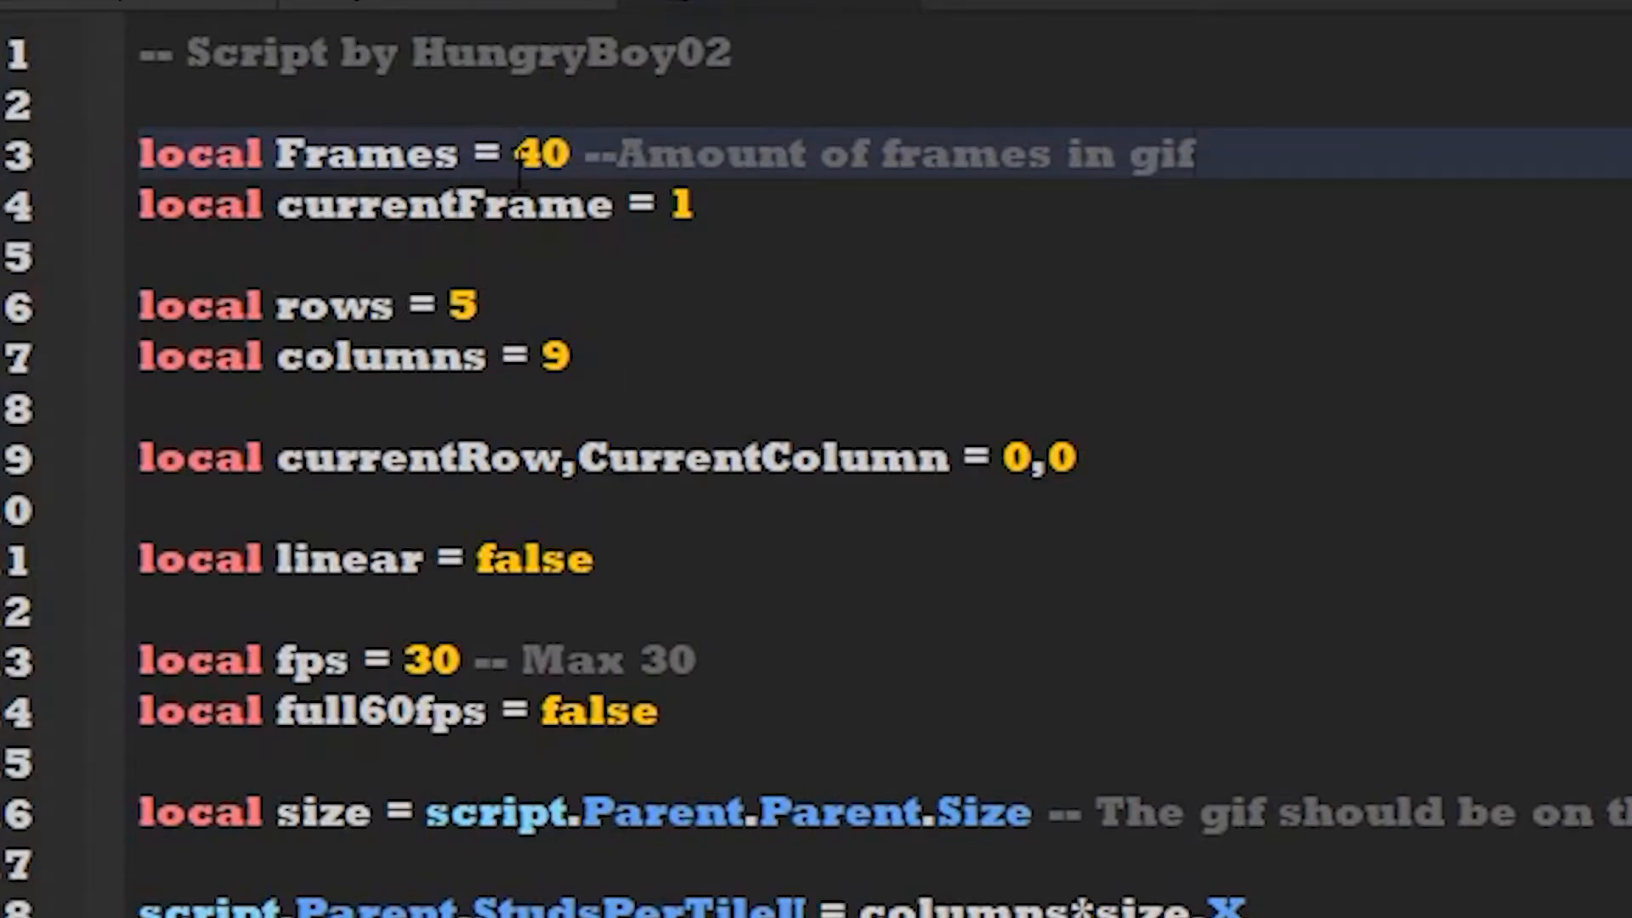
pyautogui.moveTo(512, 375)
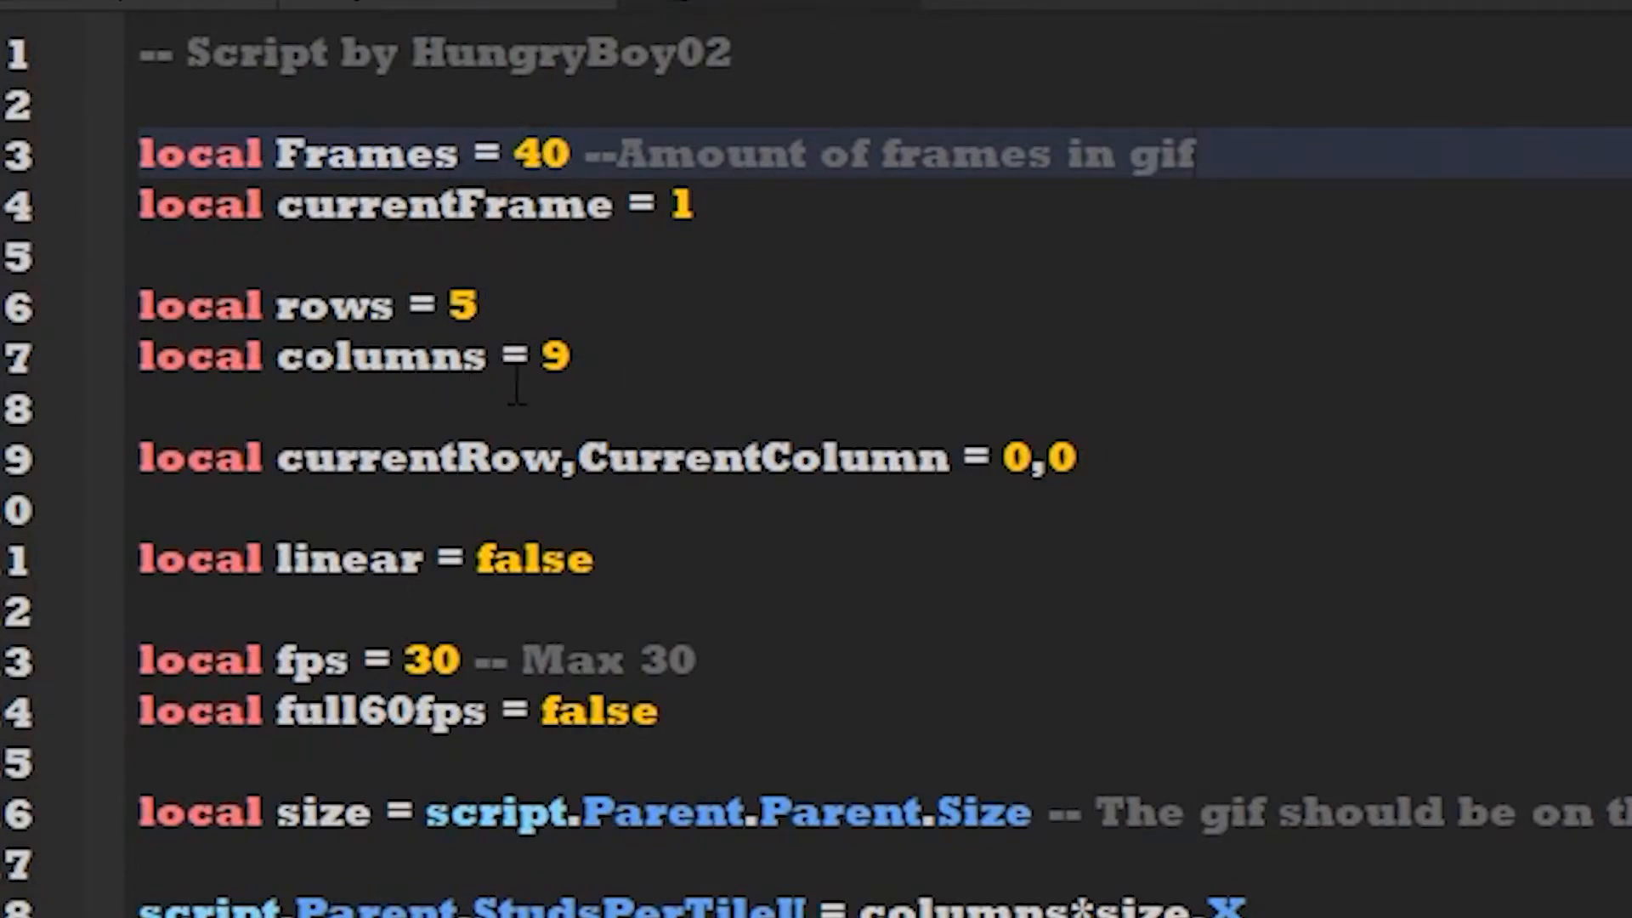
pyautogui.click(32, 136)
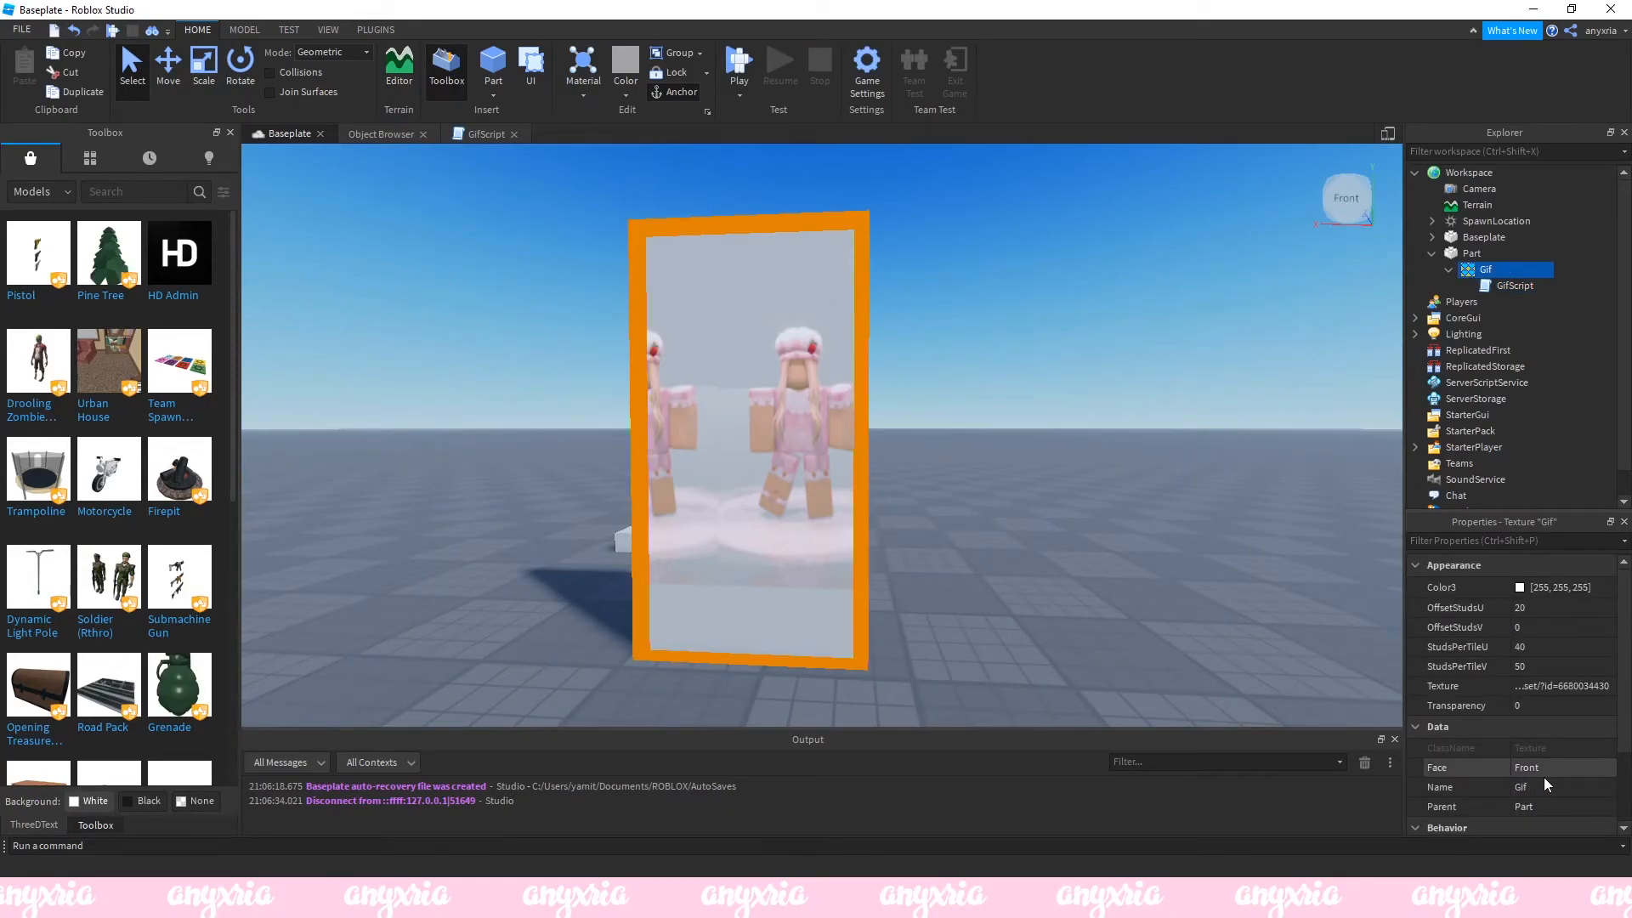
# Start a playtest of the baseplate to try the animated decal.
pyautogui.click(1561, 767)
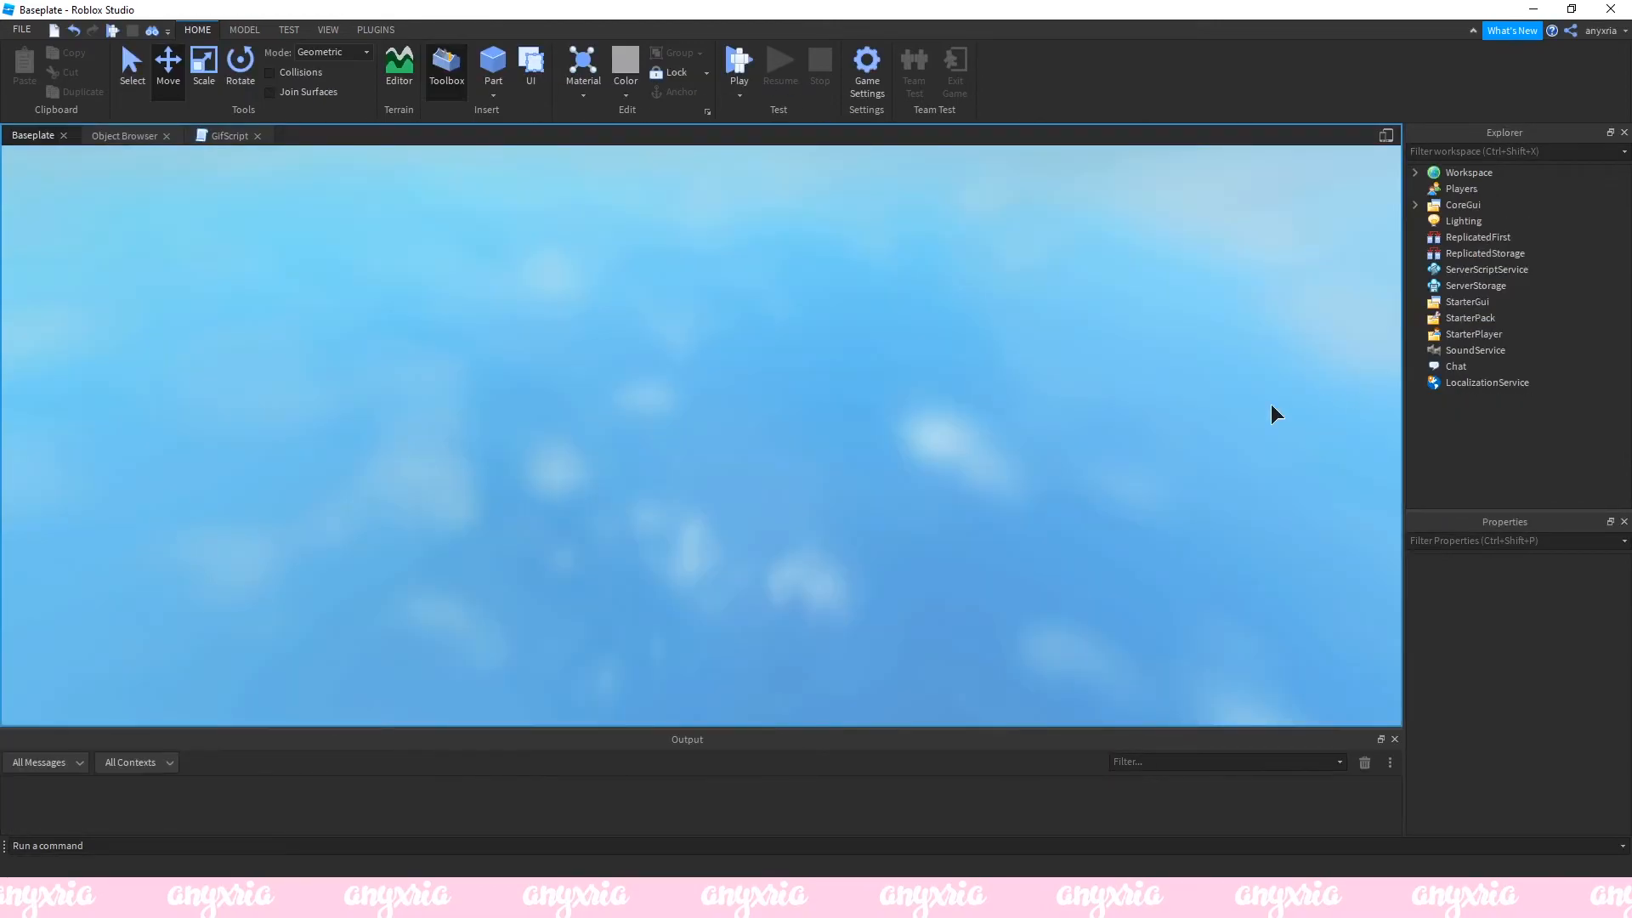
pyautogui.click(738, 65)
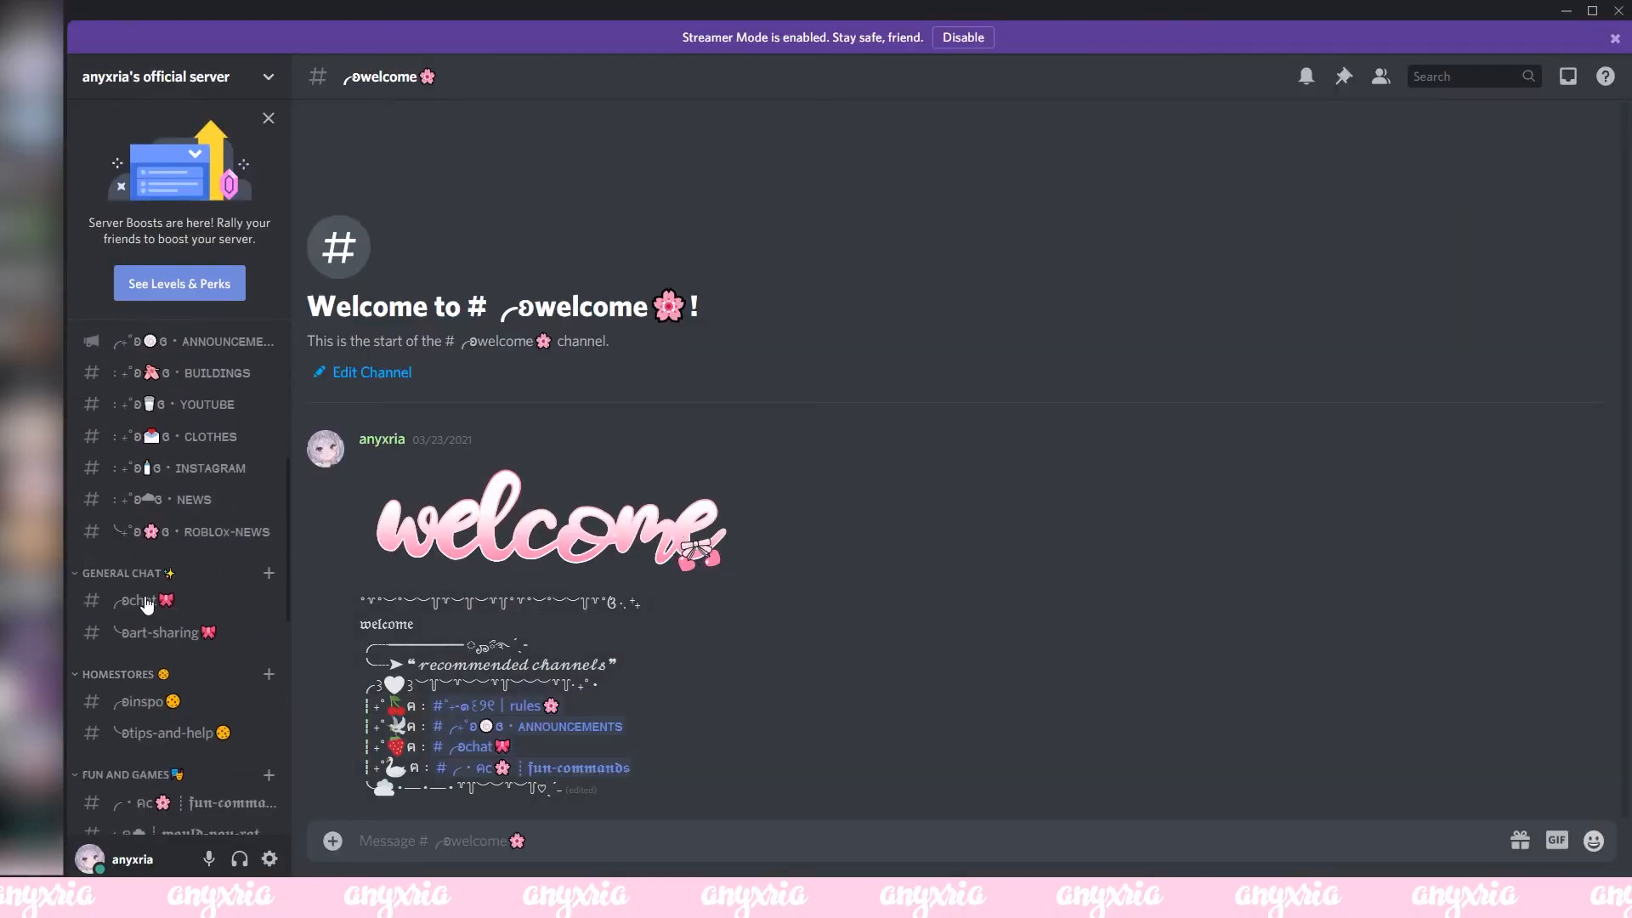
pyautogui.scroll(-3)
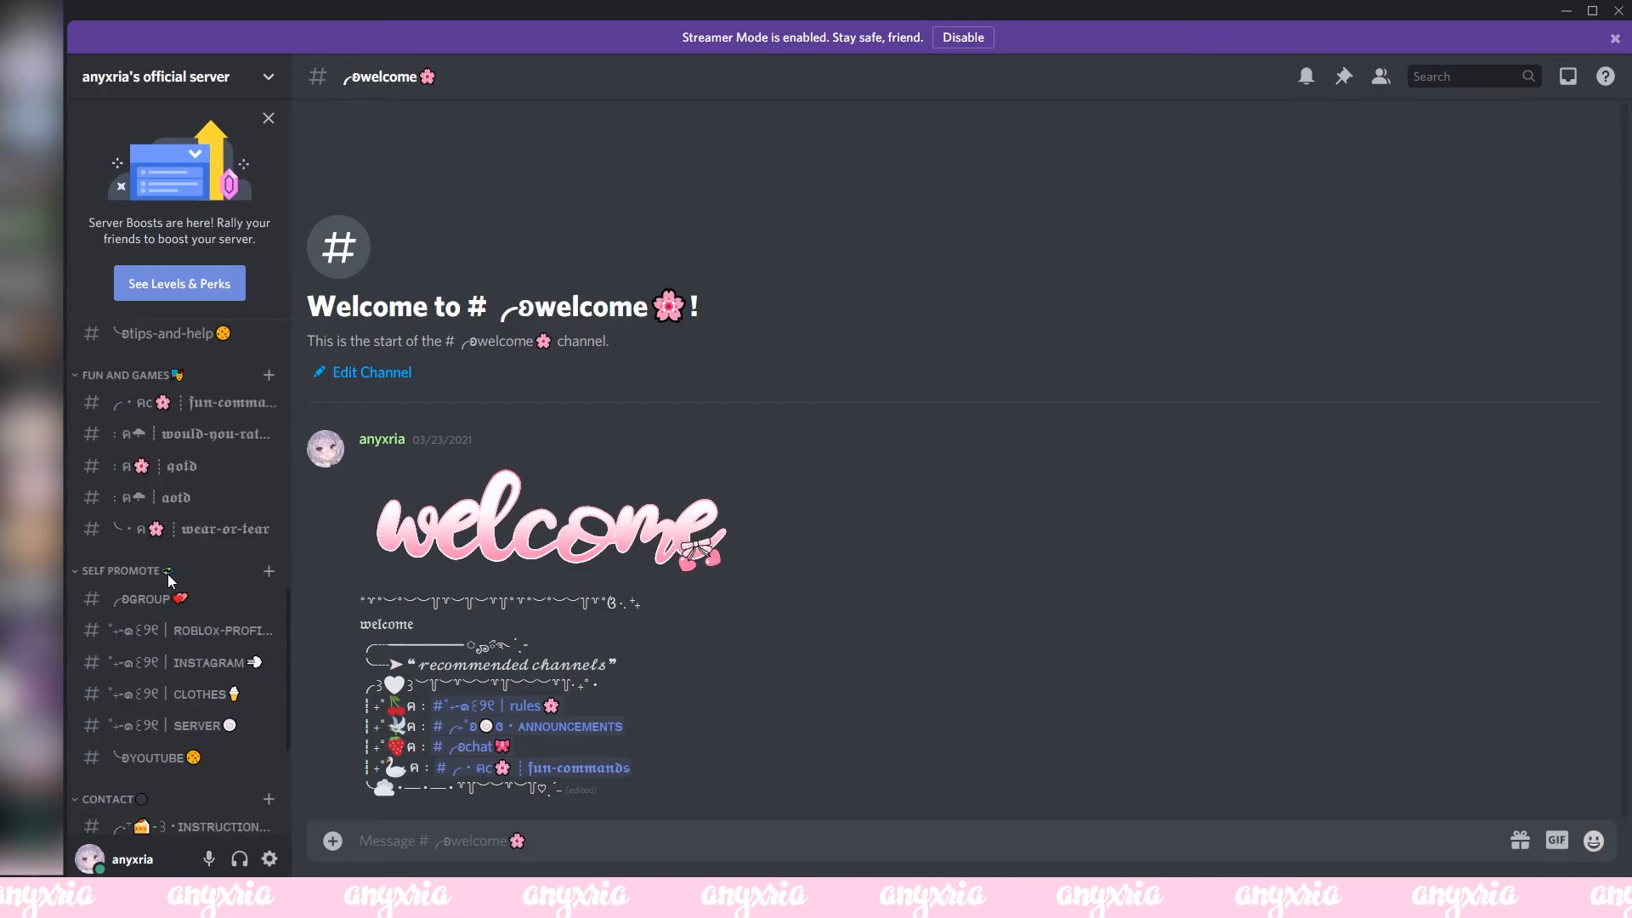
pyautogui.scroll(-3)
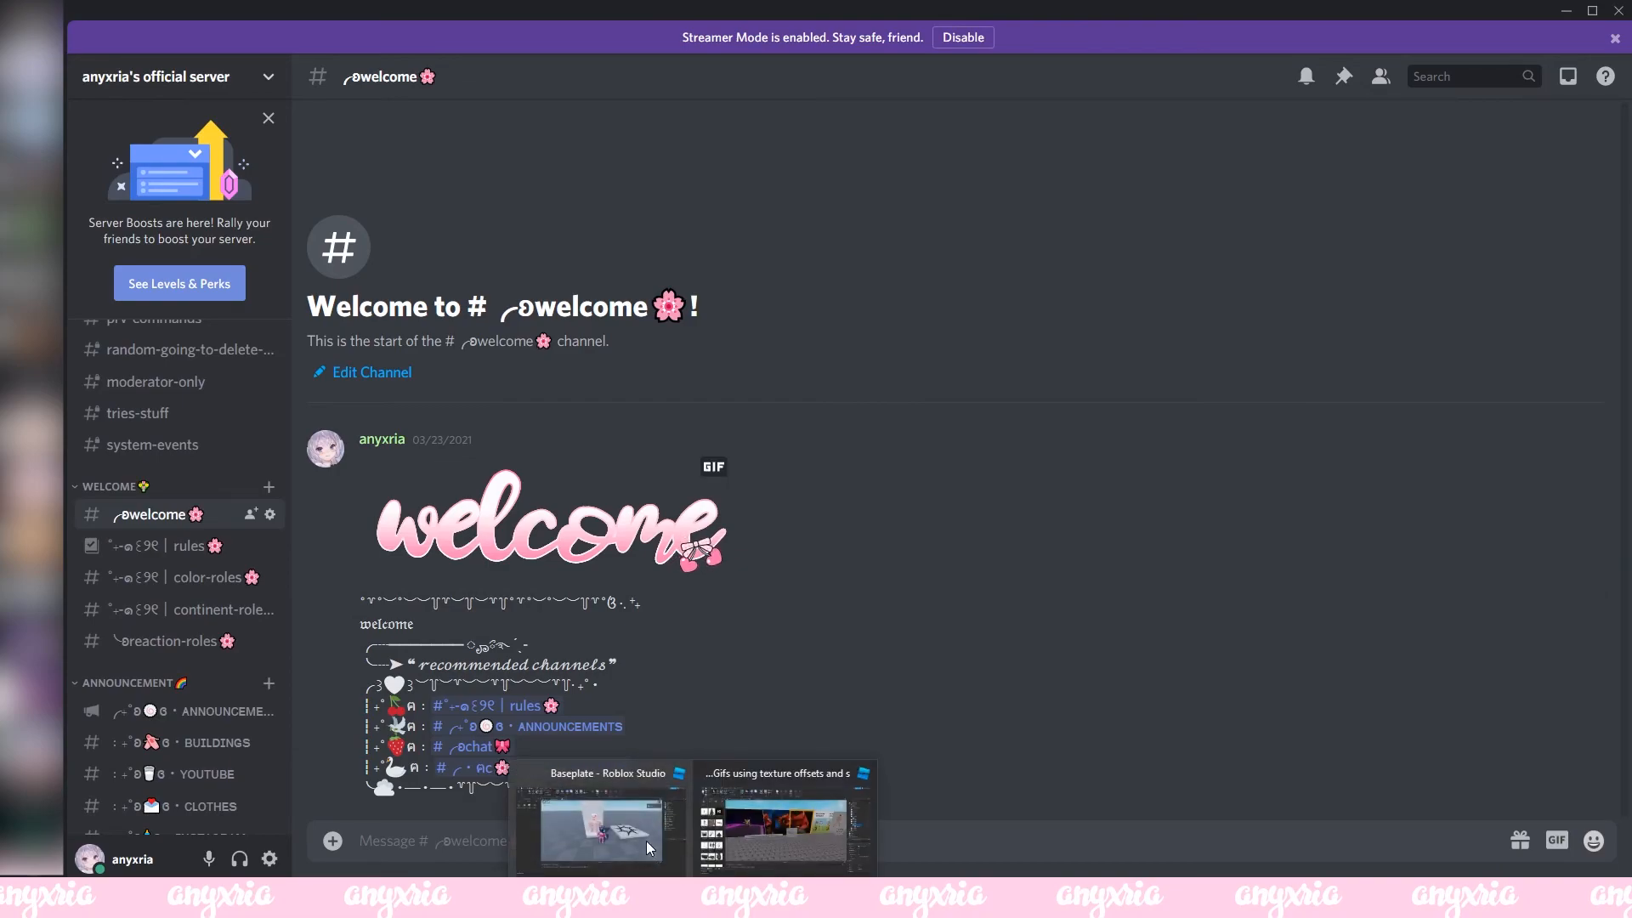
pyautogui.click(598, 827)
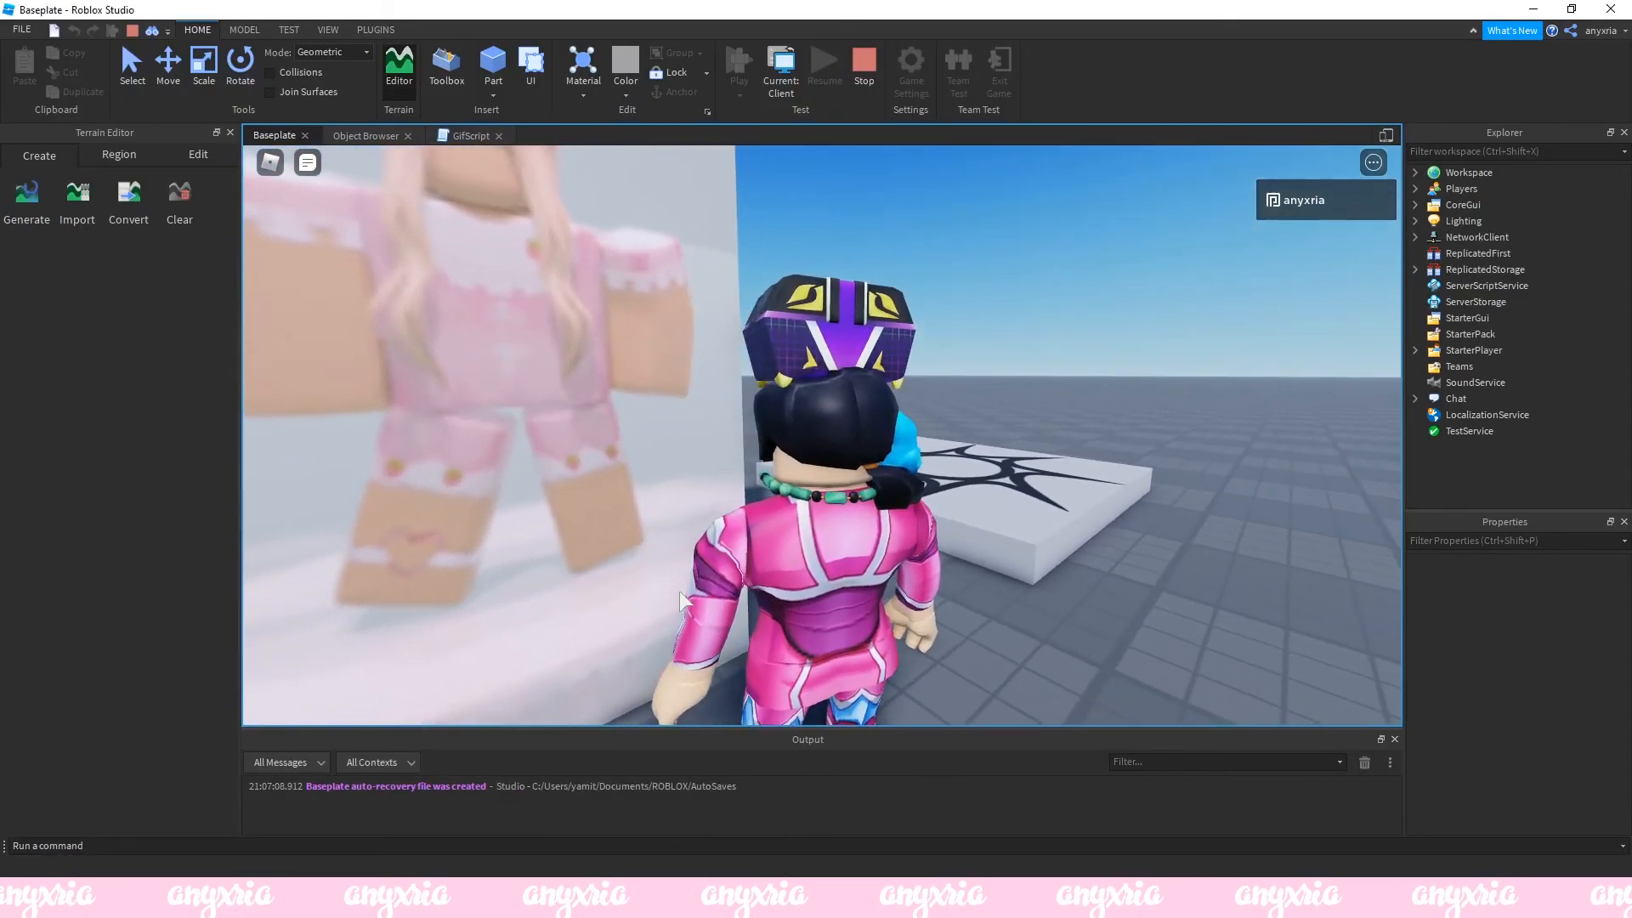